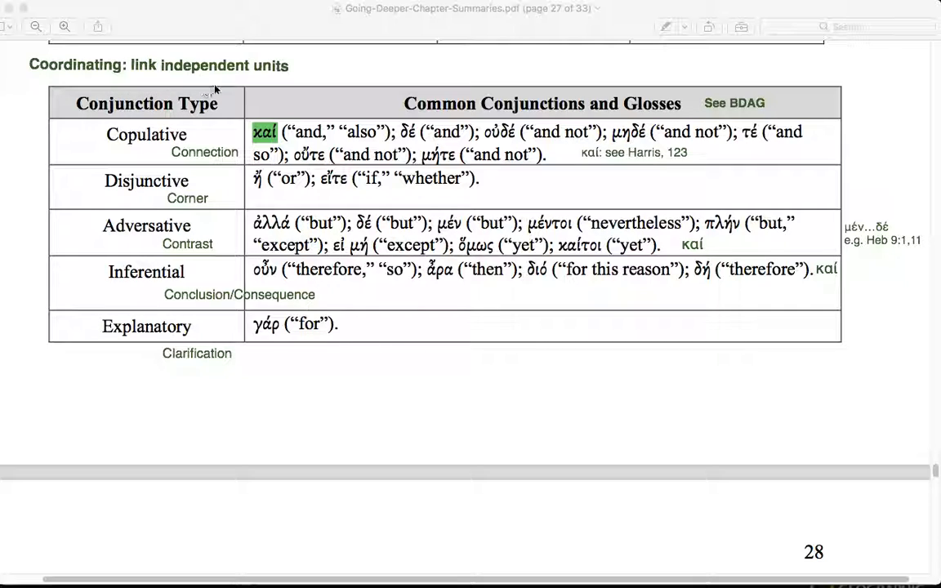
pyautogui.moveTo(199, 88)
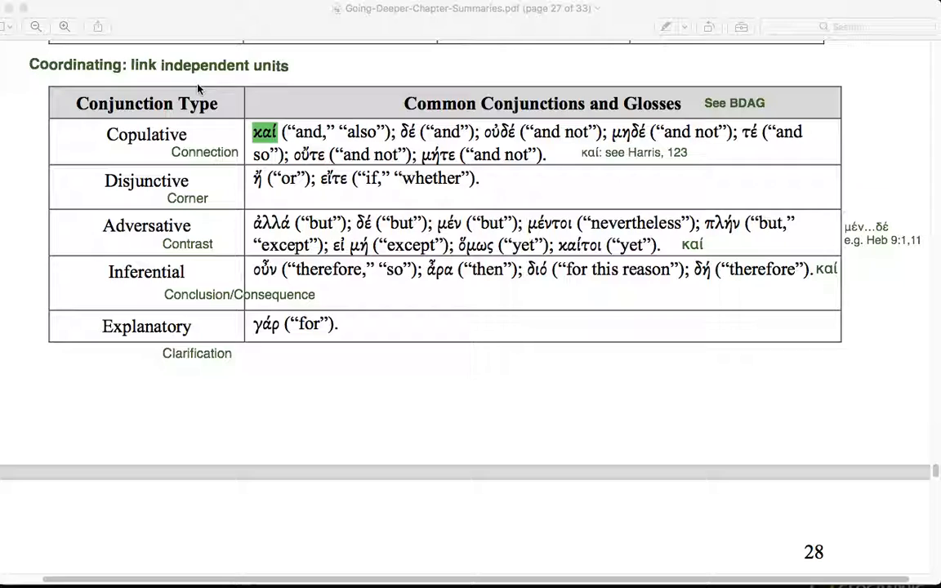
pyautogui.moveTo(258, 83)
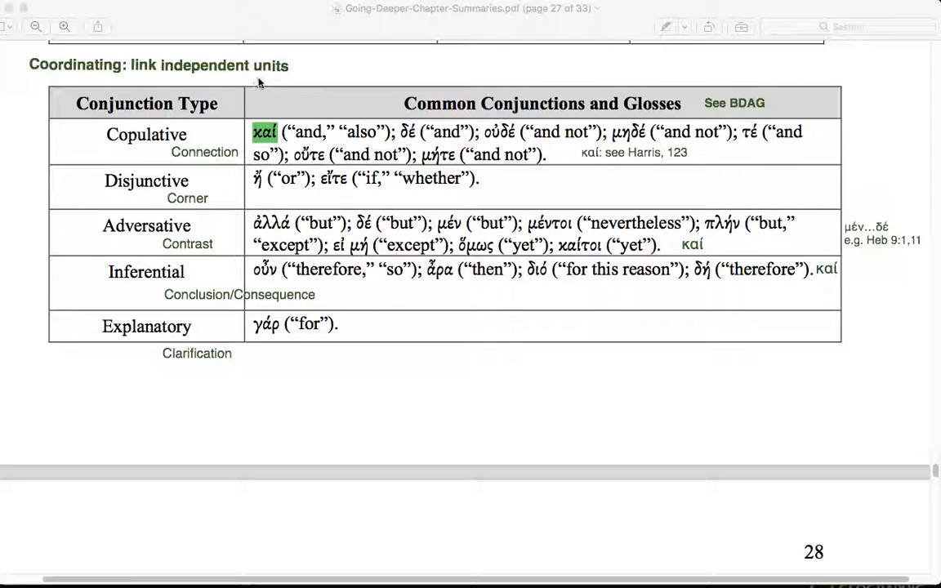
pyautogui.moveTo(237, 90)
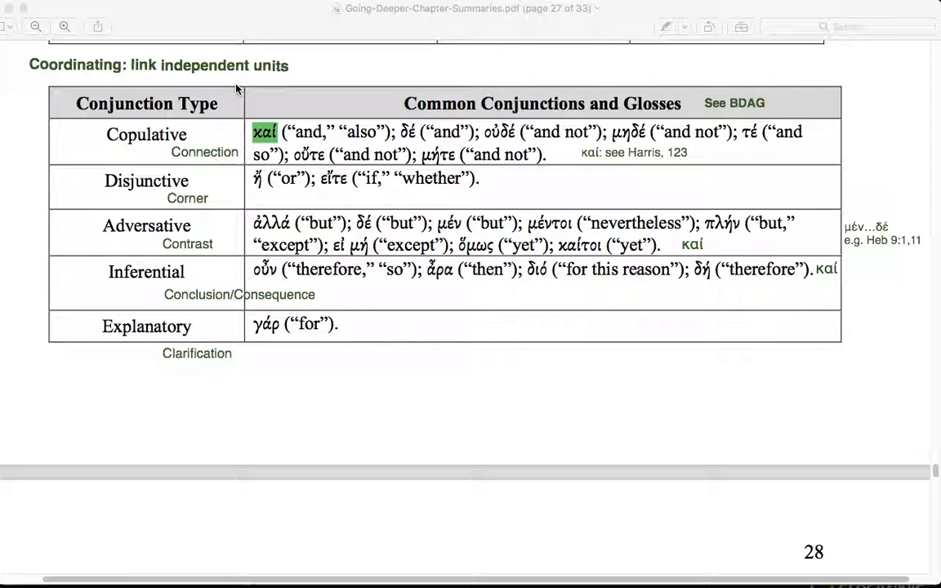
pyautogui.moveTo(57, 303)
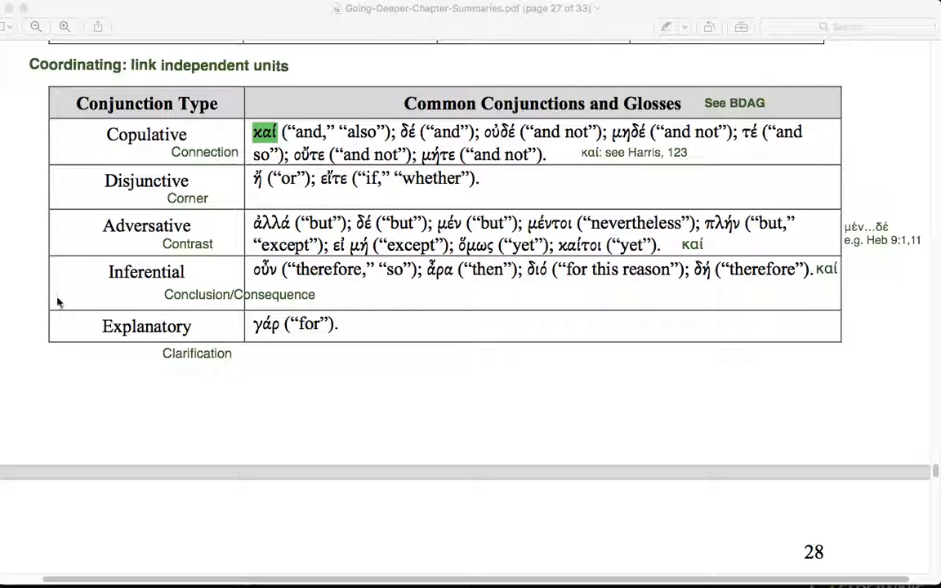
# Step: Scroll Preview down to page 28's subordinating conjunctions table, Purpose through Declarative, Temporal and Local
pyautogui.scroll(-3)
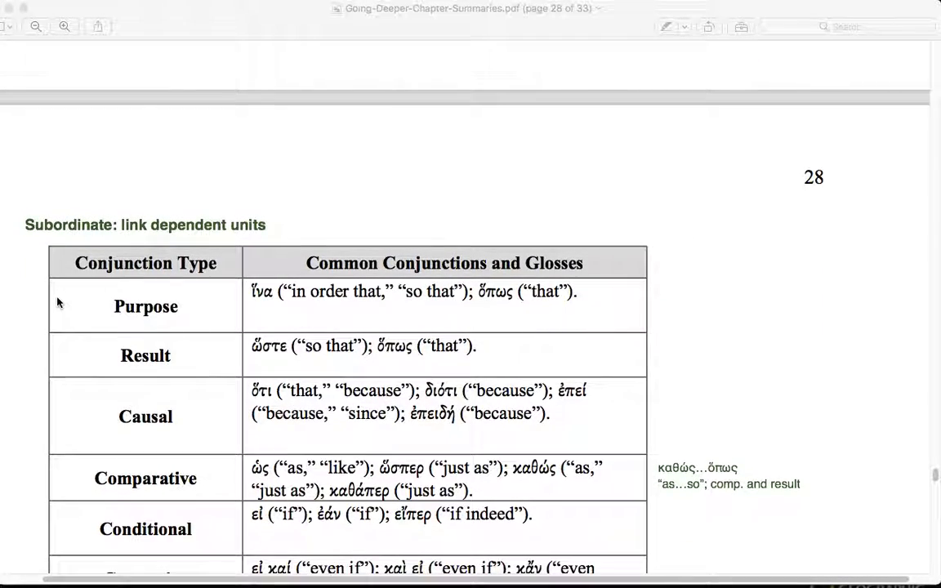
pyautogui.scroll(-3)
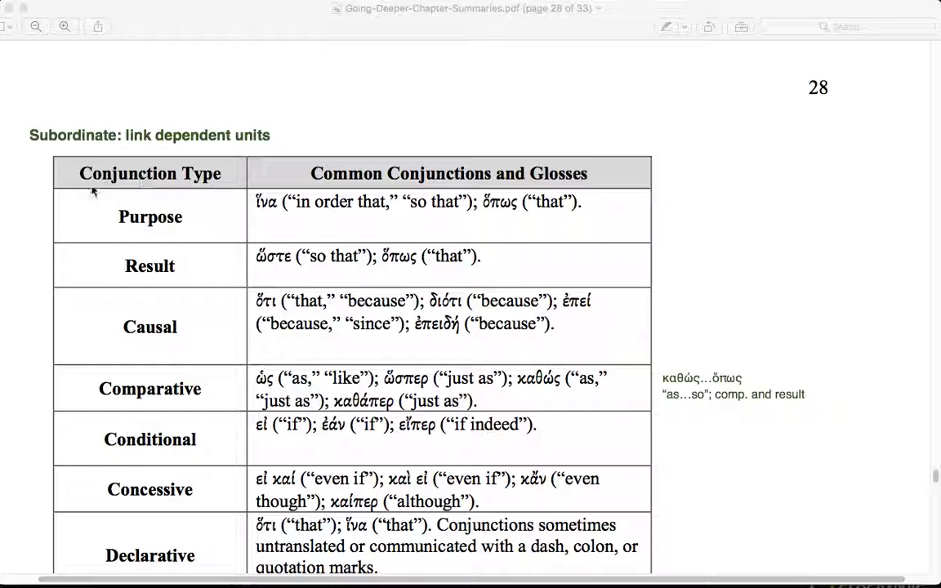
pyautogui.moveTo(65, 221)
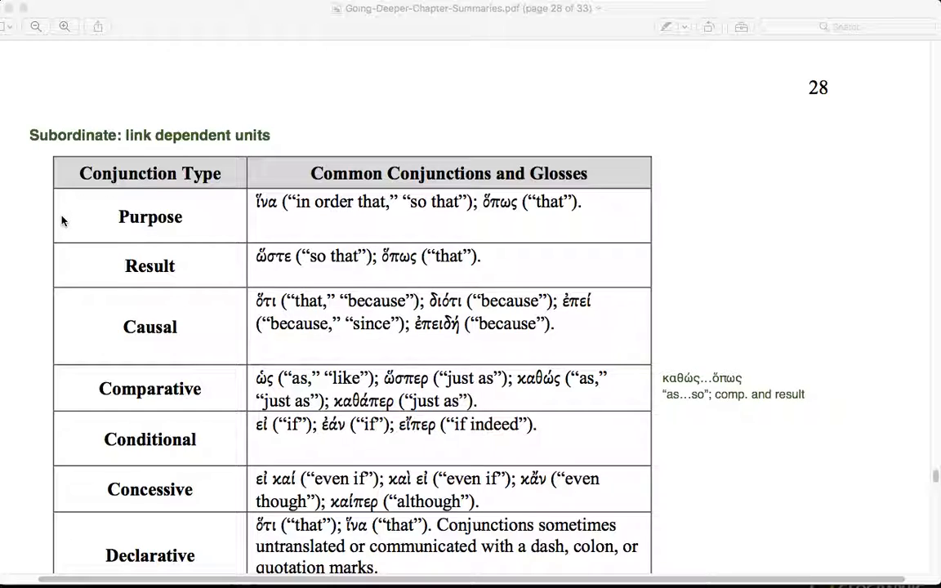
pyautogui.moveTo(85, 232)
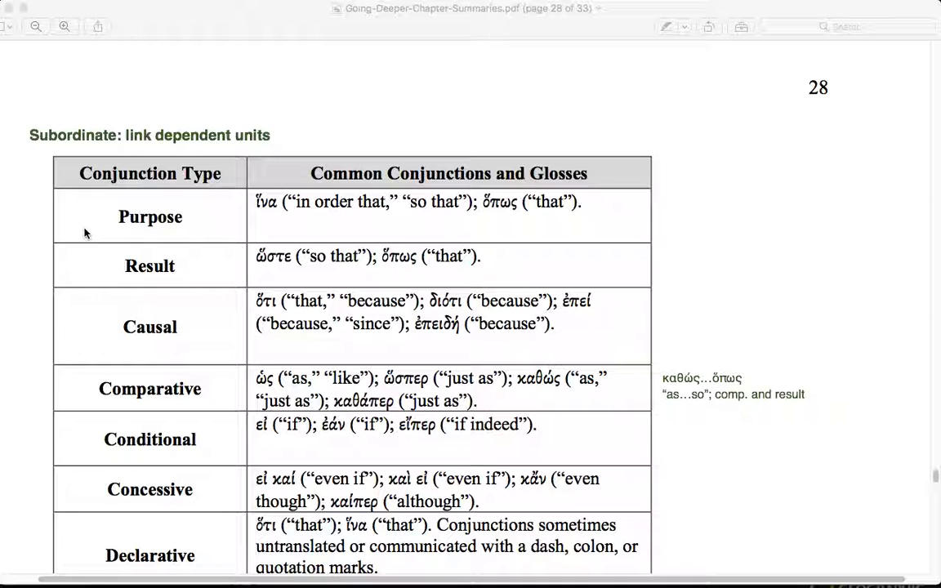
pyautogui.scroll(-3)
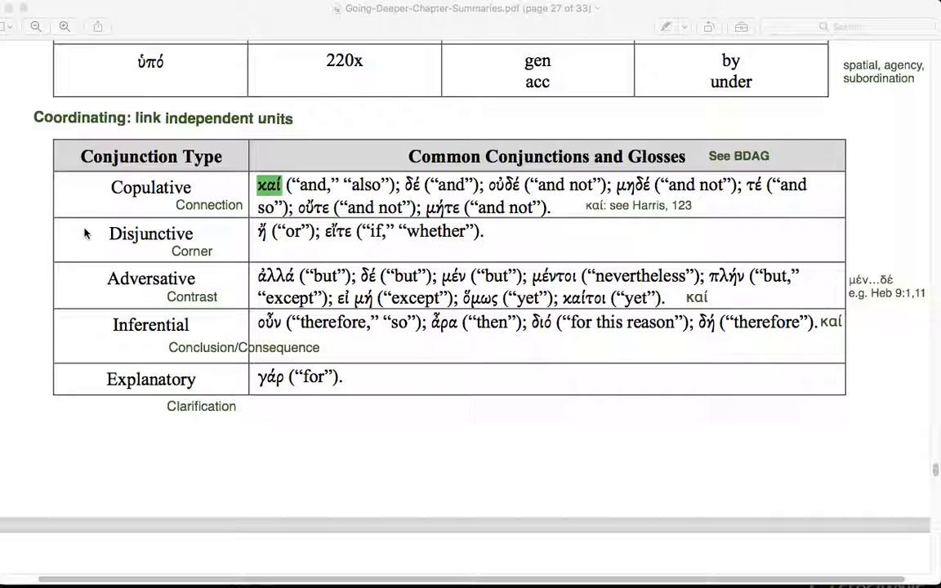
pyautogui.moveTo(231, 146)
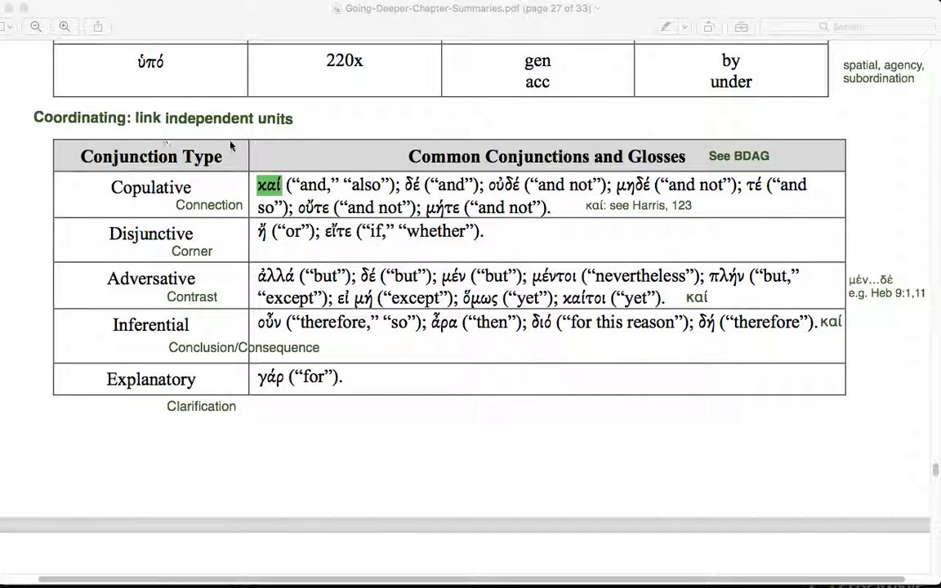
pyautogui.scroll(-3)
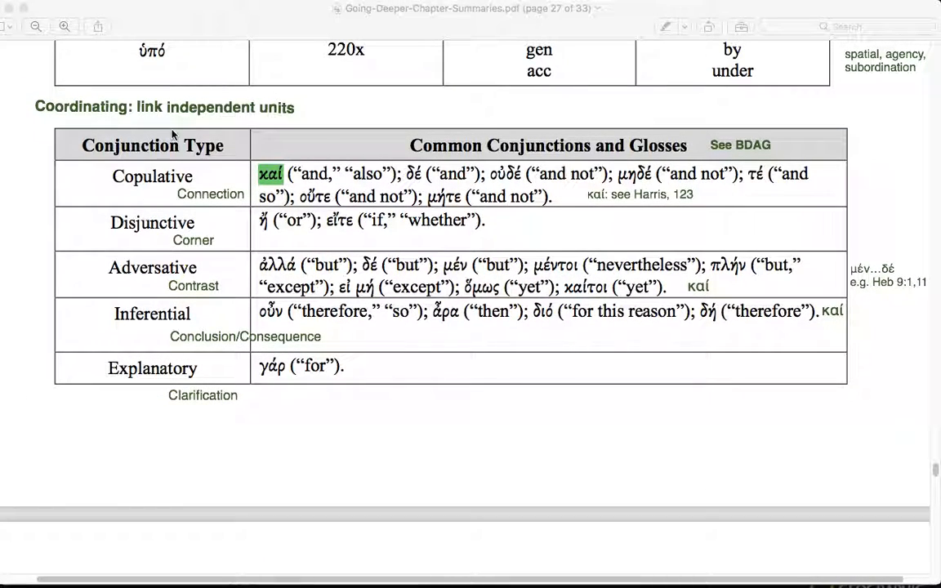
pyautogui.moveTo(210, 127)
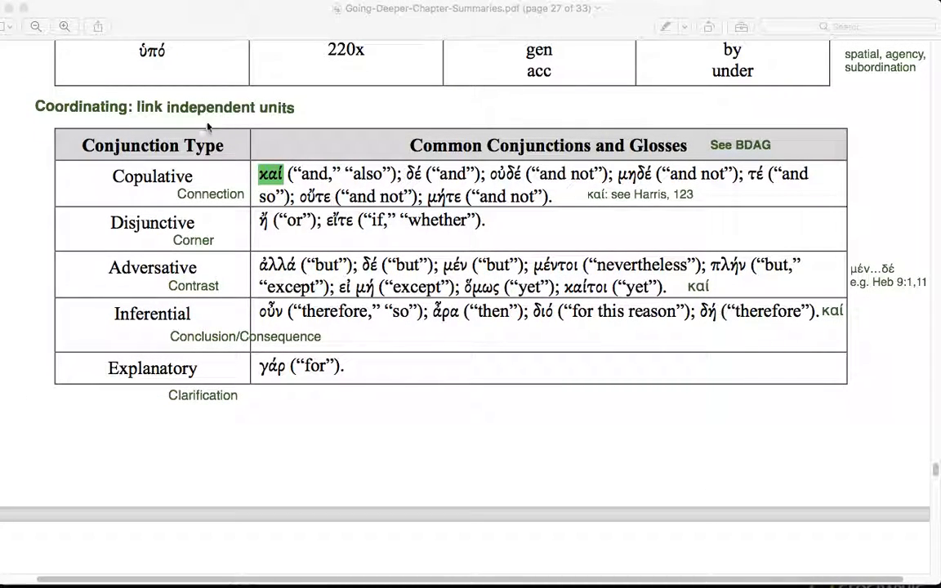
pyautogui.moveTo(611, 137)
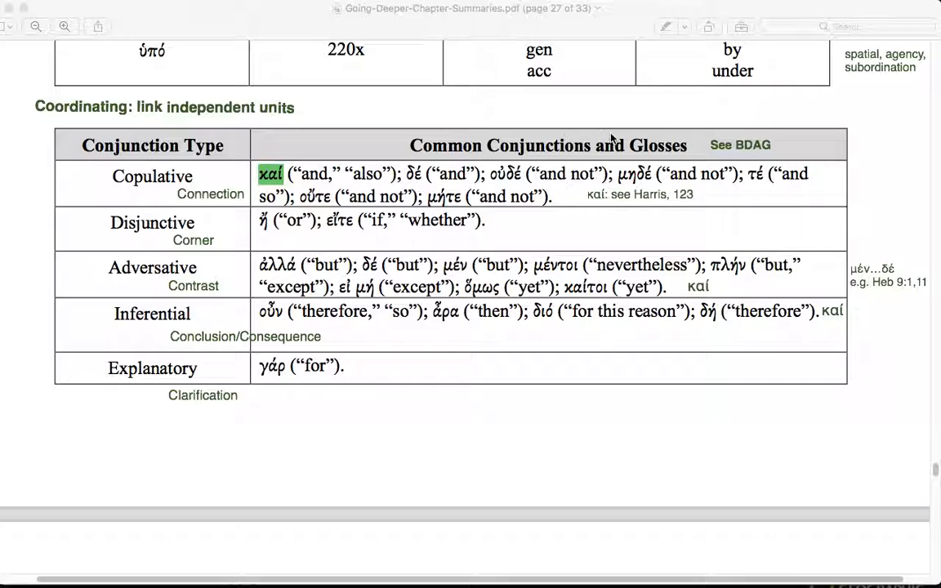
pyautogui.moveTo(660, 144)
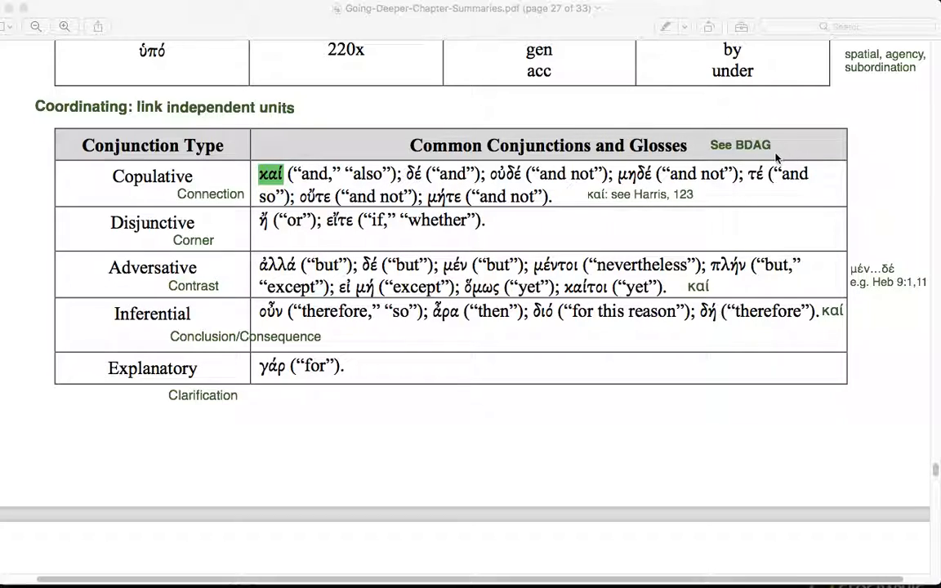
pyautogui.moveTo(822, 137)
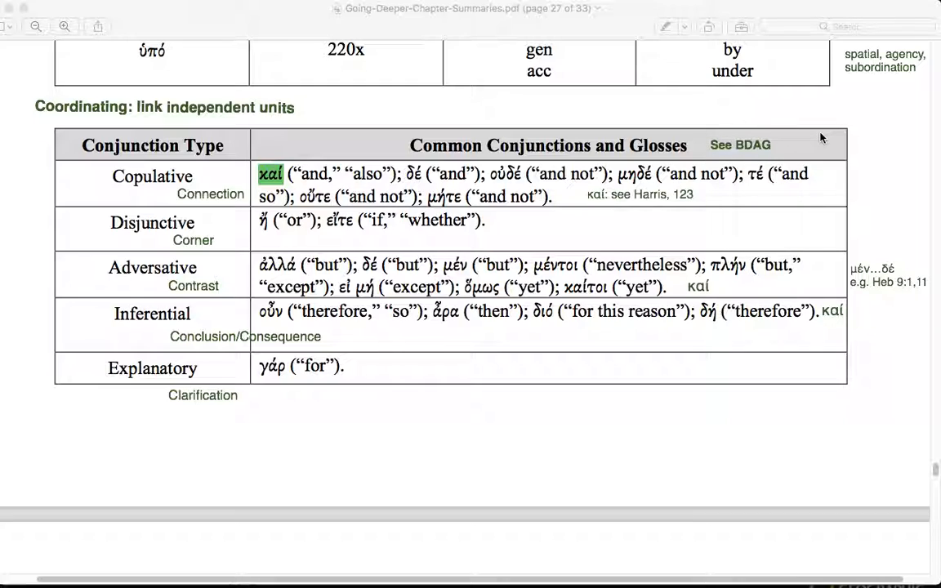
pyautogui.moveTo(855, 151)
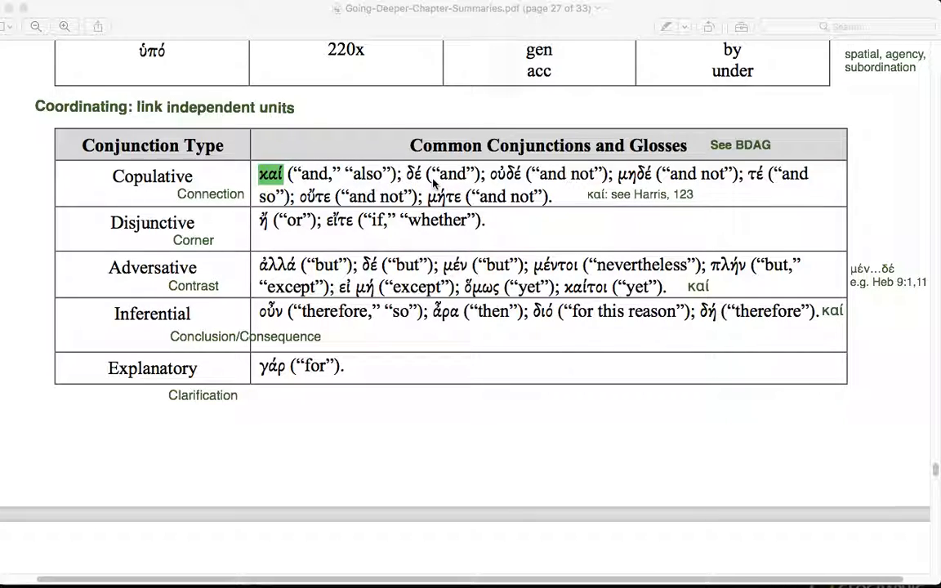
pyautogui.moveTo(667, 205)
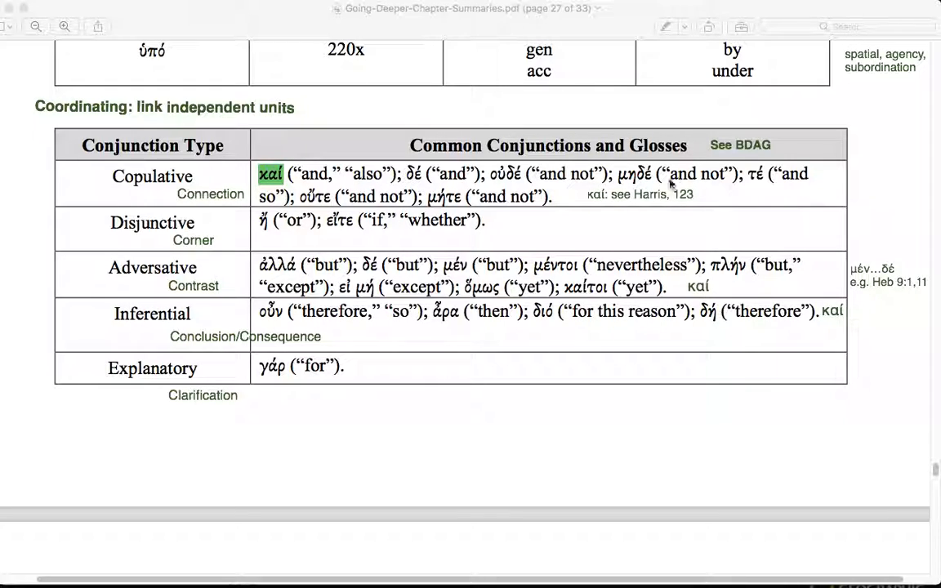
pyautogui.moveTo(729, 206)
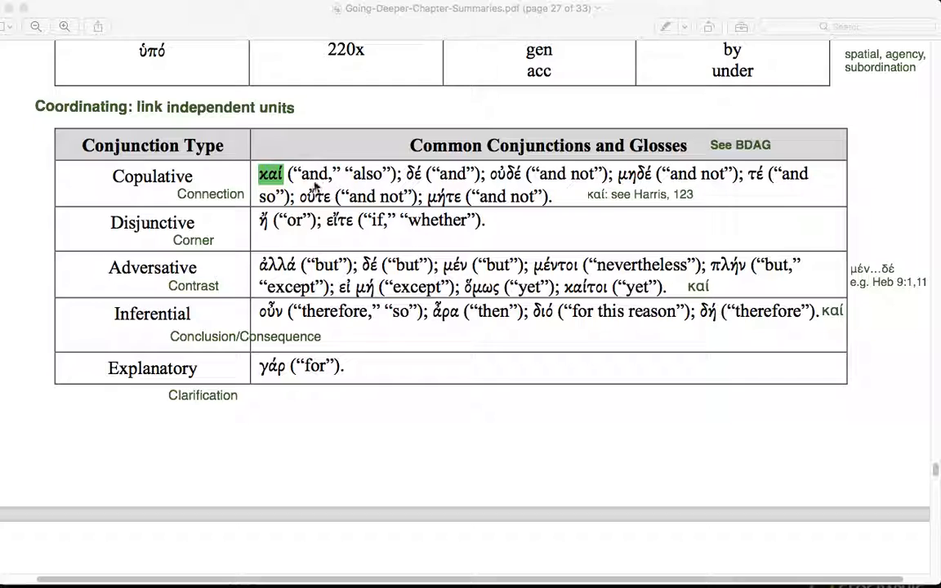
pyautogui.moveTo(400, 226)
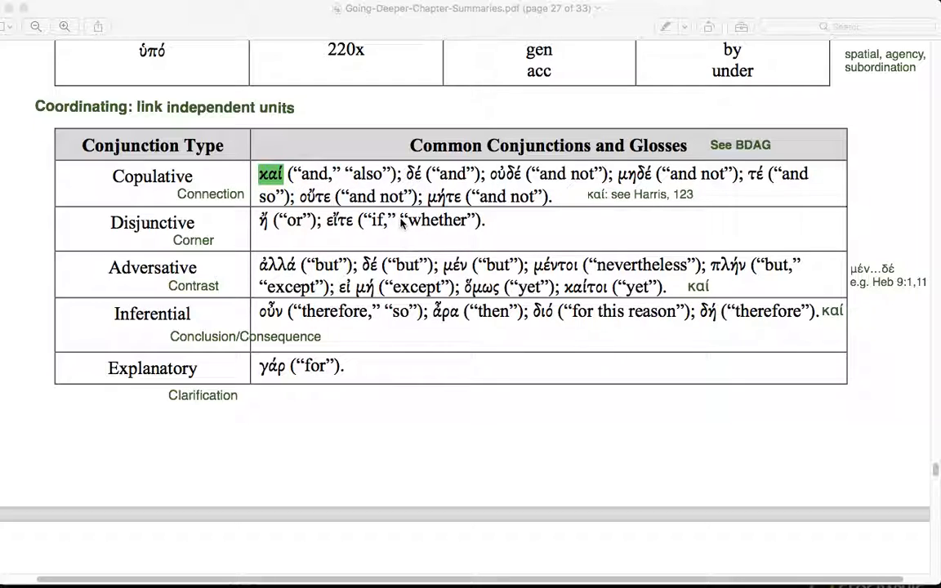
pyautogui.moveTo(650, 314)
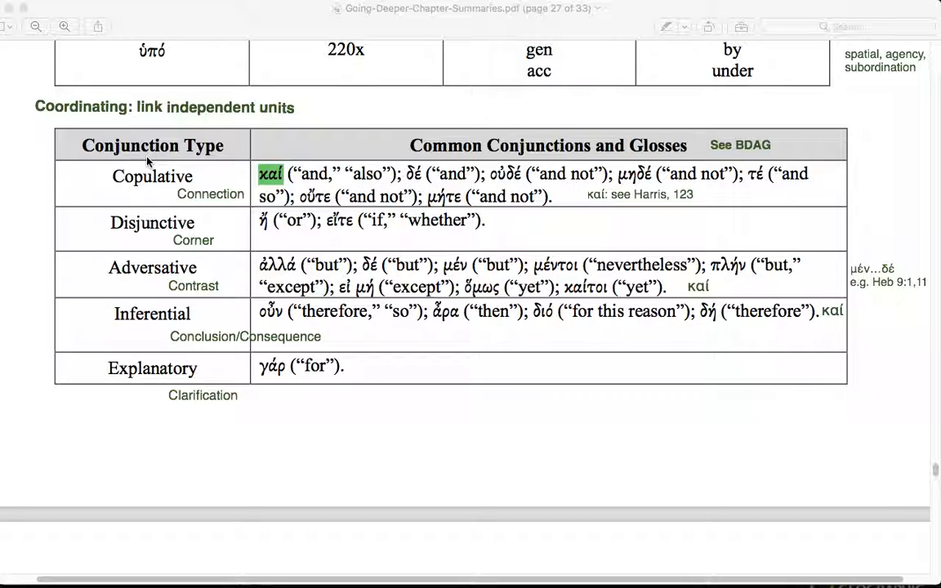
pyautogui.moveTo(162, 189)
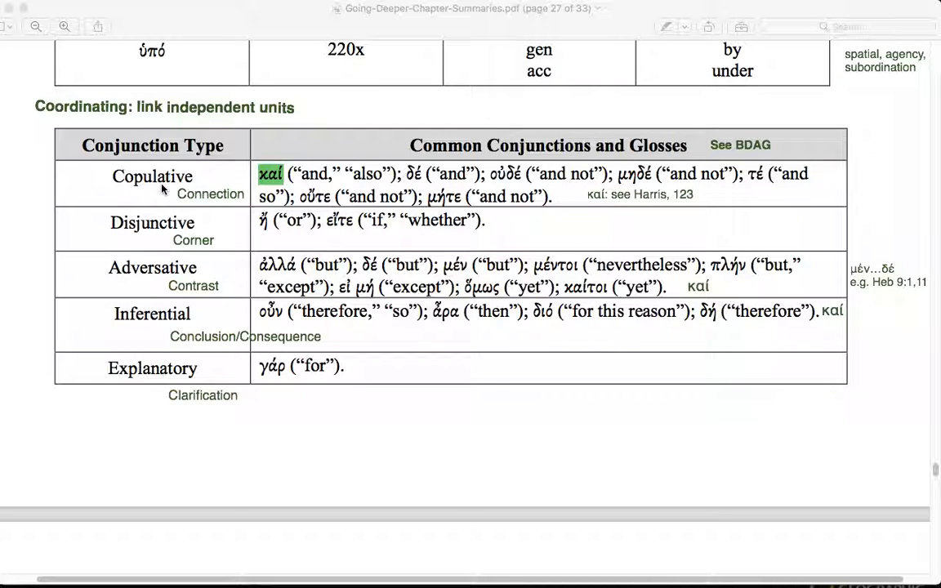
pyautogui.moveTo(162, 228)
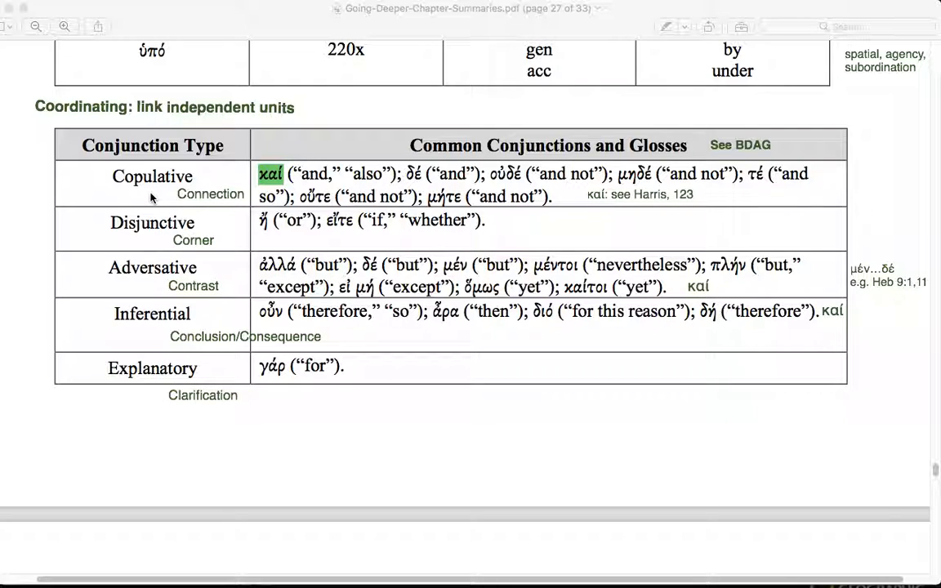
pyautogui.moveTo(304, 202)
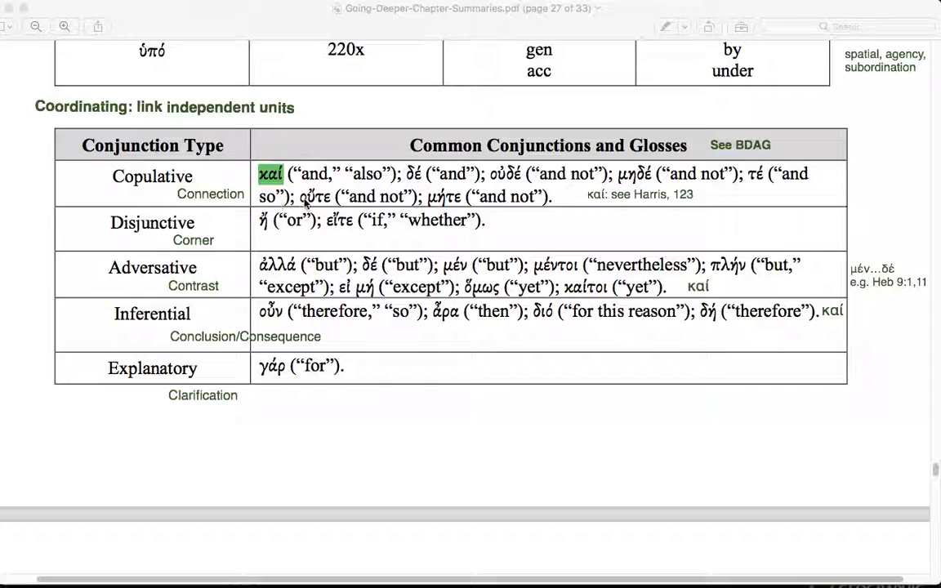
pyautogui.moveTo(317, 209)
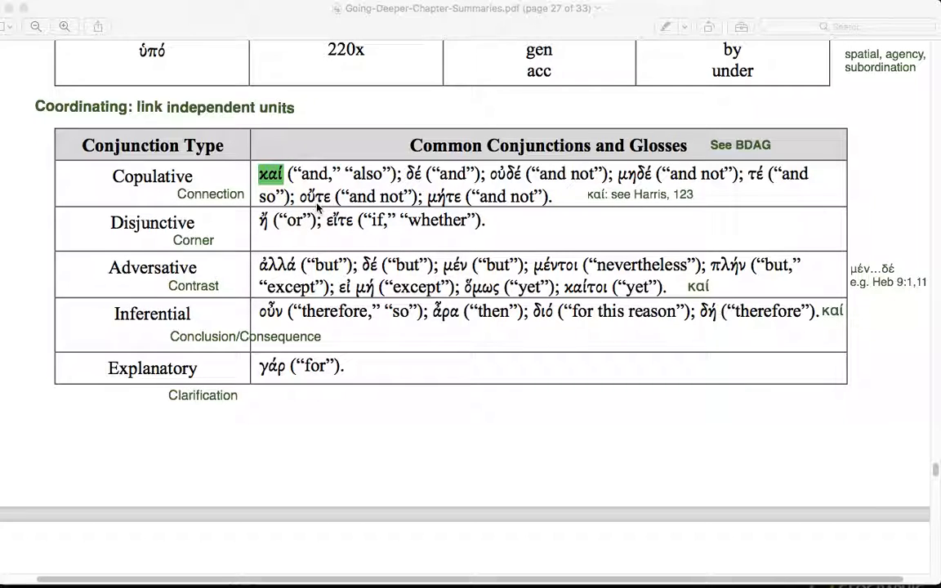
pyautogui.moveTo(438, 199)
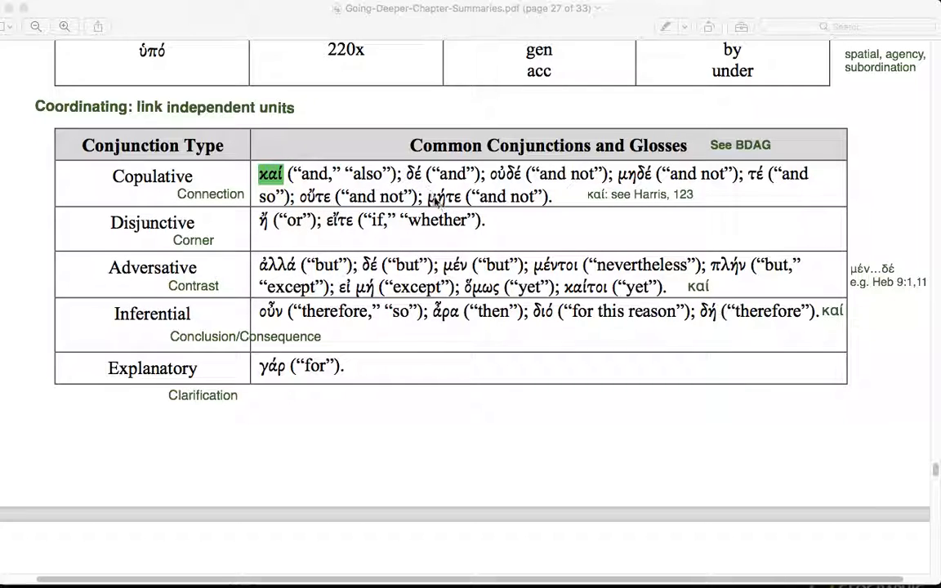
pyautogui.moveTo(482, 199)
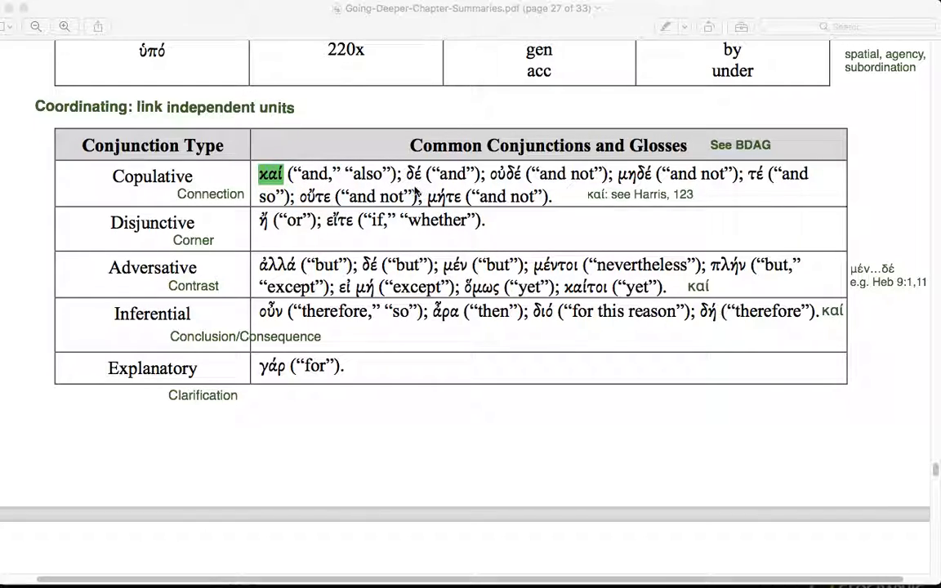
pyautogui.moveTo(428, 186)
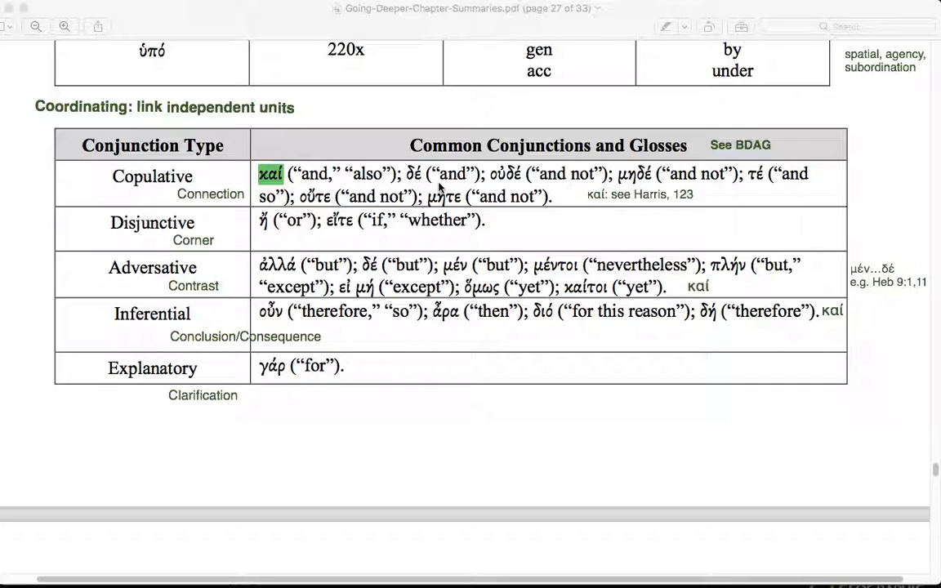
pyautogui.moveTo(416, 219)
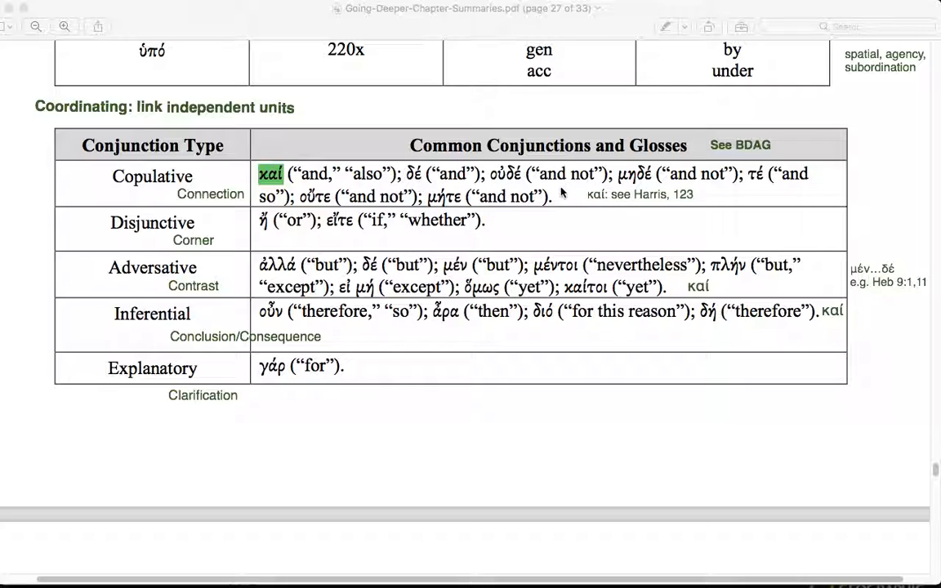
pyautogui.moveTo(585, 206)
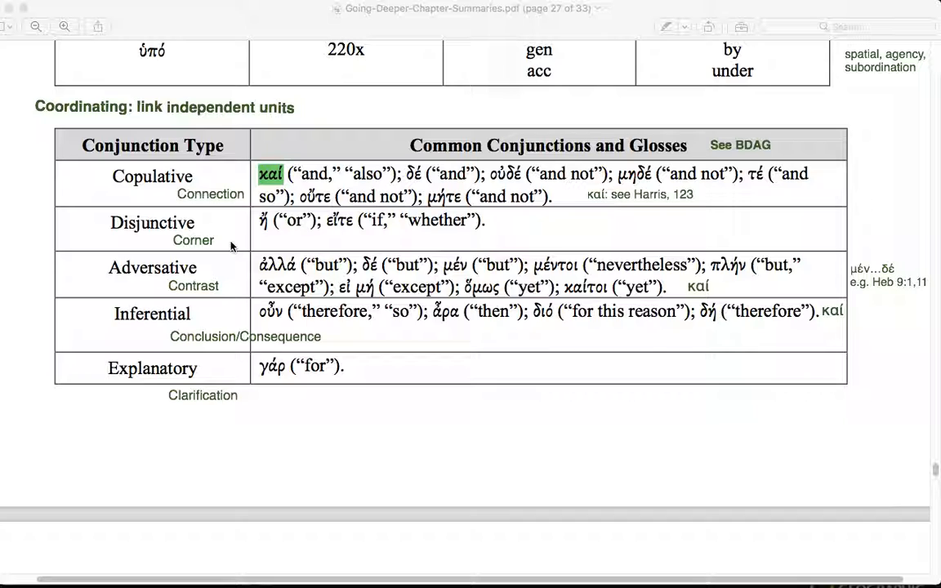
pyautogui.moveTo(388, 242)
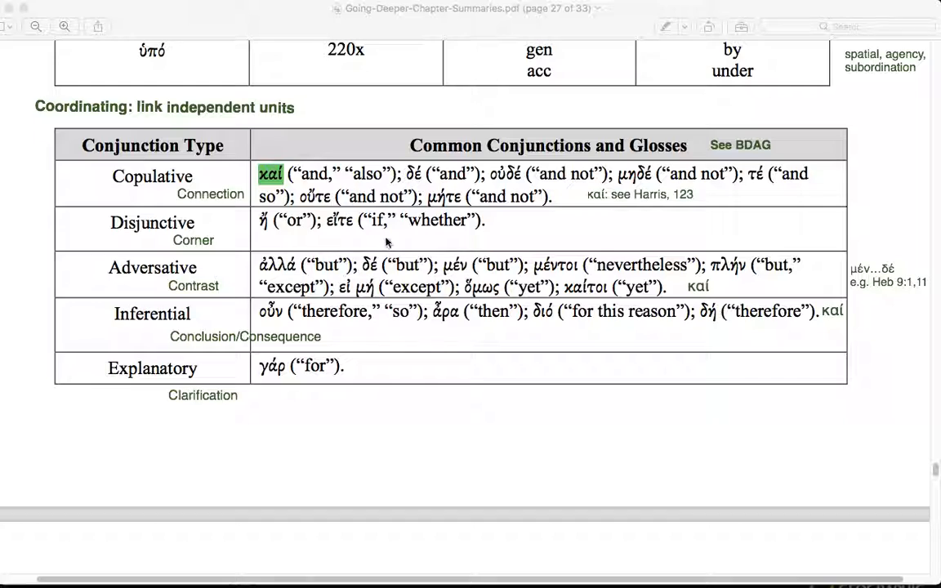
pyautogui.moveTo(438, 235)
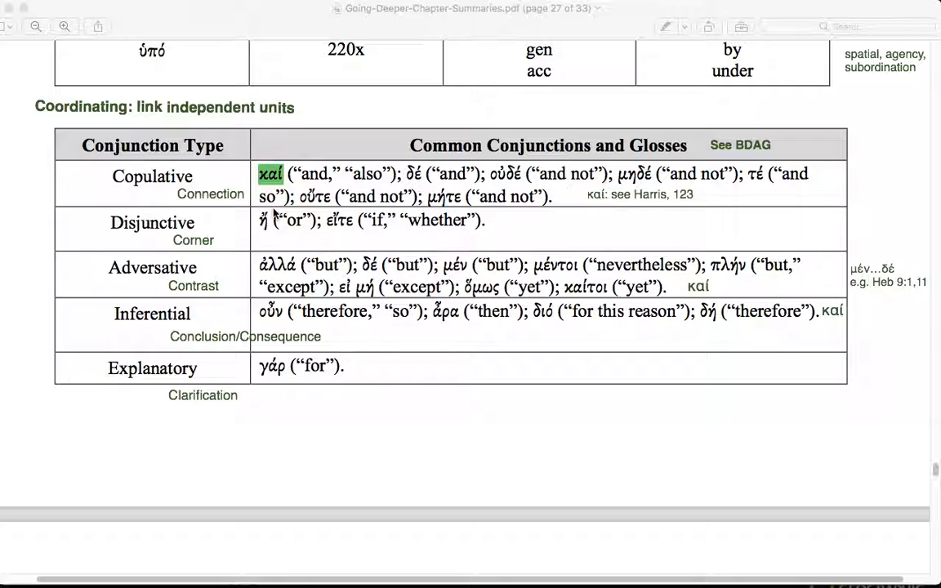
pyautogui.moveTo(275, 233)
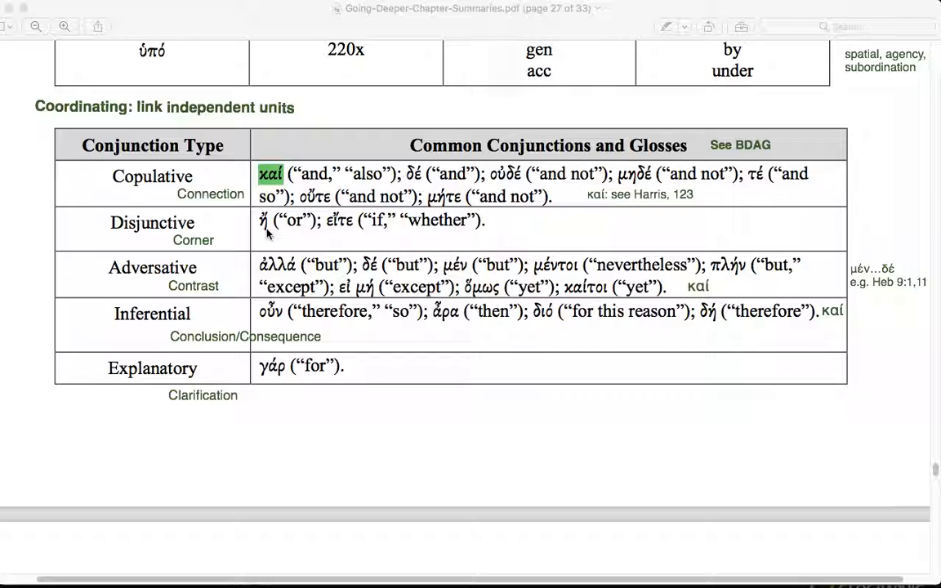
pyautogui.moveTo(330, 232)
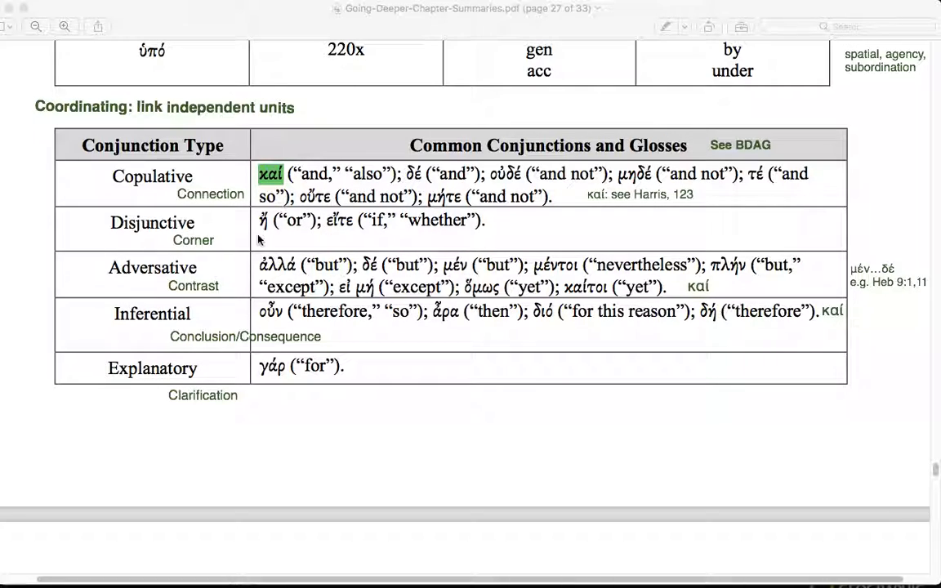
pyautogui.moveTo(243, 281)
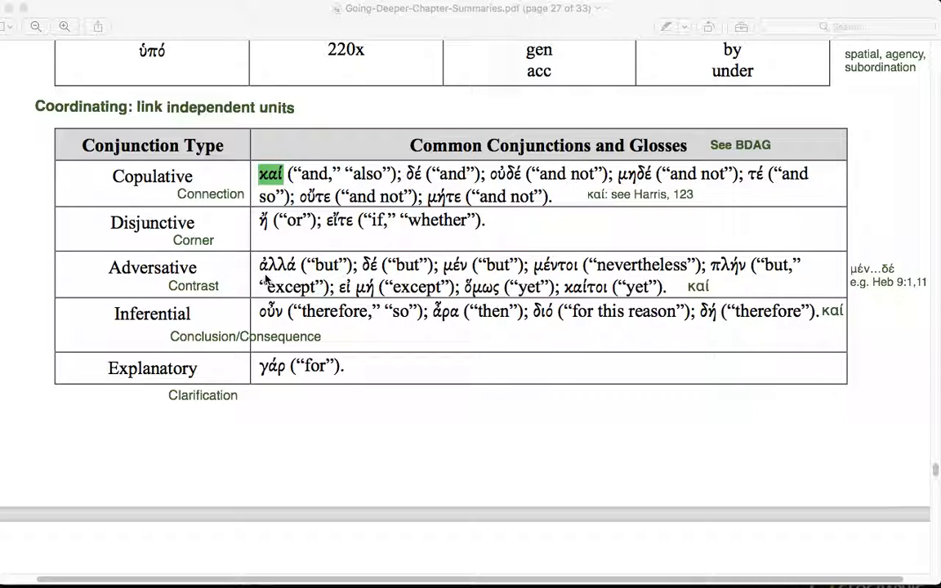
pyautogui.moveTo(487, 317)
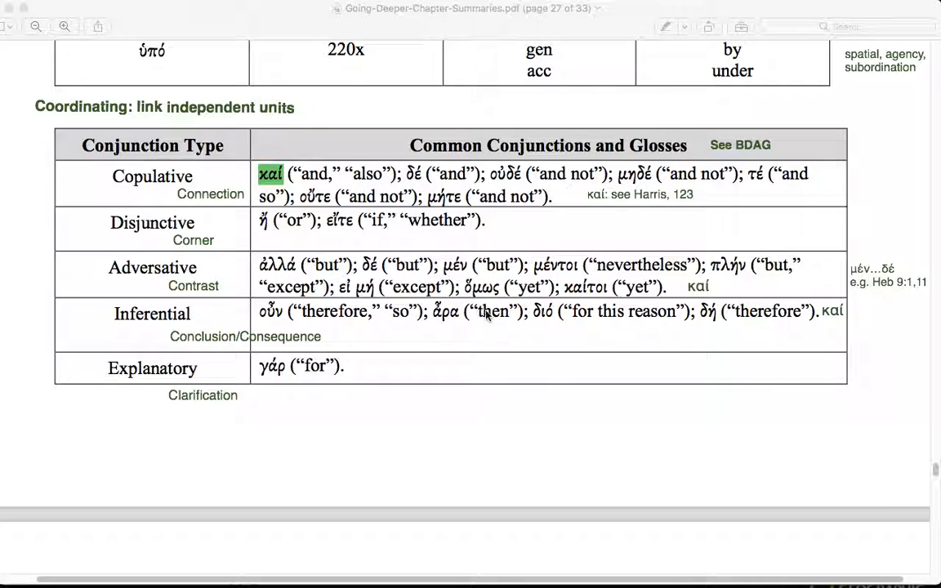
pyautogui.moveTo(745, 297)
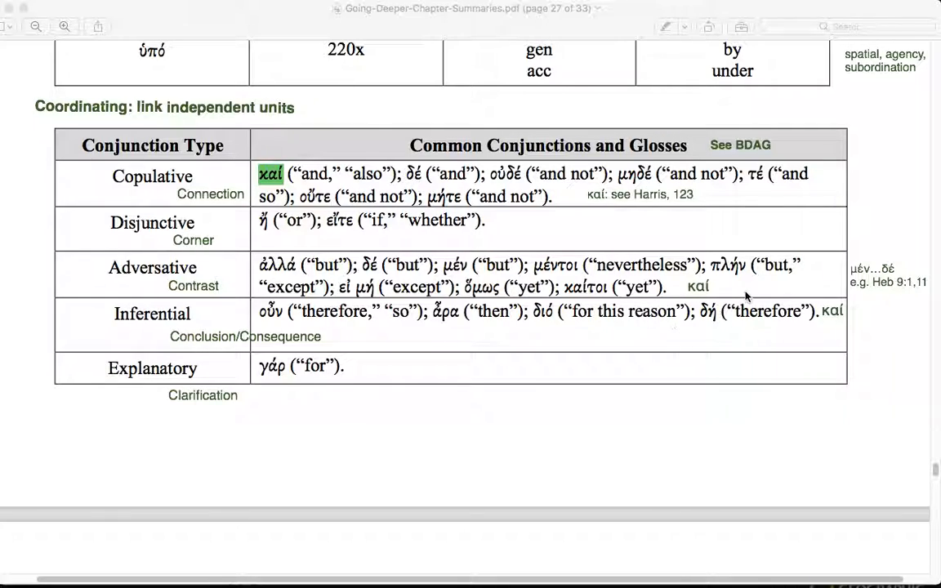
pyautogui.moveTo(751, 285)
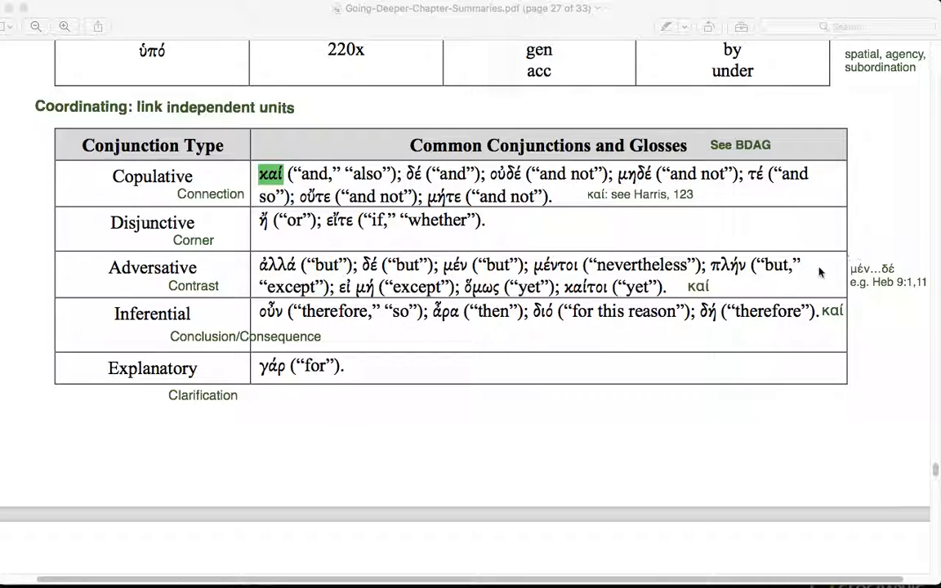
pyautogui.moveTo(817, 303)
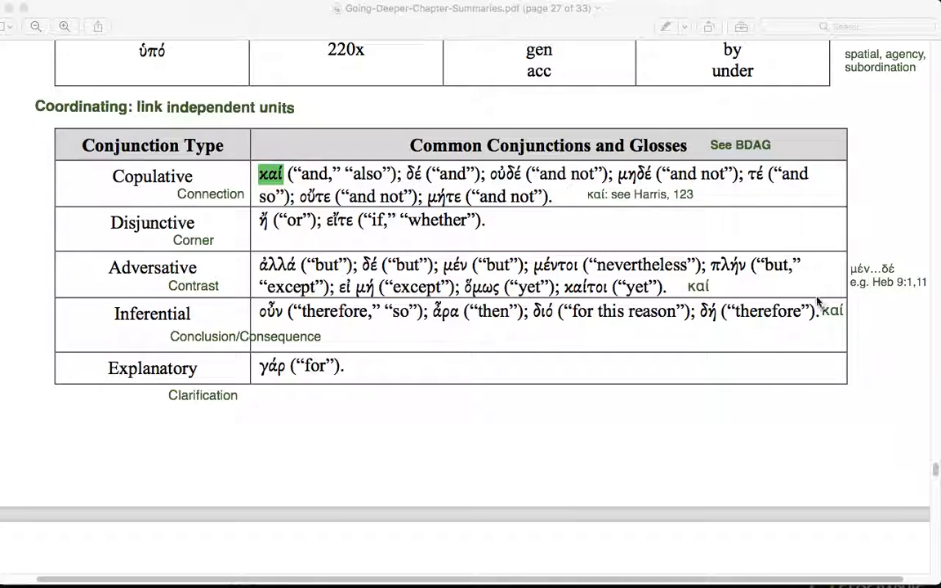
pyautogui.moveTo(853, 317)
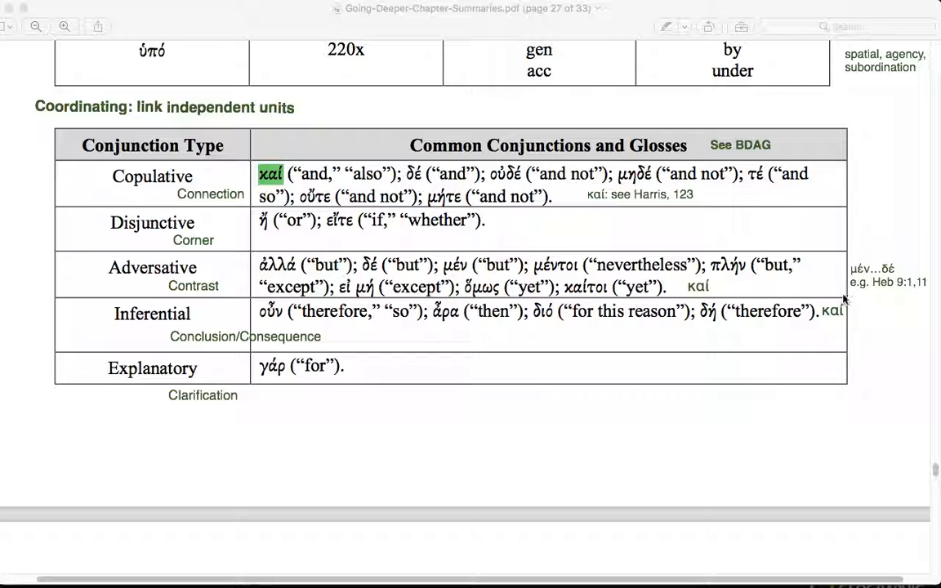
pyautogui.moveTo(849, 258)
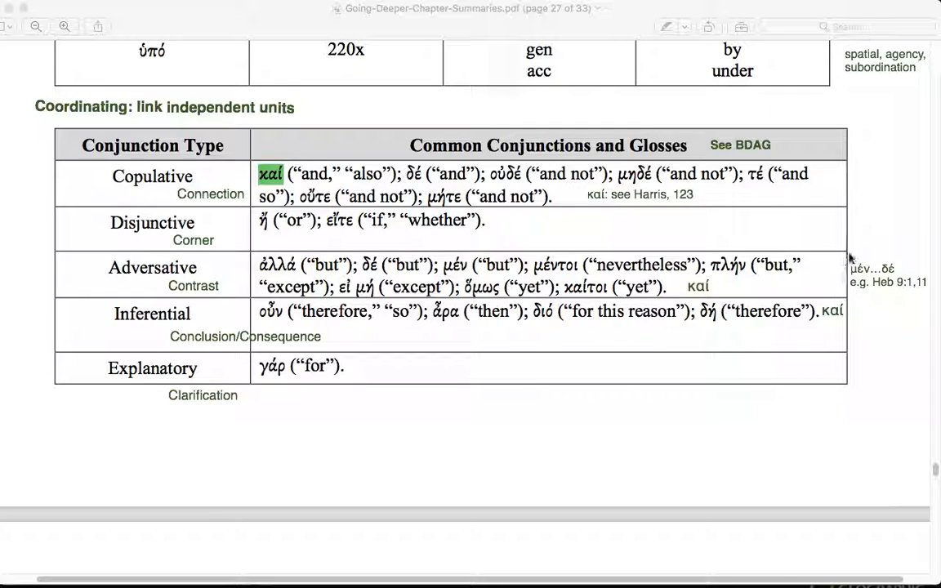
pyautogui.moveTo(924, 300)
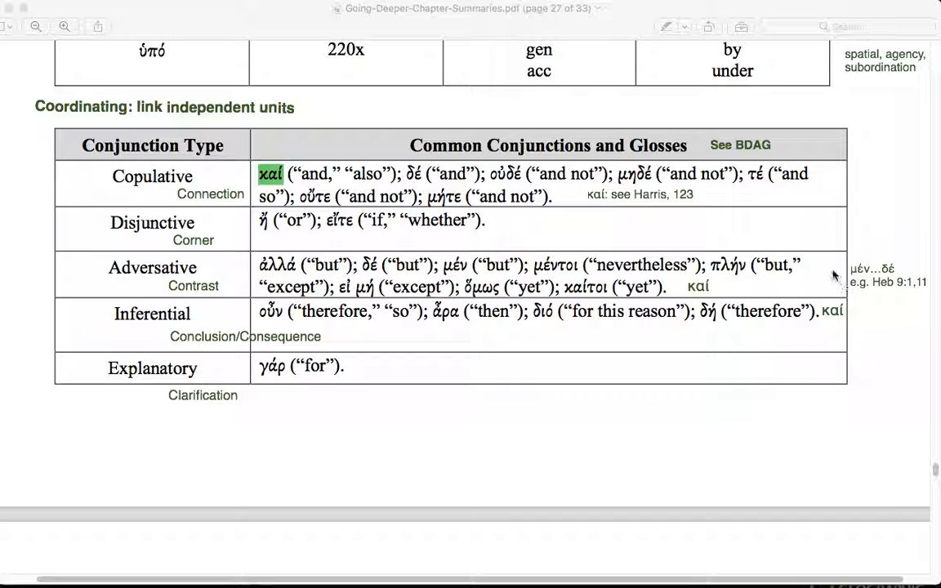
pyautogui.moveTo(850, 258)
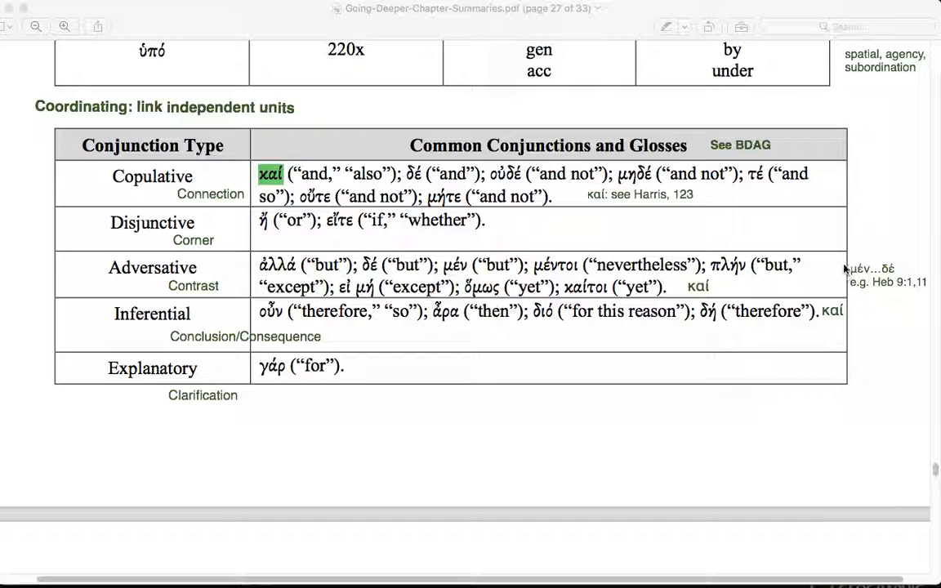
pyautogui.moveTo(880, 252)
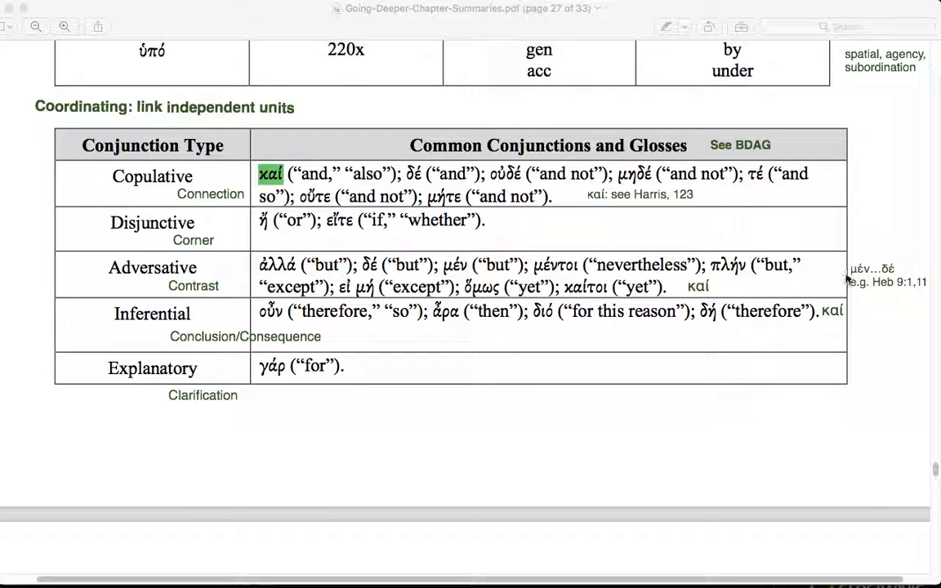
pyautogui.moveTo(889, 248)
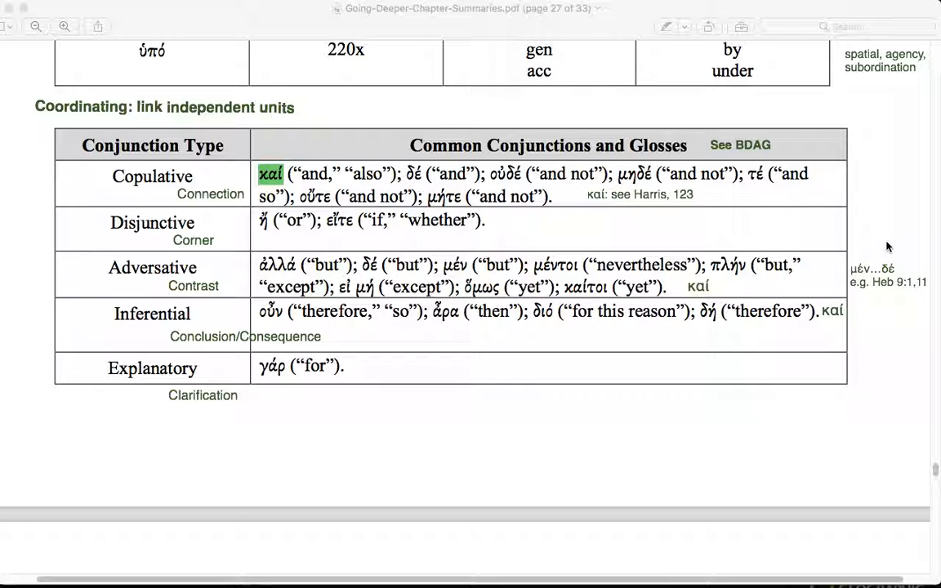
pyautogui.moveTo(823, 272)
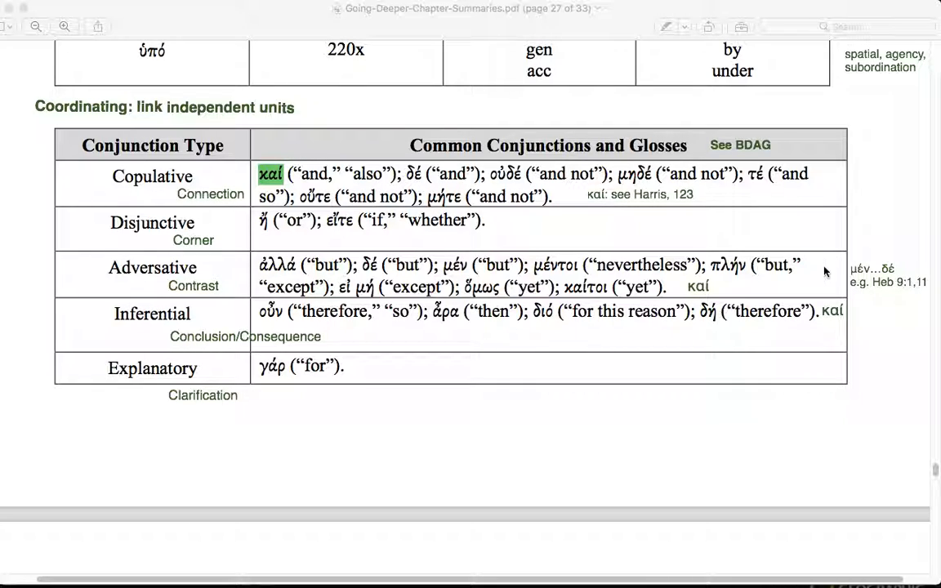
pyautogui.moveTo(728, 239)
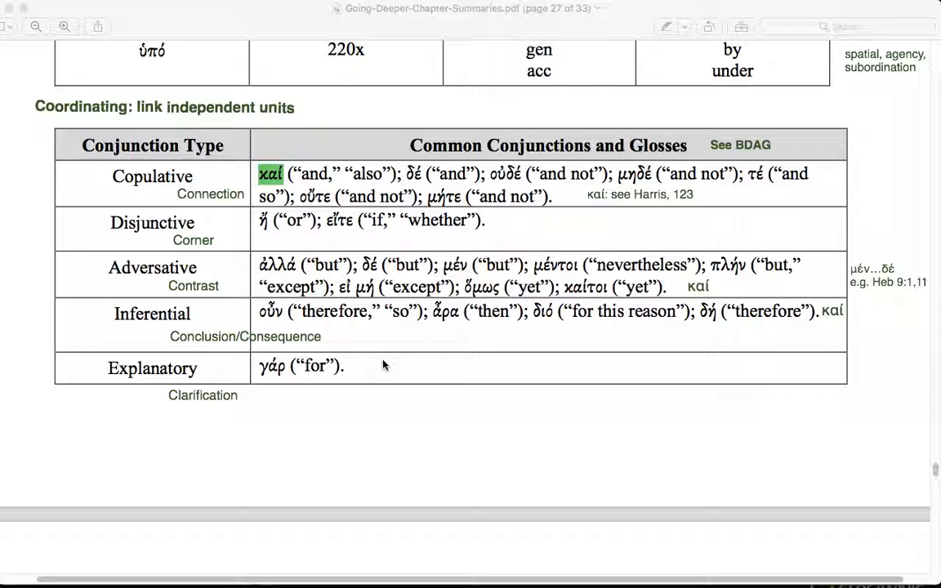
pyautogui.moveTo(304, 391)
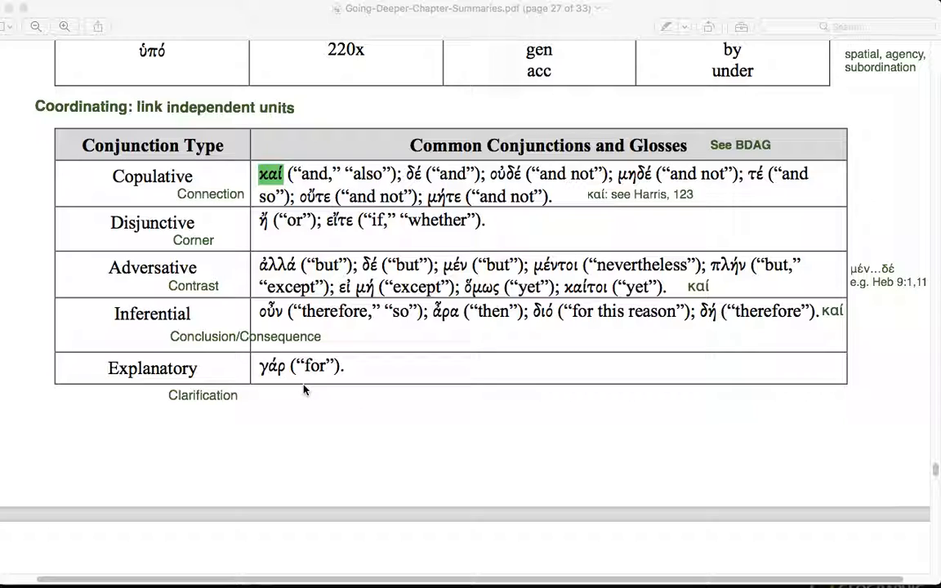
pyautogui.moveTo(343, 379)
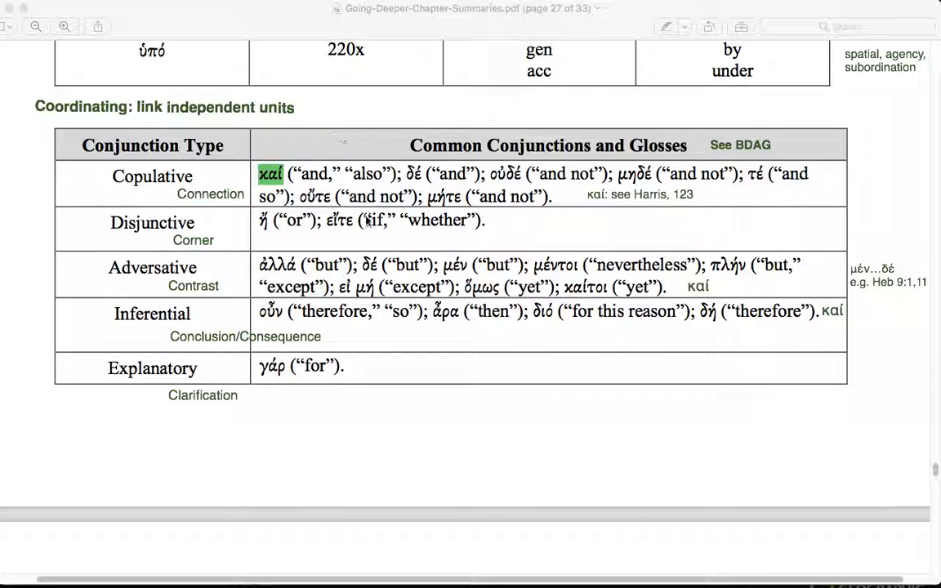
pyautogui.scroll(-3)
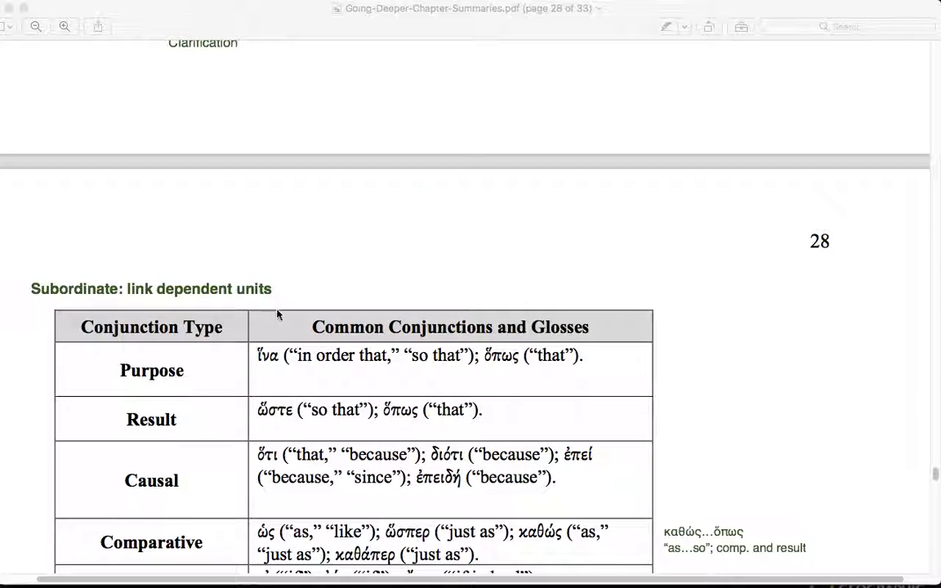
pyautogui.scroll(-3)
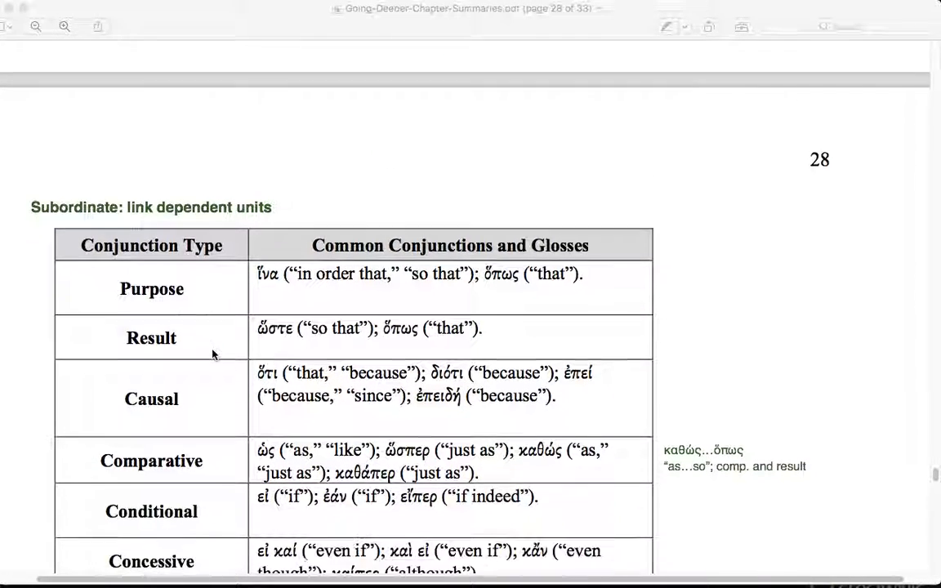
pyautogui.scroll(-3)
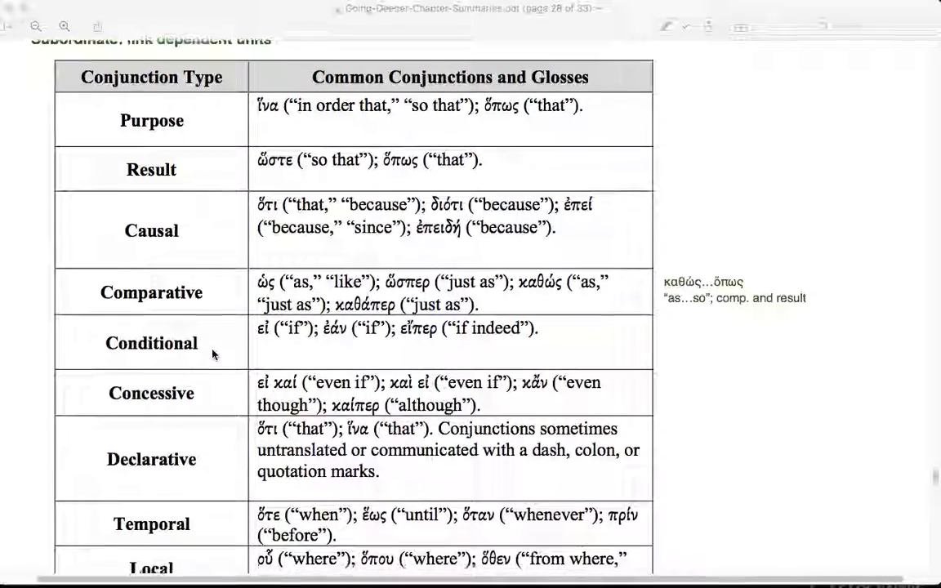
pyautogui.scroll(-3)
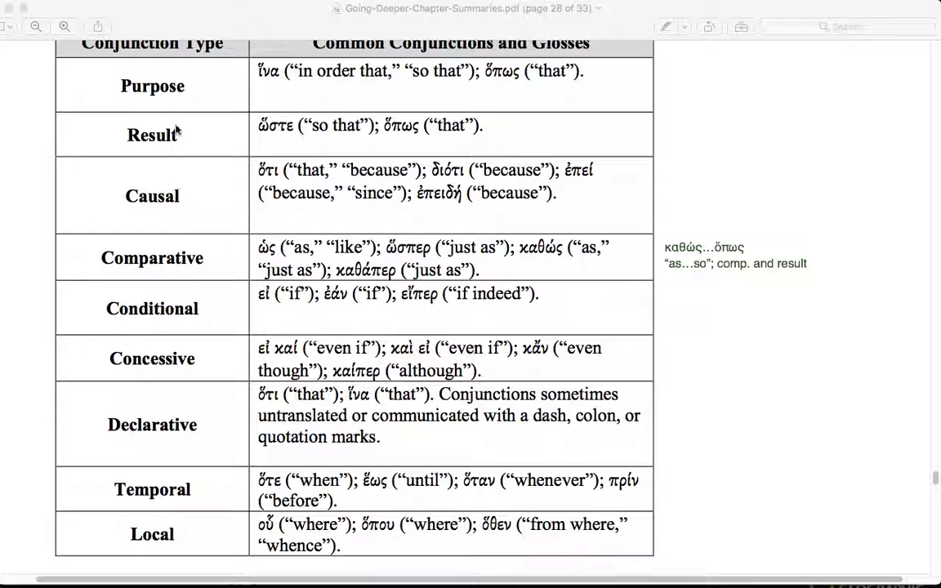
pyautogui.moveTo(176, 101)
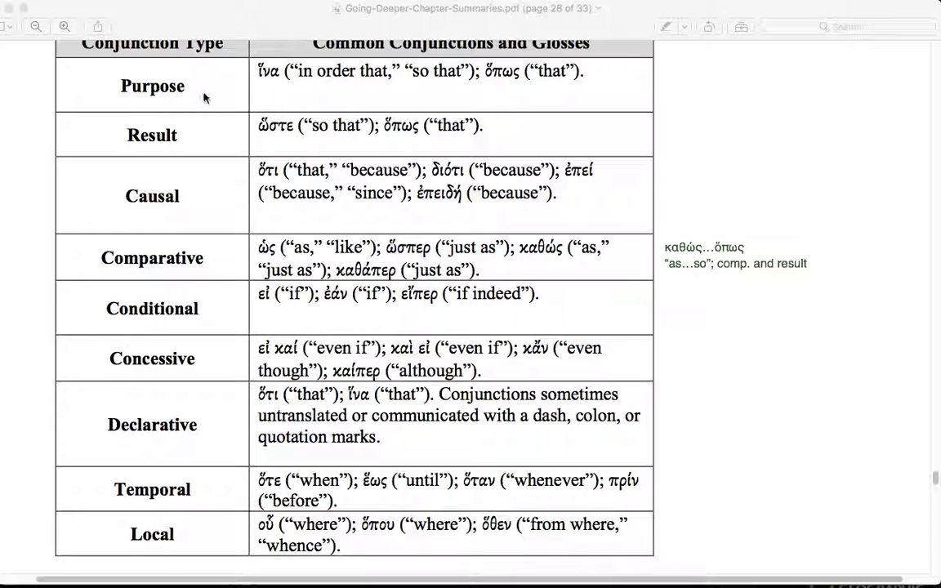
pyautogui.moveTo(202, 122)
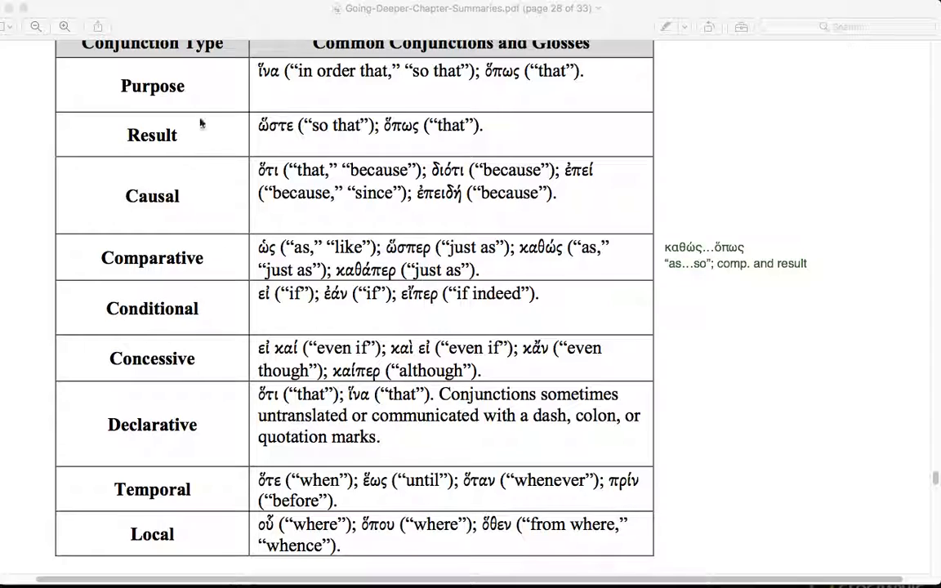
pyautogui.moveTo(193, 339)
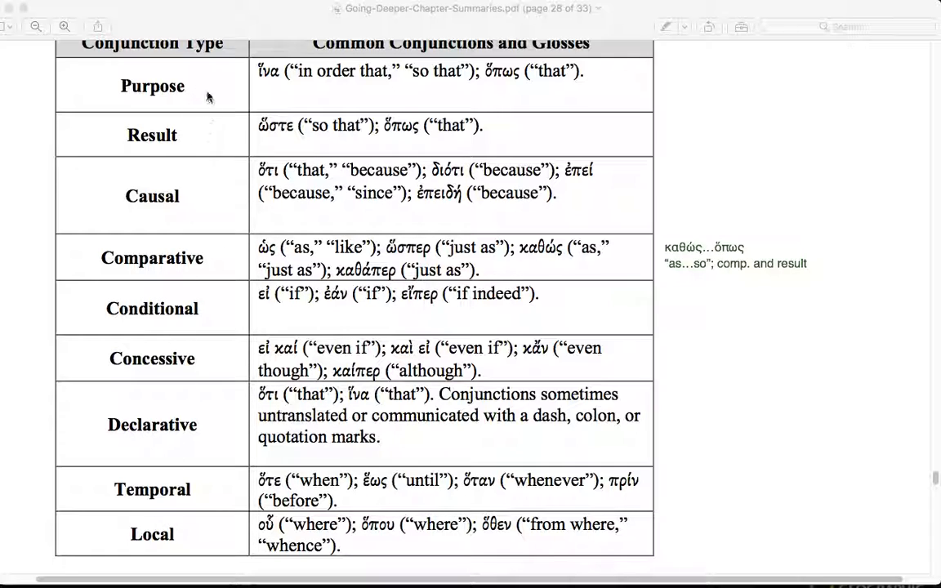
pyautogui.moveTo(203, 503)
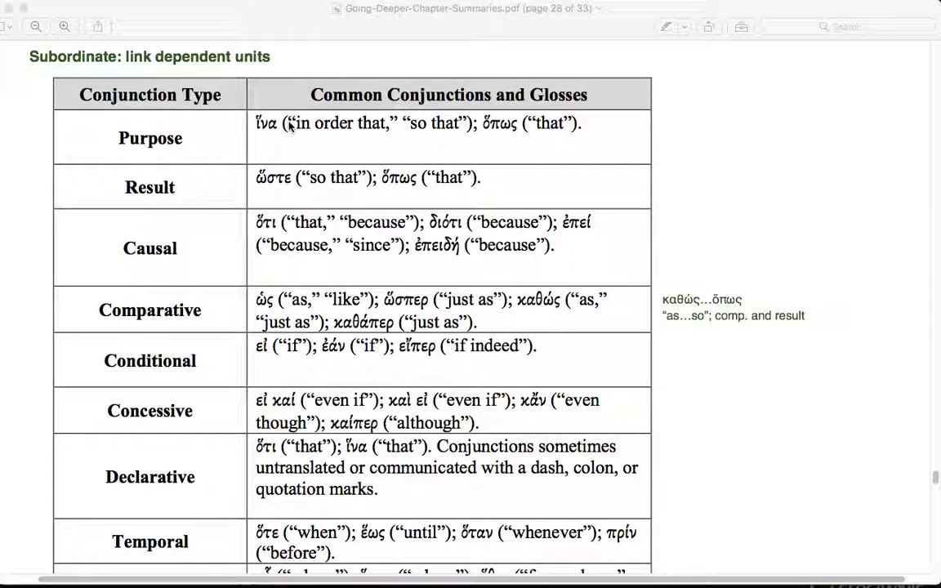
pyautogui.moveTo(271, 231)
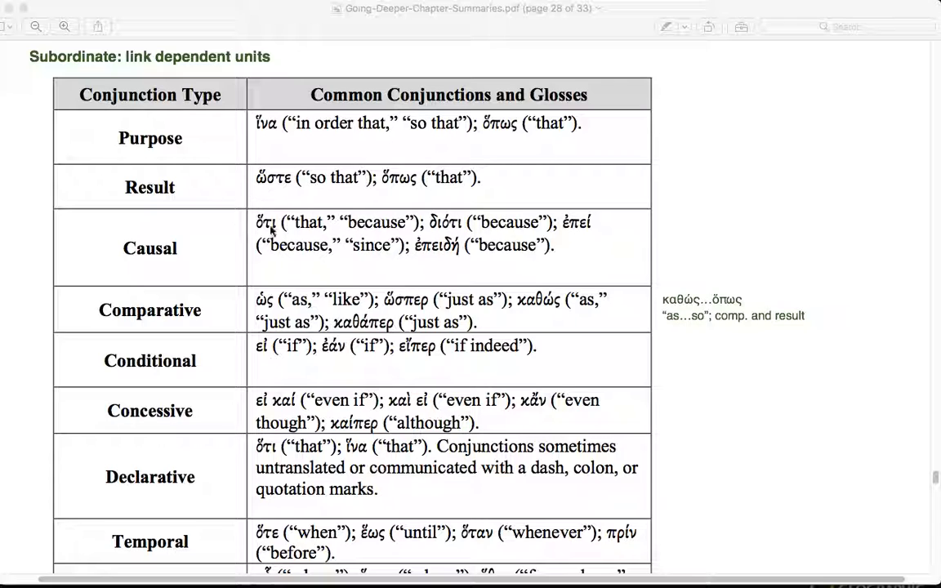
pyautogui.moveTo(45, 319)
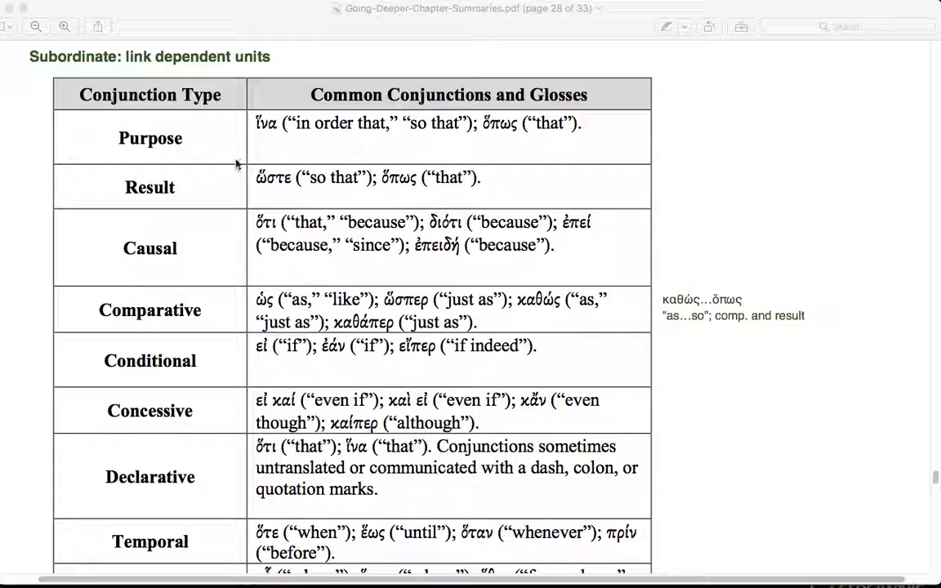
pyautogui.moveTo(274, 134)
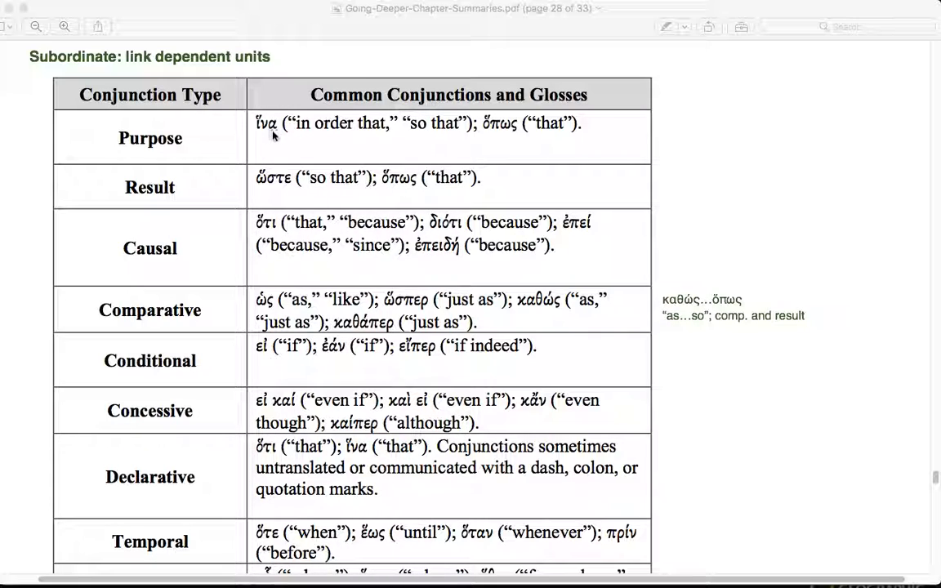
pyautogui.moveTo(294, 146)
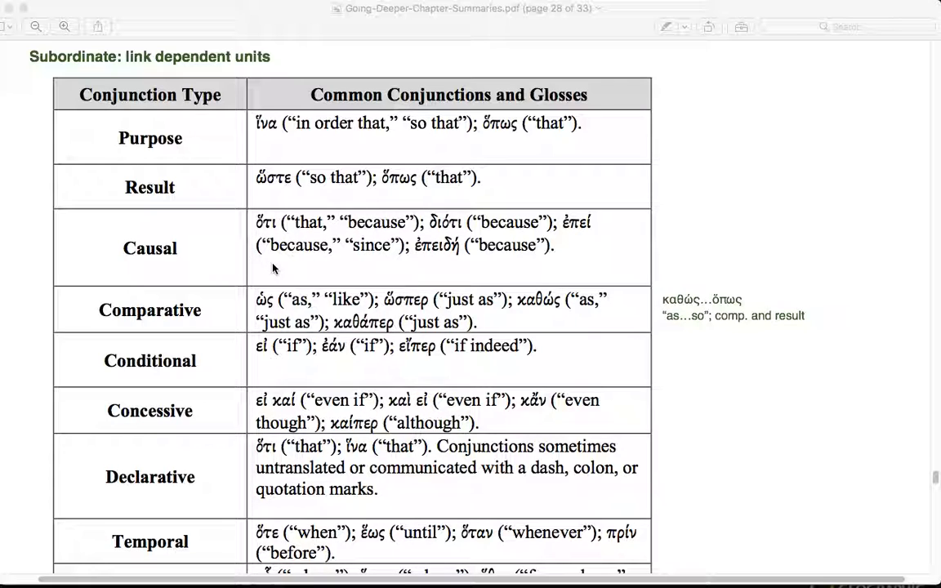
pyautogui.moveTo(235, 248)
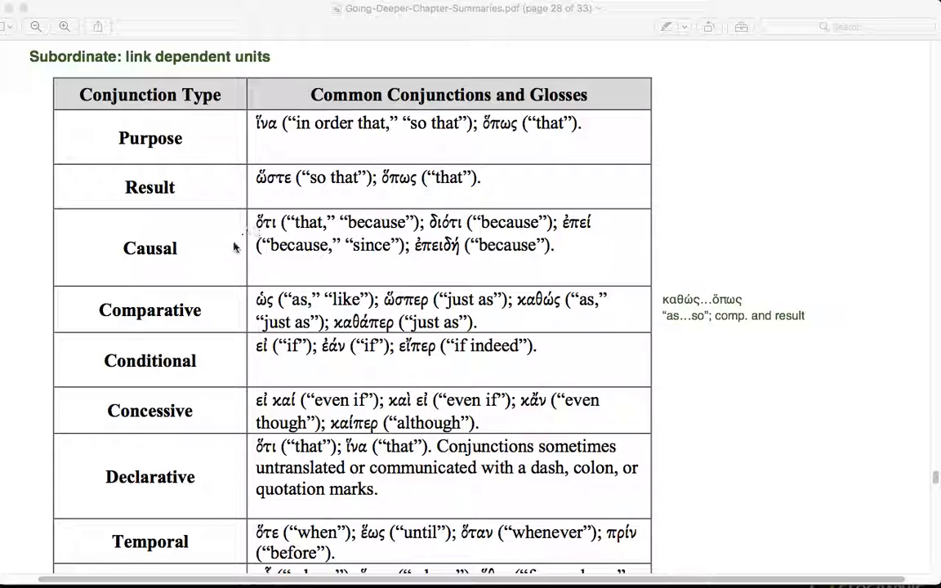
pyautogui.moveTo(219, 271)
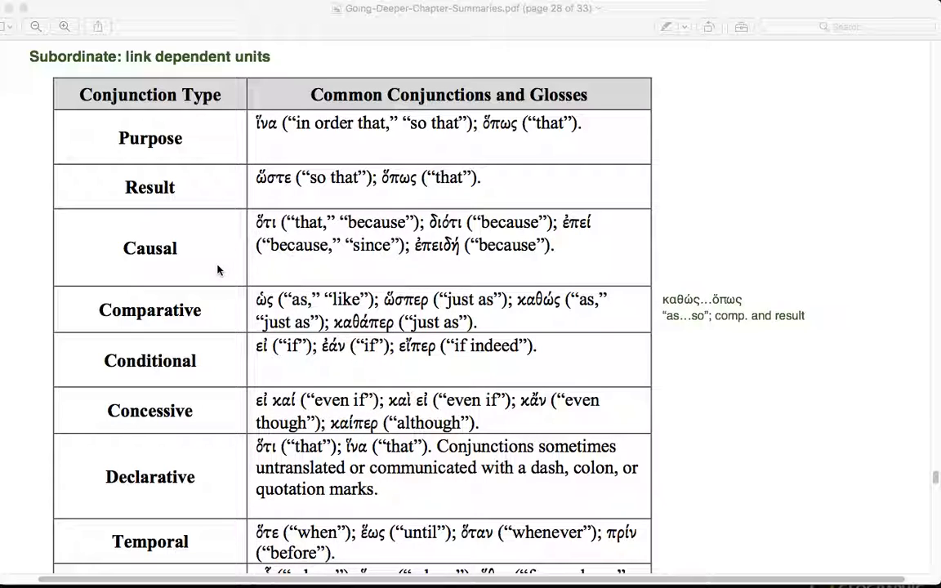
pyautogui.moveTo(210, 303)
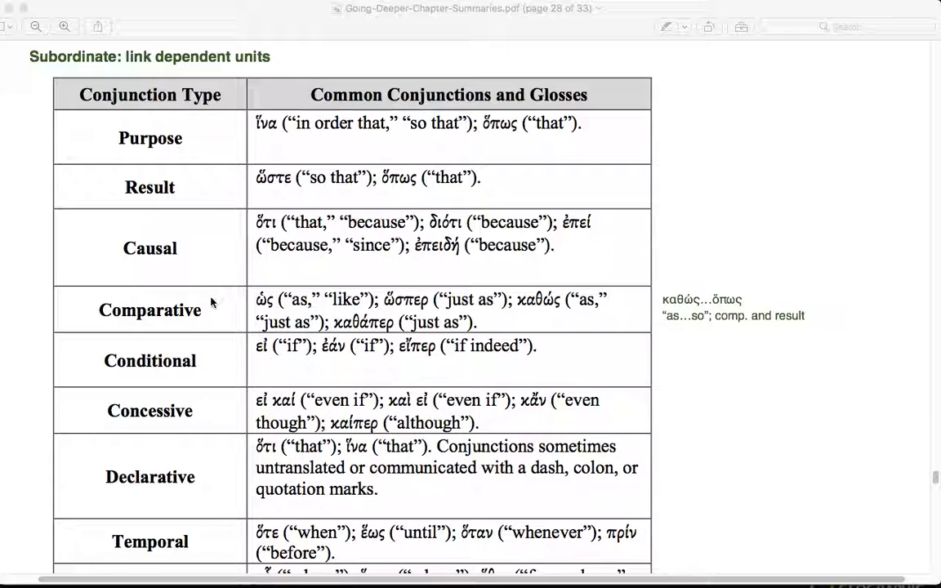
pyautogui.moveTo(242, 314)
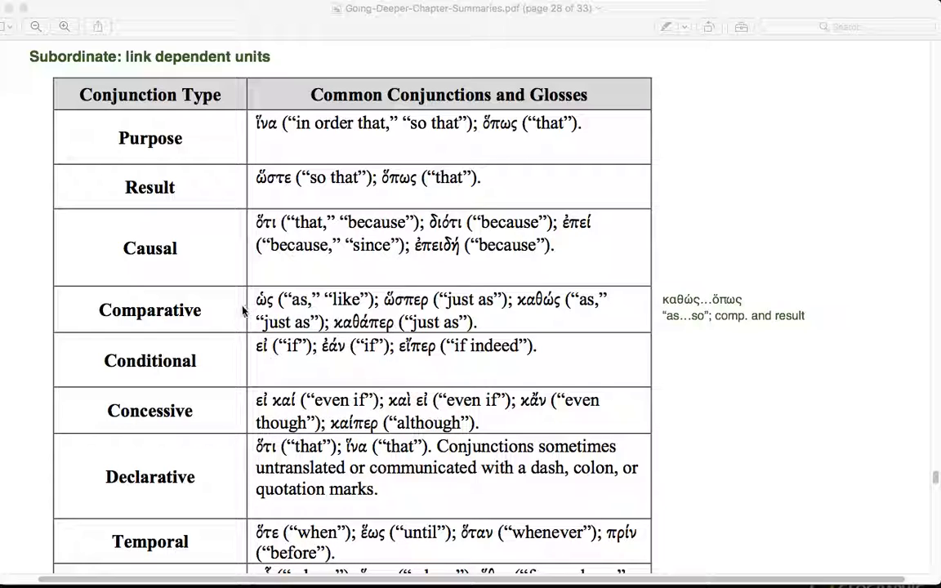
pyautogui.moveTo(657, 276)
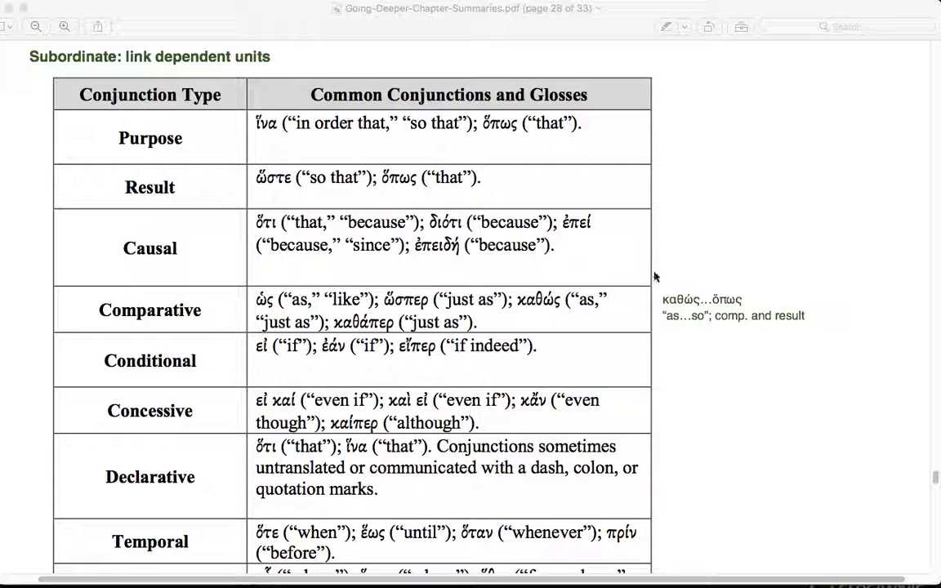
pyautogui.moveTo(645, 322)
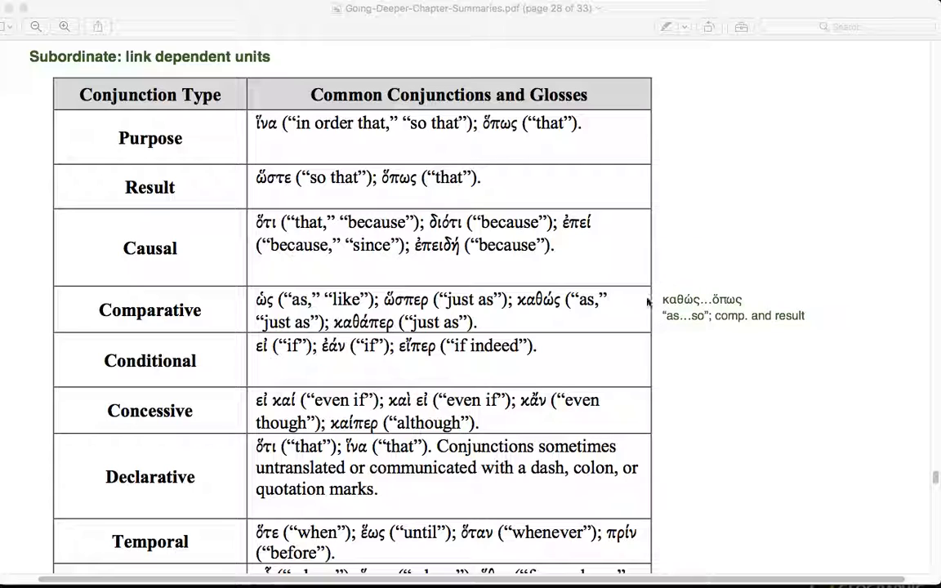
pyautogui.moveTo(641, 324)
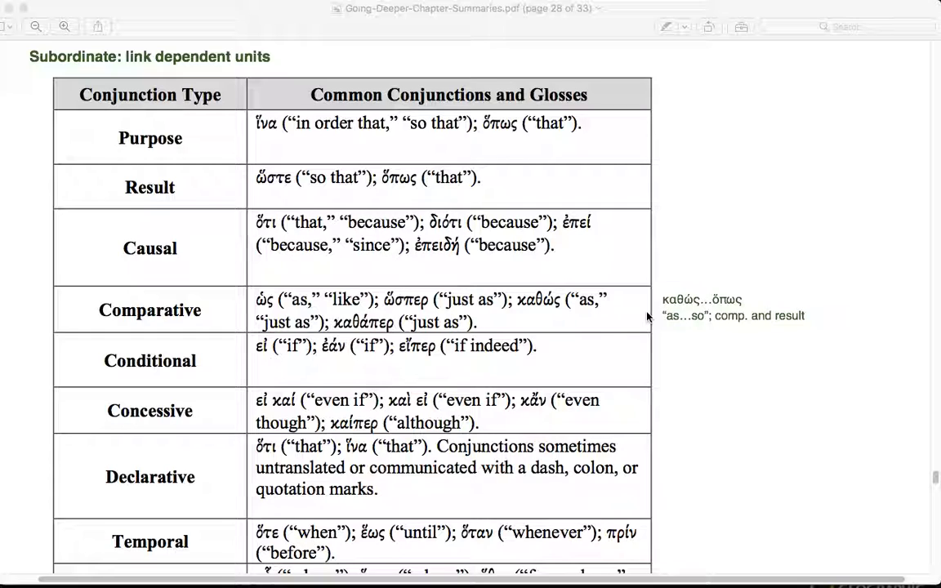
pyautogui.moveTo(683, 278)
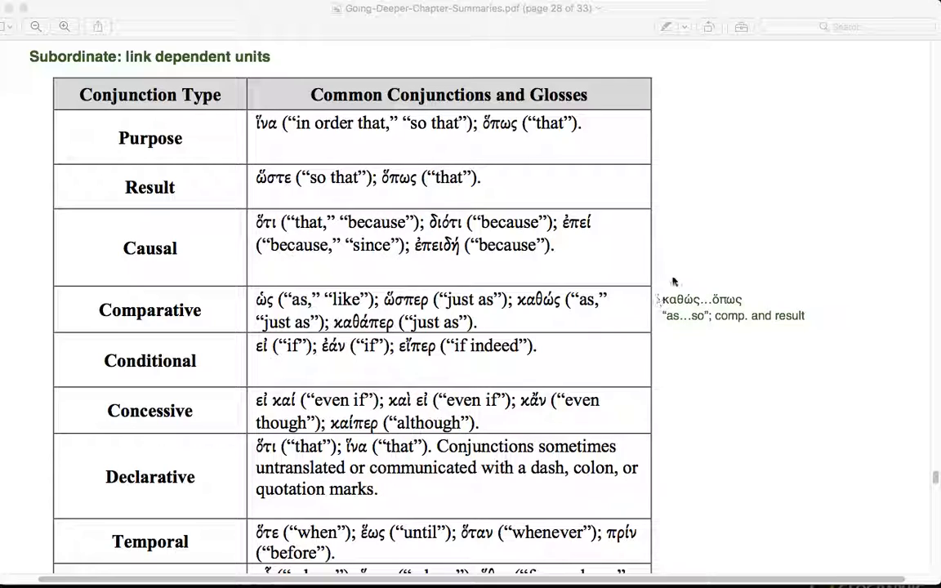
pyautogui.moveTo(491, 172)
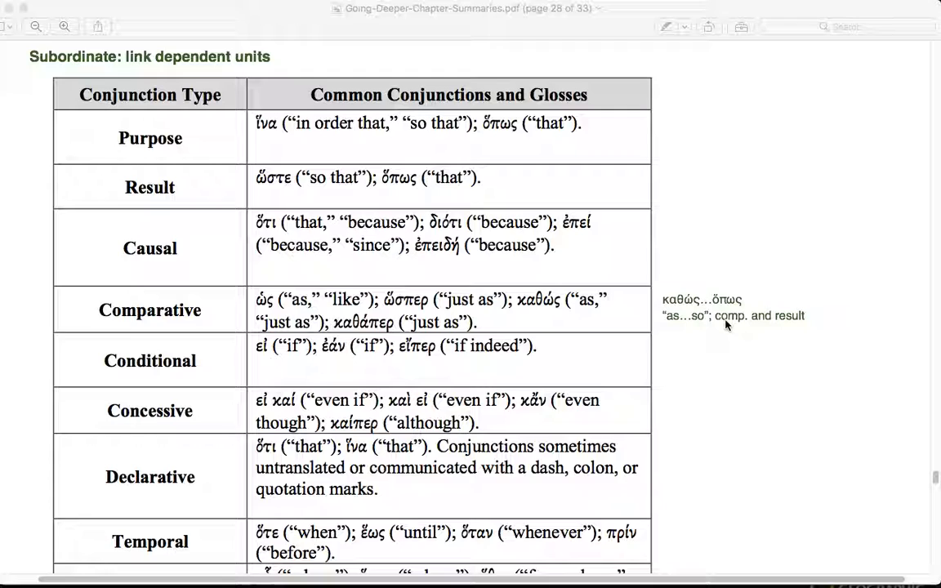
pyautogui.moveTo(790, 328)
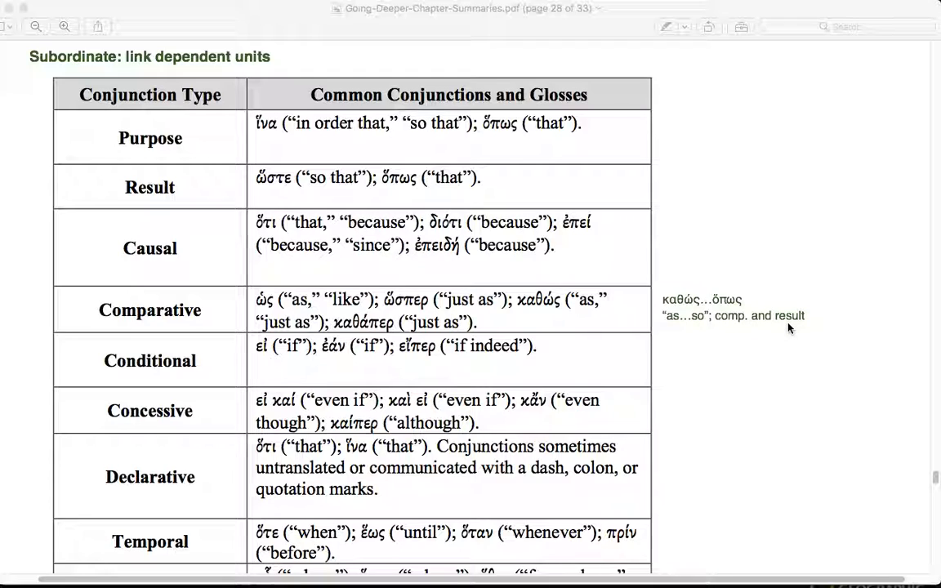
pyautogui.moveTo(677, 369)
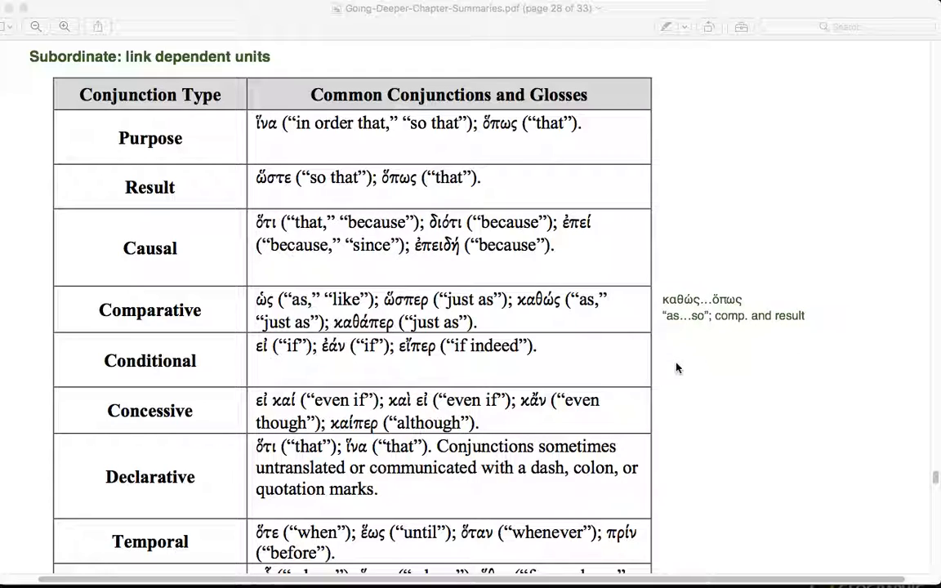
pyautogui.moveTo(647, 422)
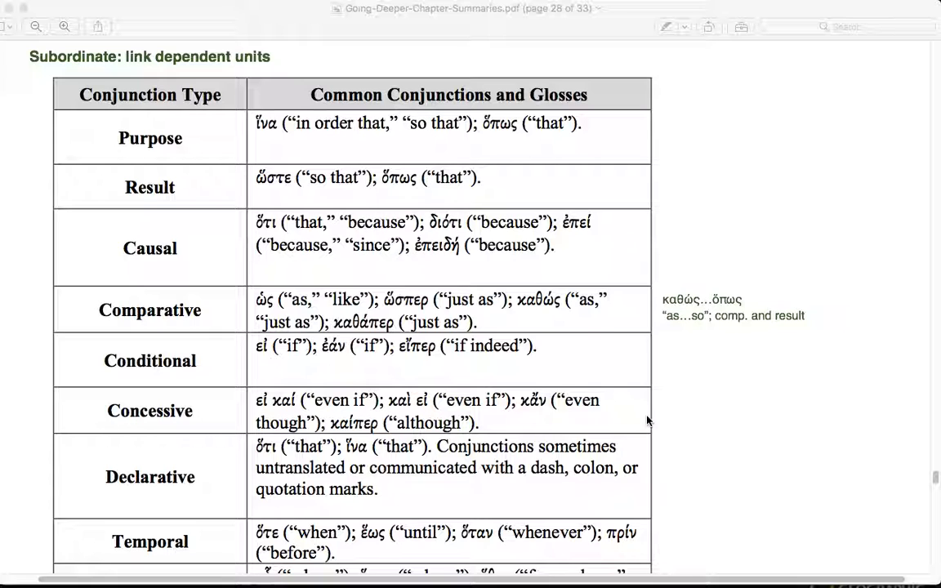
# Step: Scroll past the page 27 coordinating table to page 28's Adverbs Modifying a Verb table
pyautogui.scroll(-3)
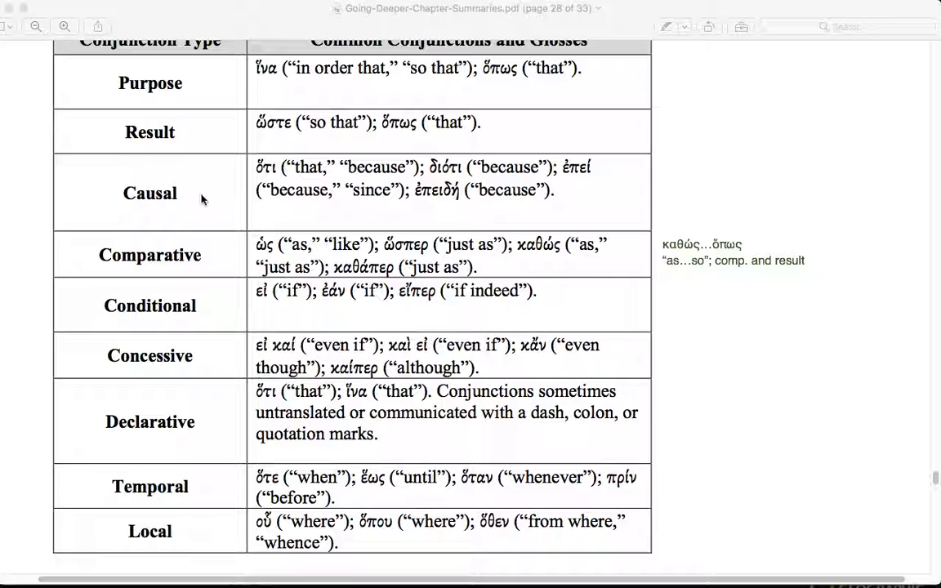
pyautogui.moveTo(291, 193)
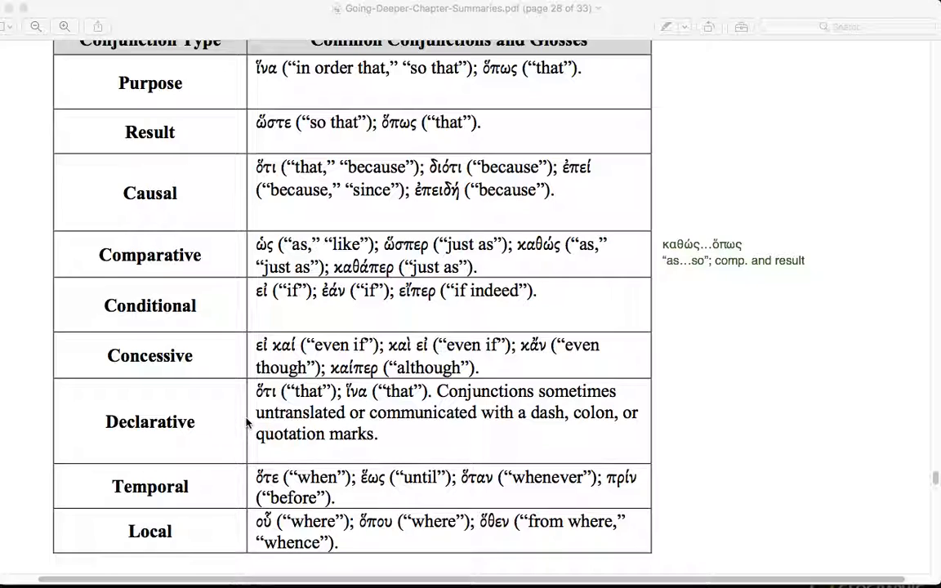
pyautogui.moveTo(275, 425)
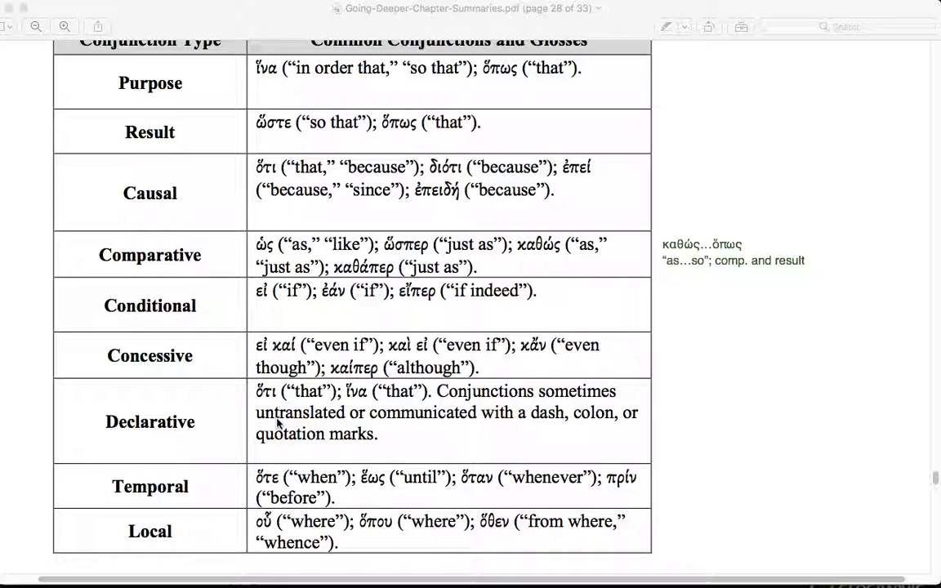
pyautogui.moveTo(229, 536)
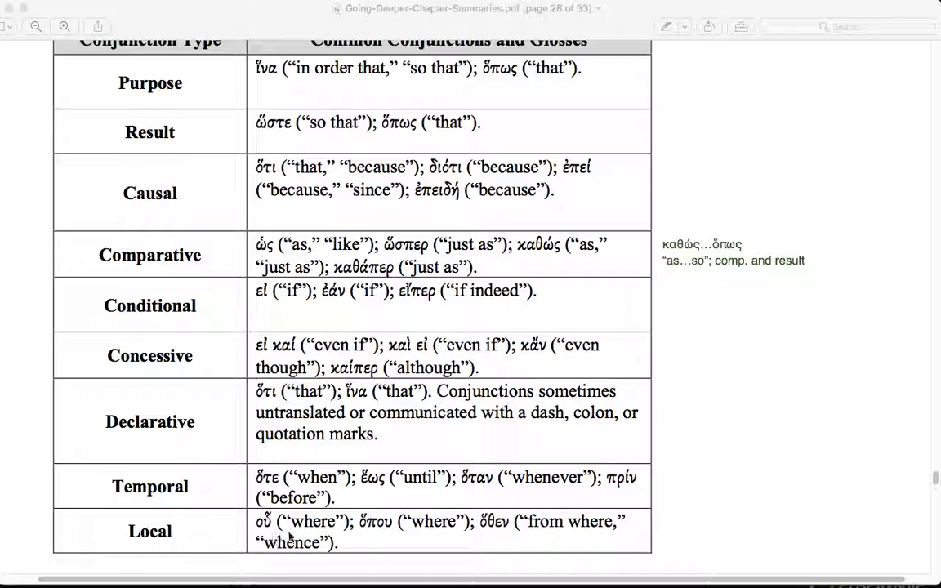
pyautogui.scroll(-3)
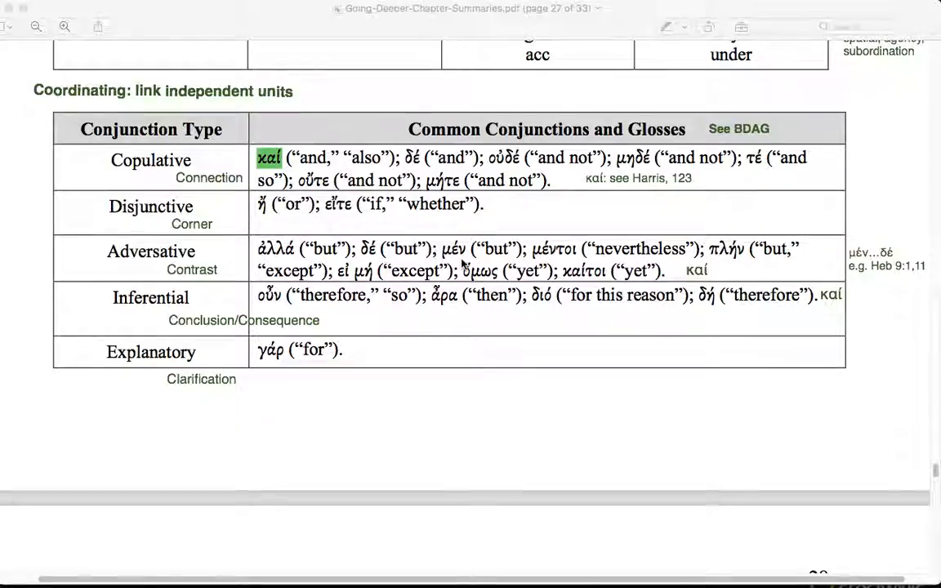
pyautogui.scroll(-3)
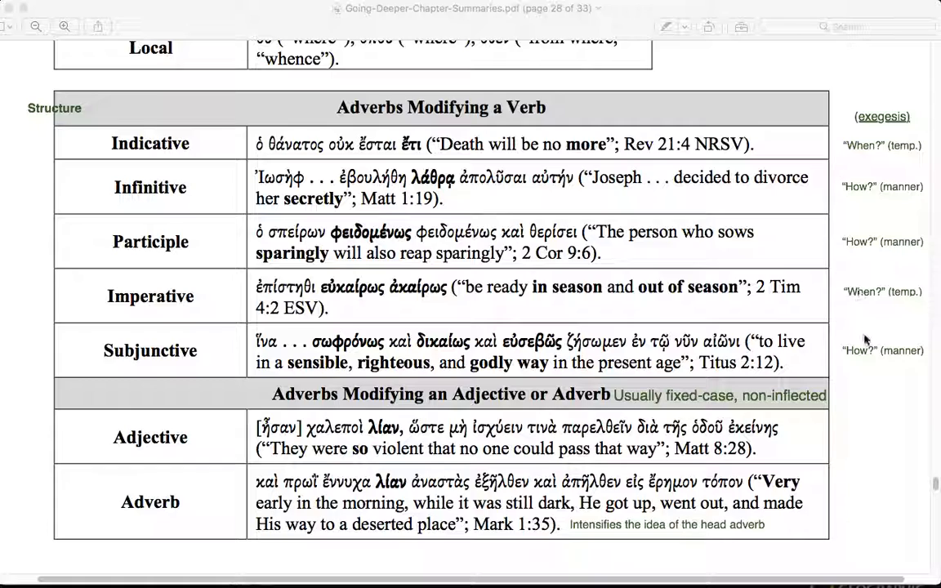
pyautogui.moveTo(696, 265)
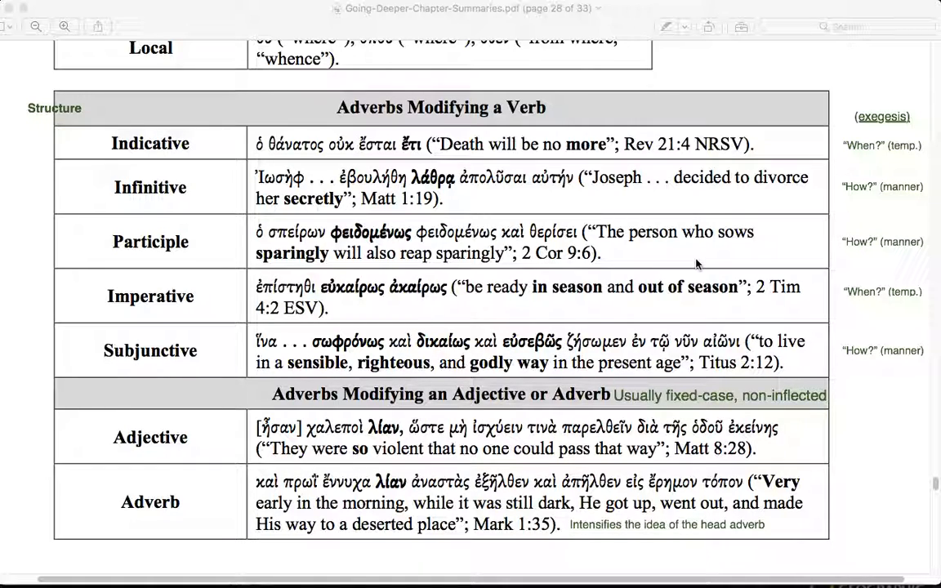
pyautogui.moveTo(858, 127)
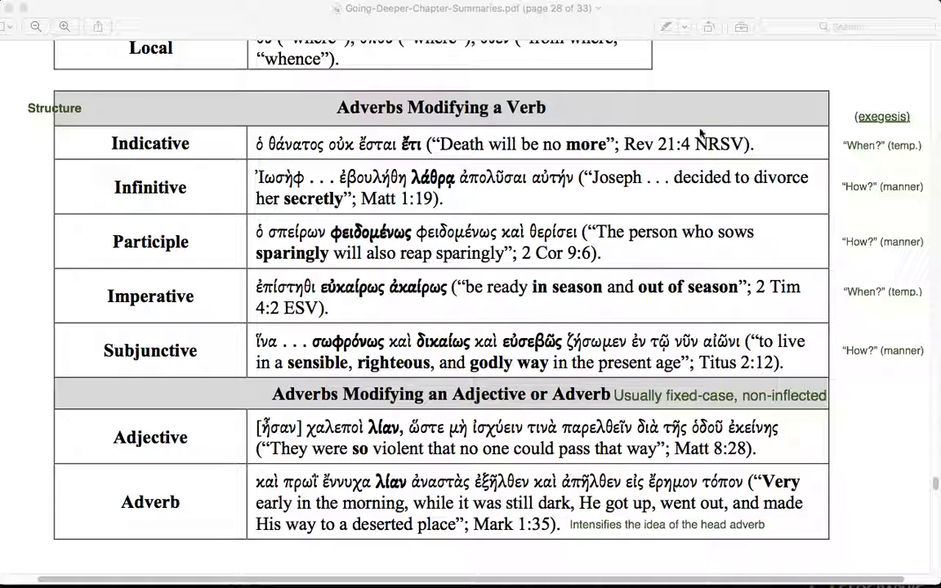
pyautogui.moveTo(482, 172)
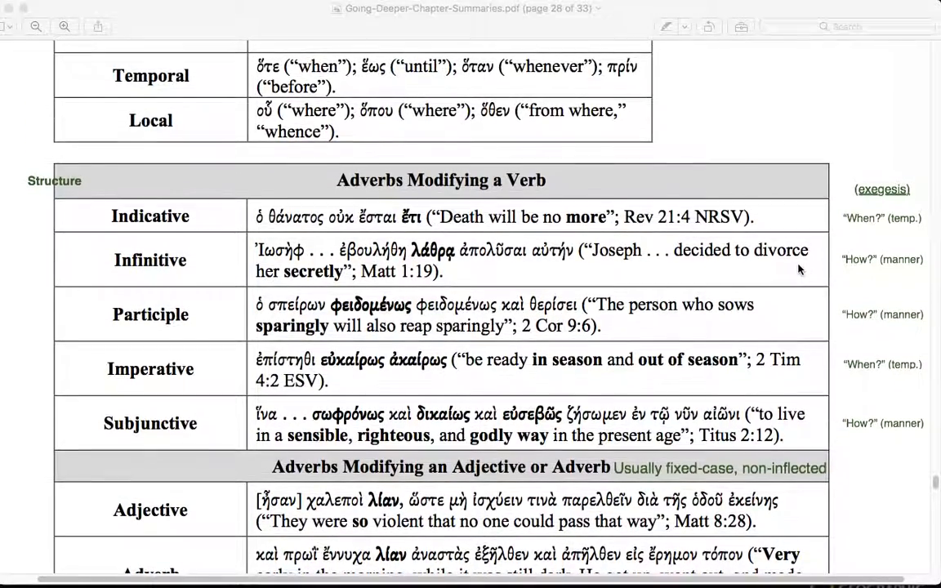
# Step: Scroll the PDF so the top of page 28's Adverbs Modifying a Verb table stays in view
pyautogui.scroll(-3)
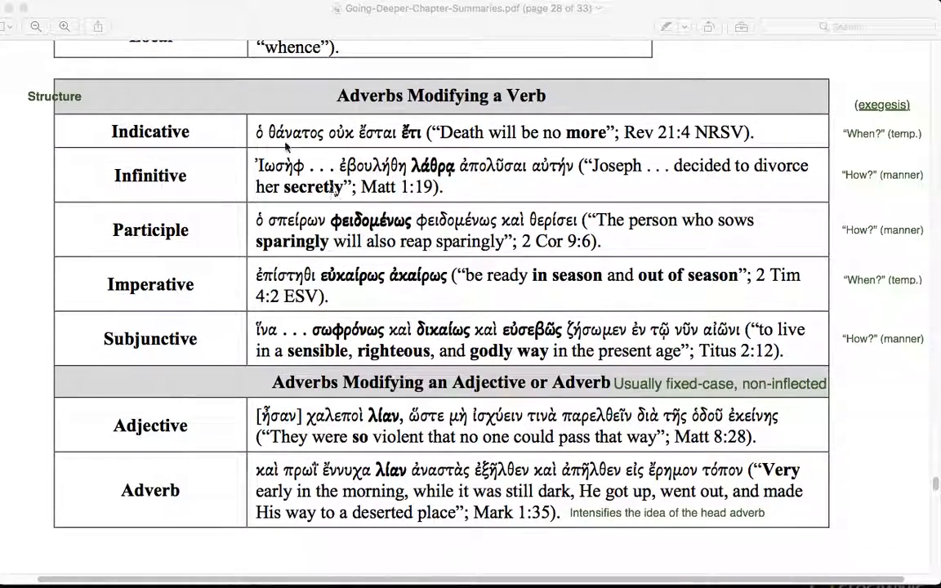
pyautogui.moveTo(523, 98)
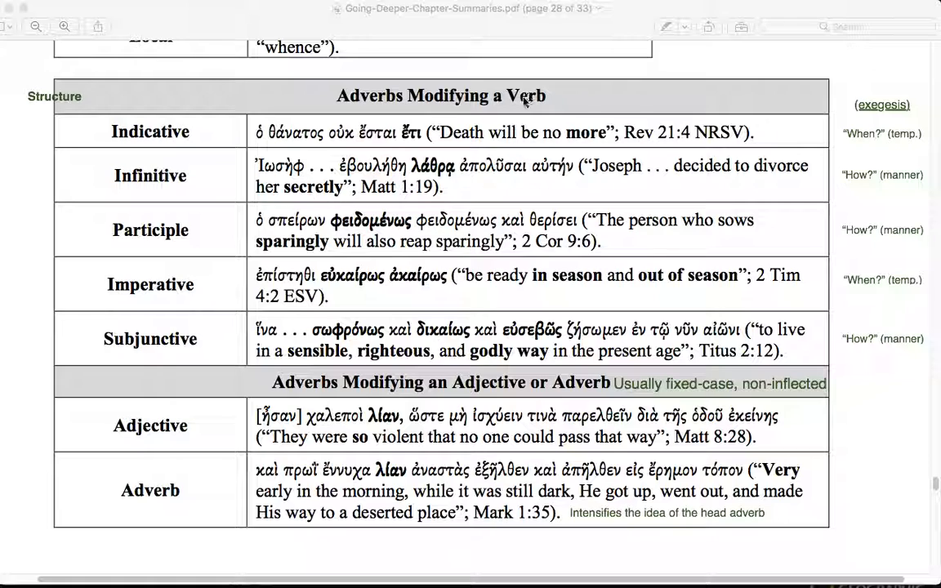
pyautogui.moveTo(232, 146)
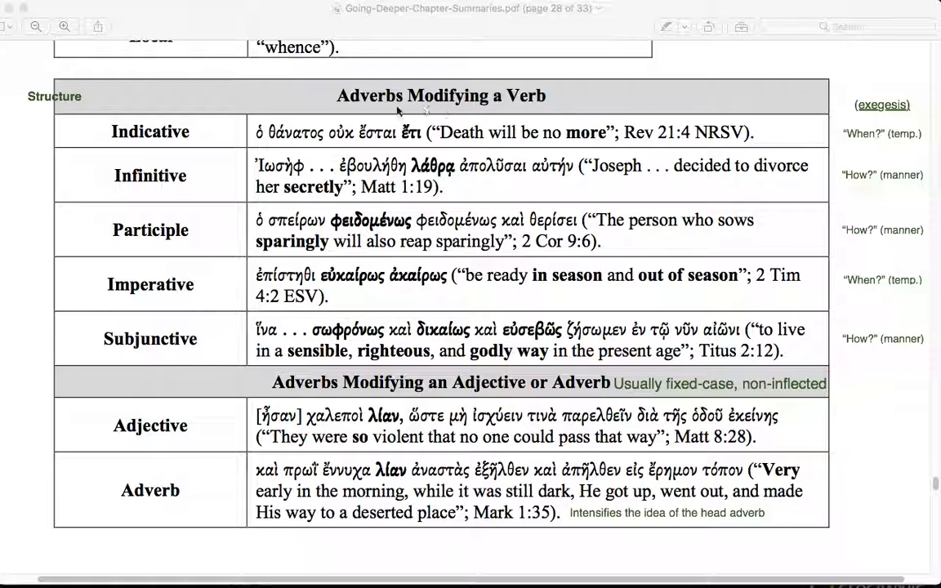
pyautogui.moveTo(196, 338)
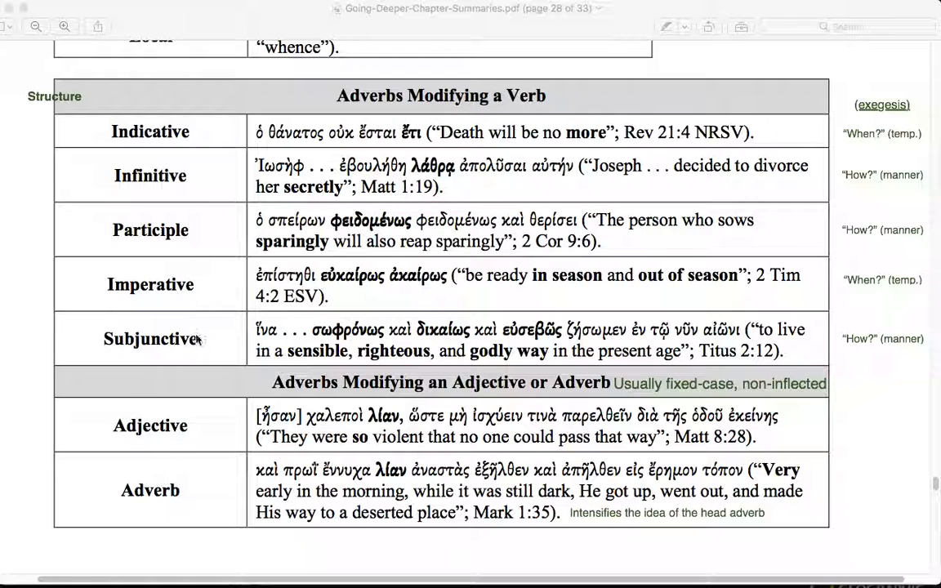
pyautogui.moveTo(211, 178)
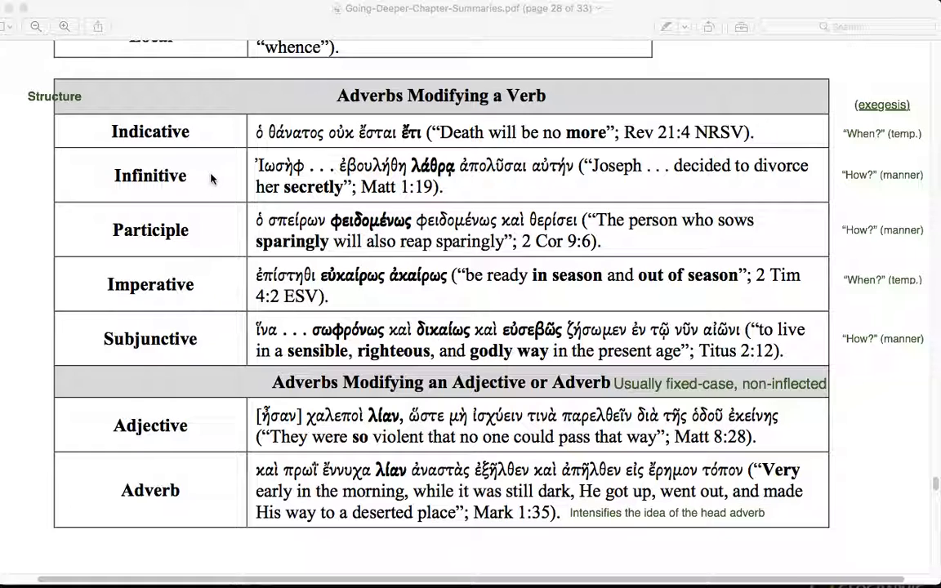
pyautogui.moveTo(210, 344)
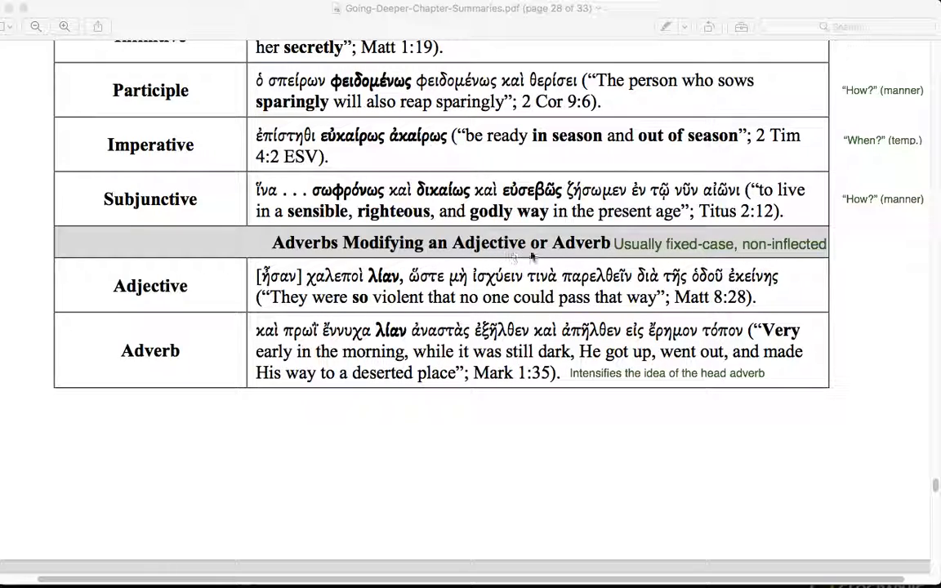
pyautogui.moveTo(448, 302)
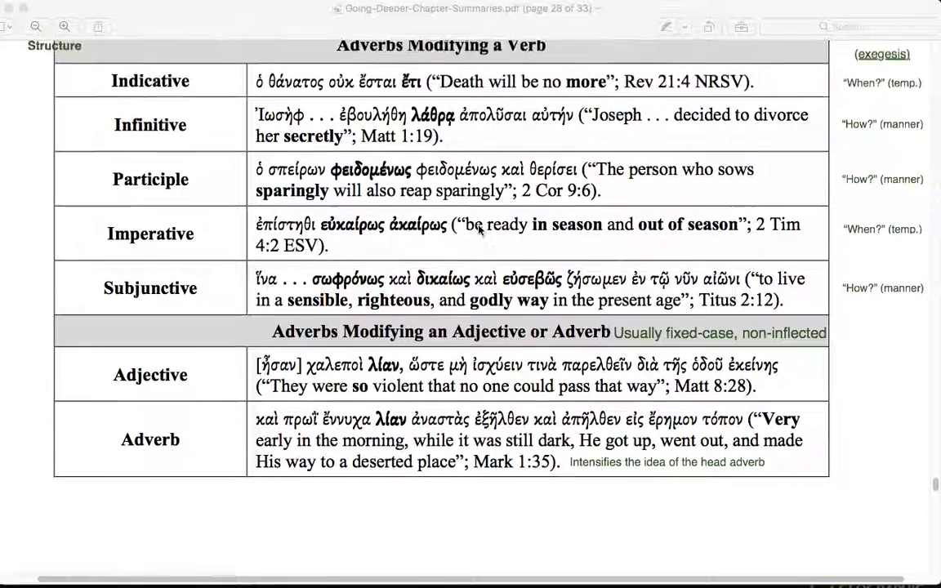
# Step: Scroll down past the end of page 28 toward page 29's Uses of the Adverb table
pyautogui.scroll(-3)
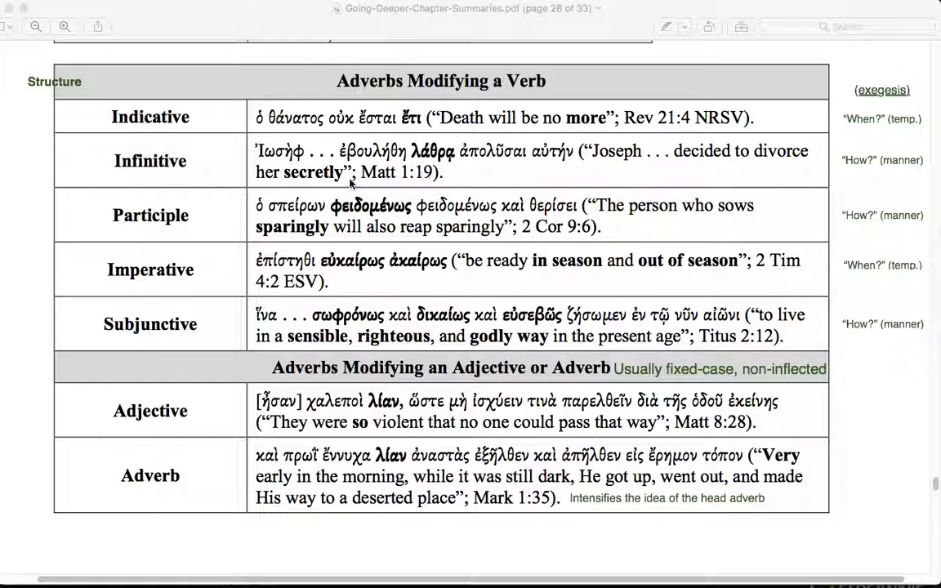
pyautogui.moveTo(471, 174)
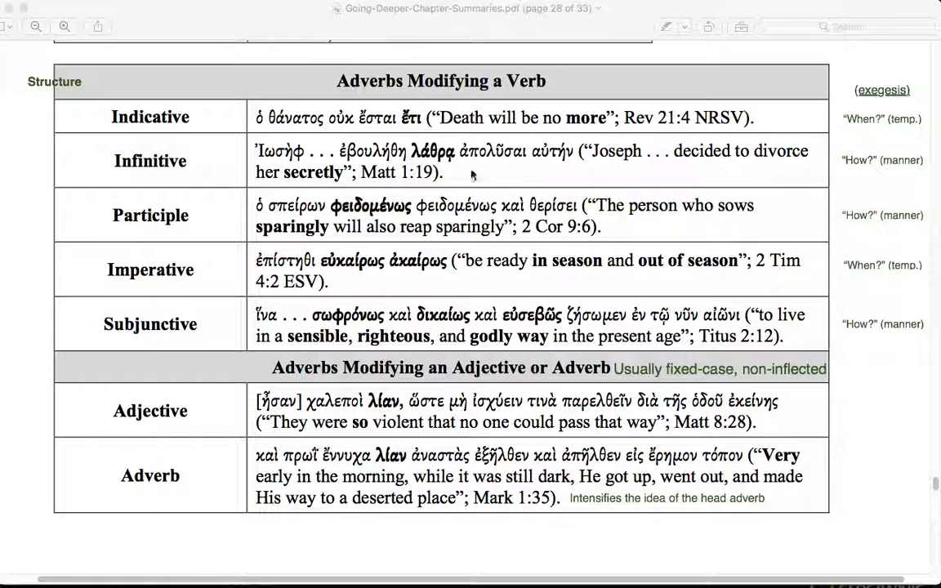
pyautogui.moveTo(459, 180)
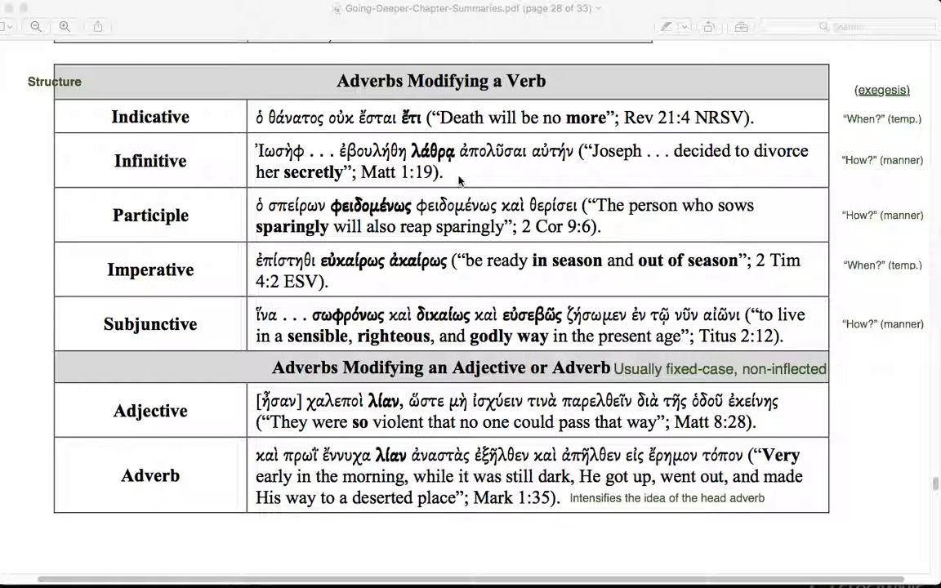
pyautogui.moveTo(451, 173)
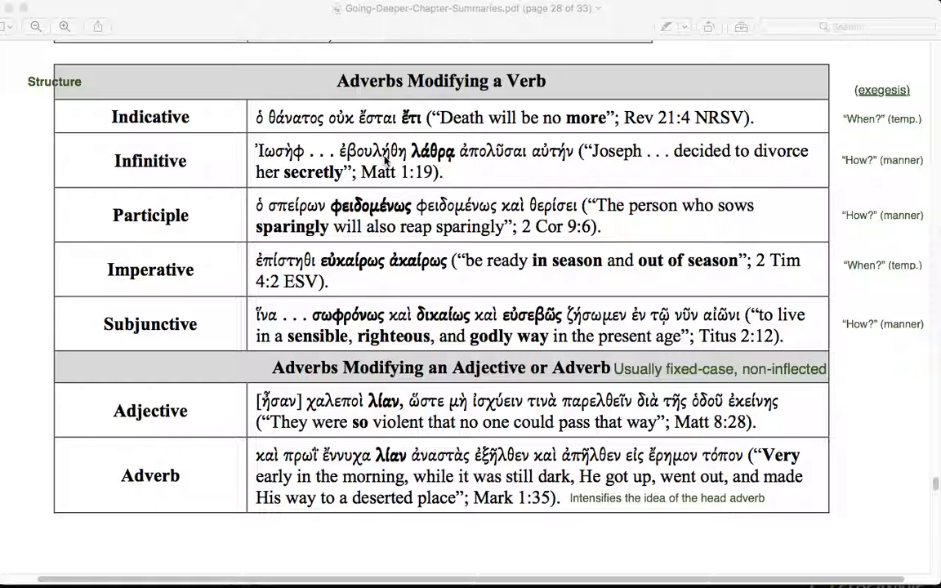
pyautogui.moveTo(470, 164)
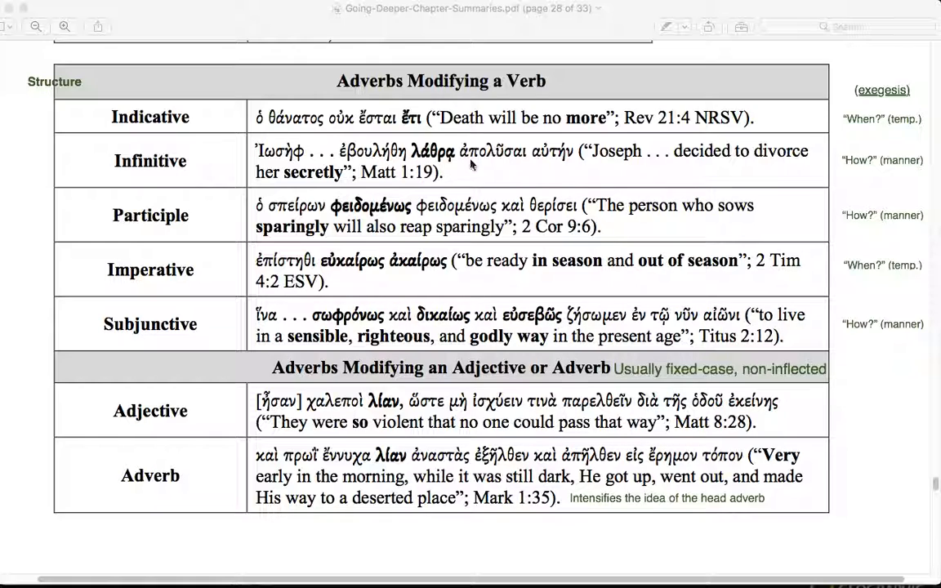
pyautogui.moveTo(539, 163)
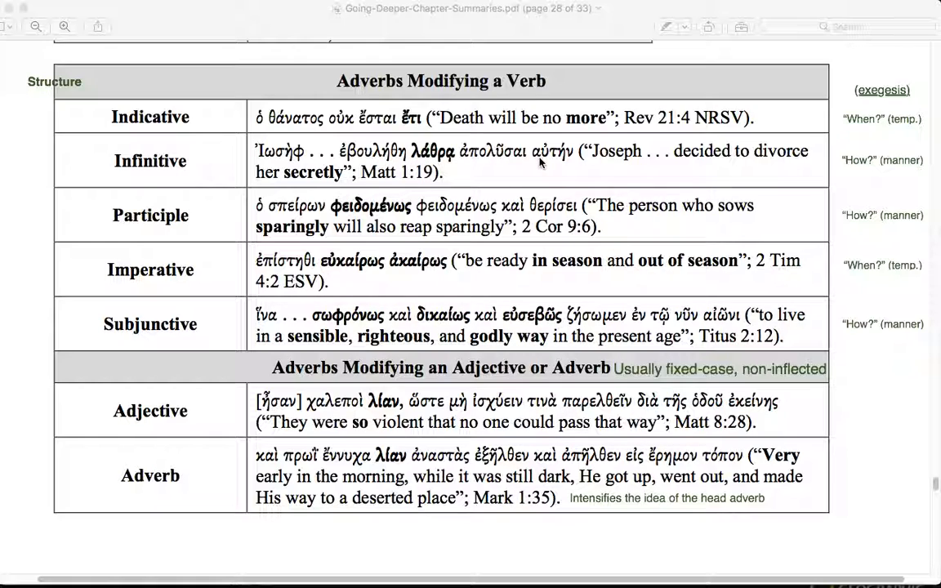
pyautogui.moveTo(363, 168)
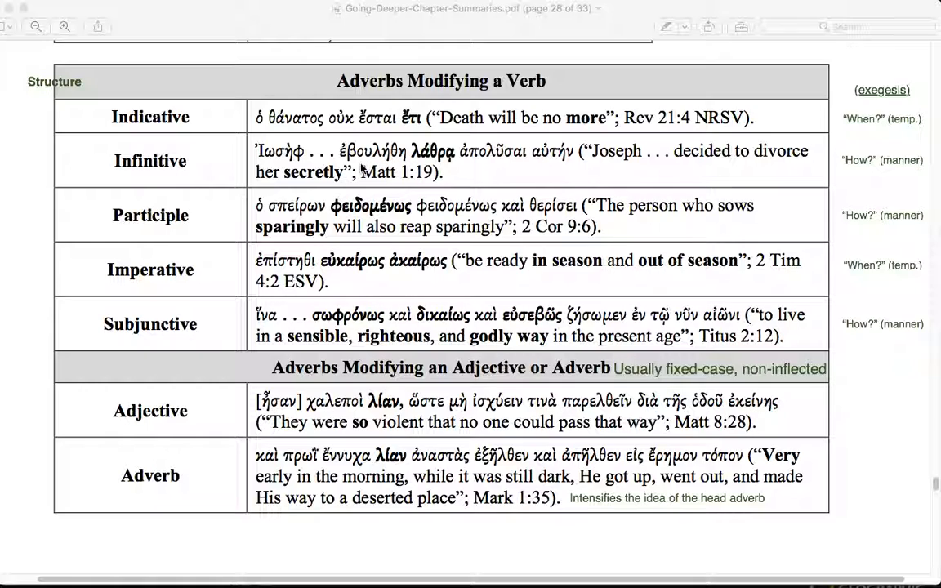
pyautogui.moveTo(390, 160)
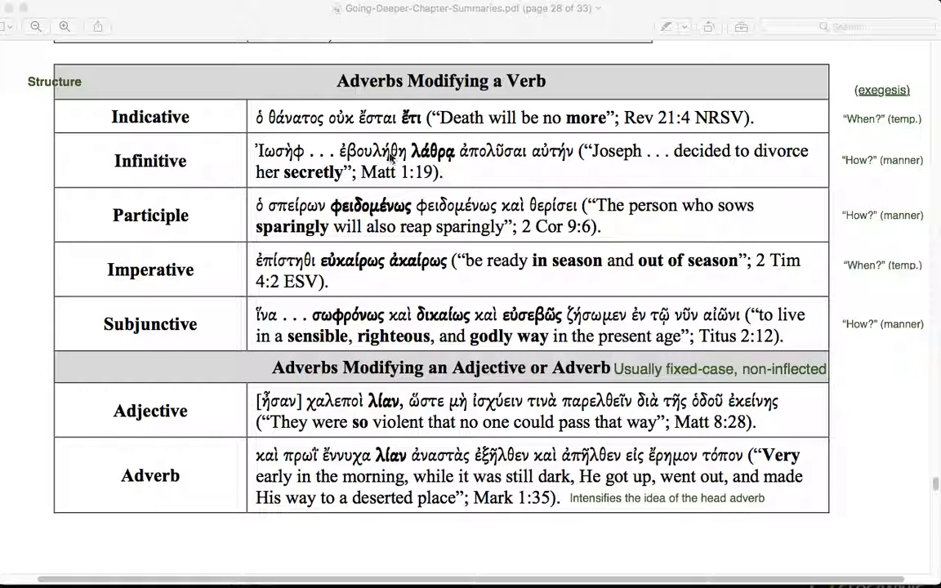
pyautogui.moveTo(461, 168)
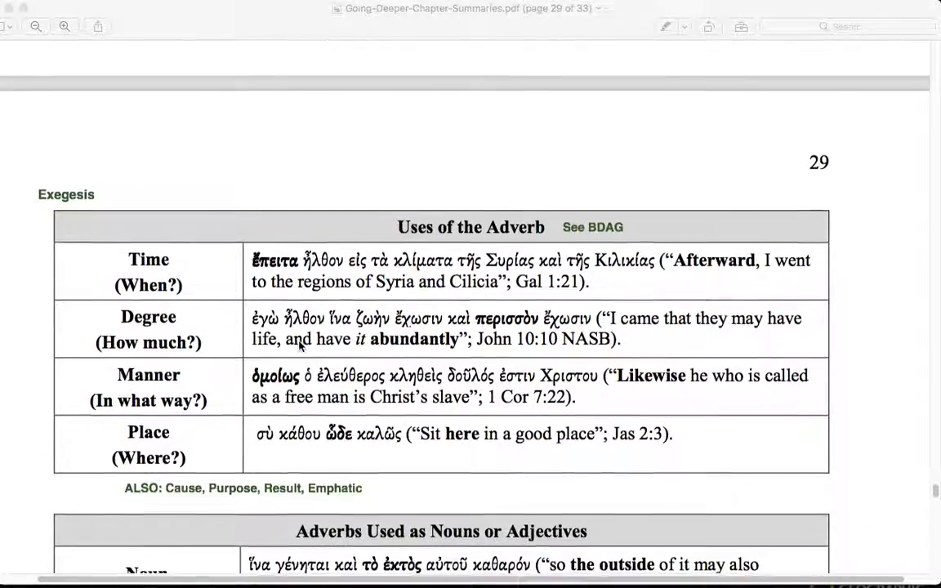
# Step: Scroll back to page 28's adverbs table, down to its final Adverb row
pyautogui.scroll(-3)
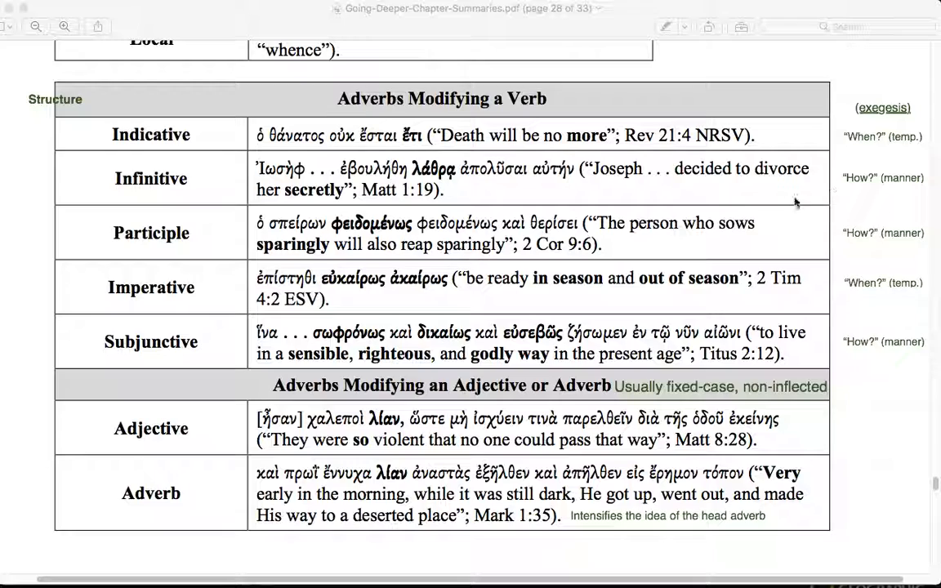
pyautogui.moveTo(810, 220)
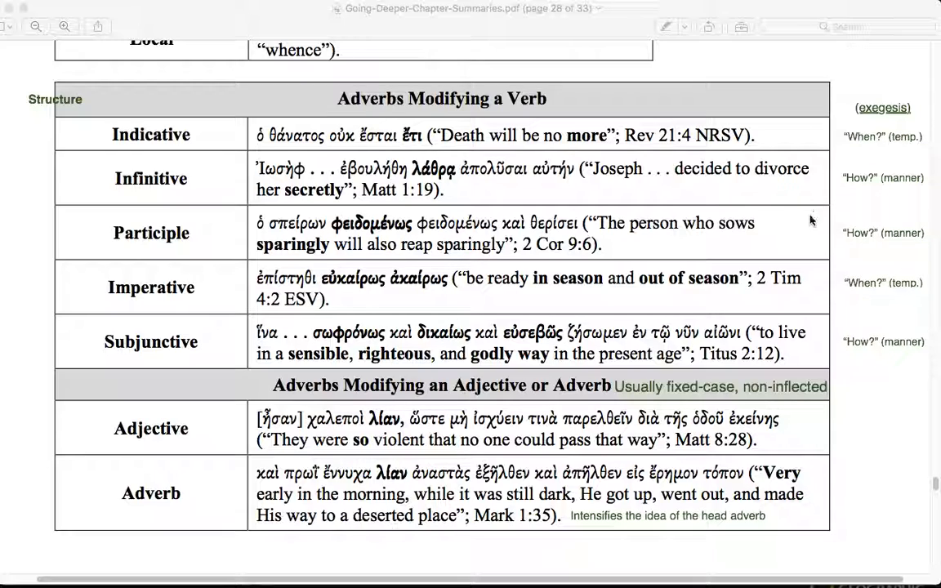
pyautogui.moveTo(382, 235)
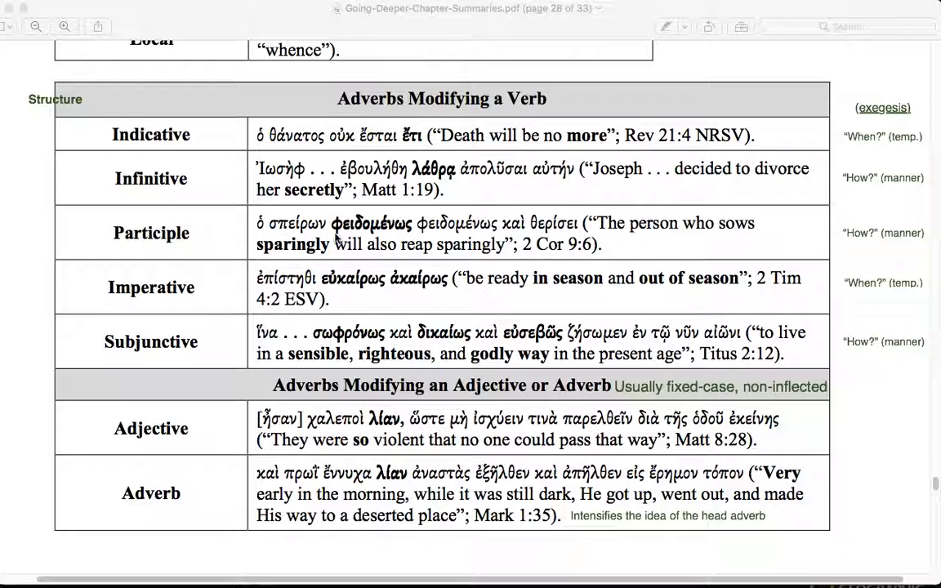
pyautogui.moveTo(372, 232)
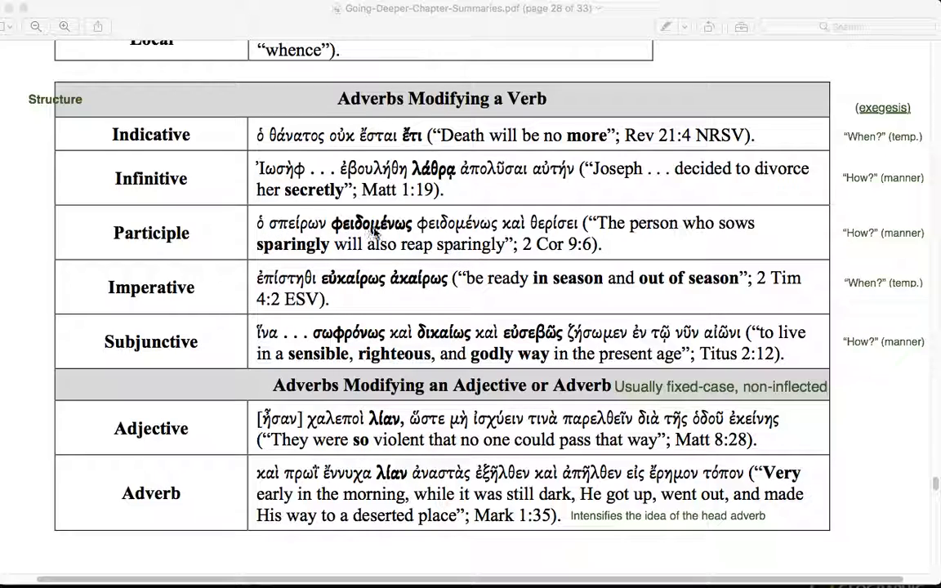
pyautogui.moveTo(498, 239)
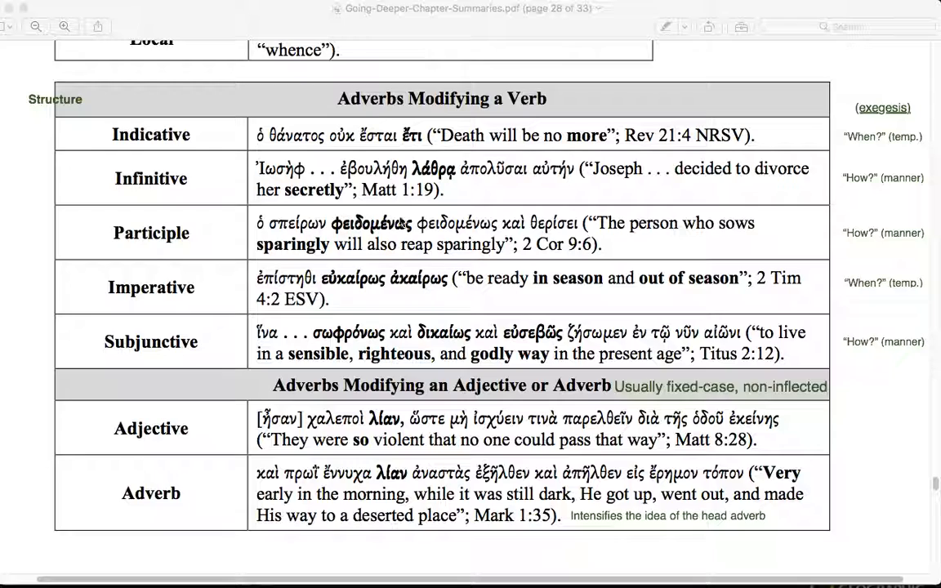
pyautogui.moveTo(611, 228)
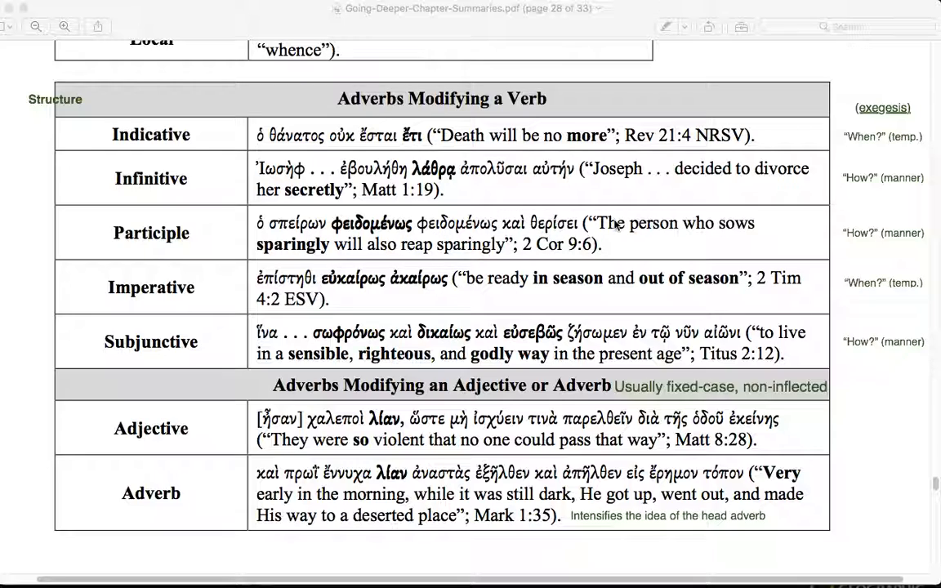
pyautogui.moveTo(819, 251)
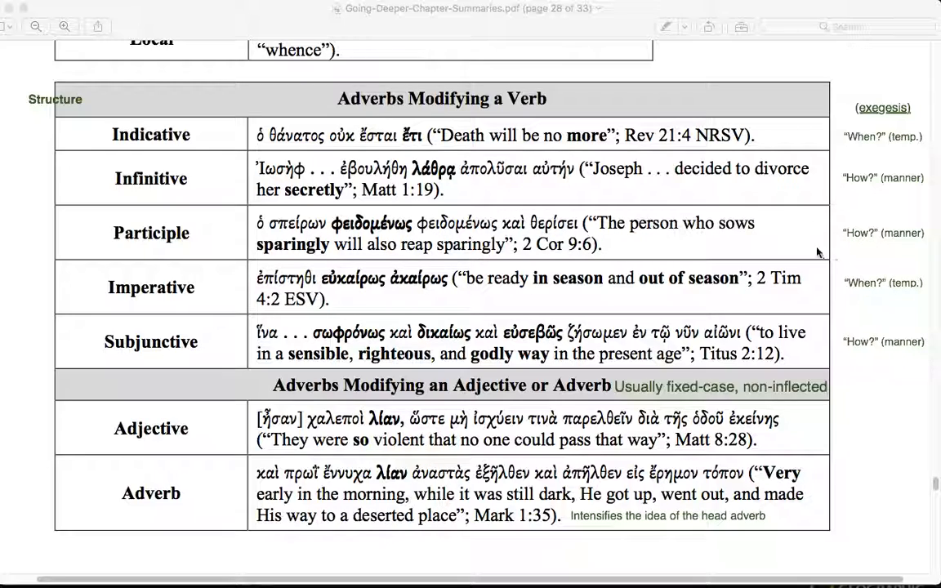
pyautogui.moveTo(690, 154)
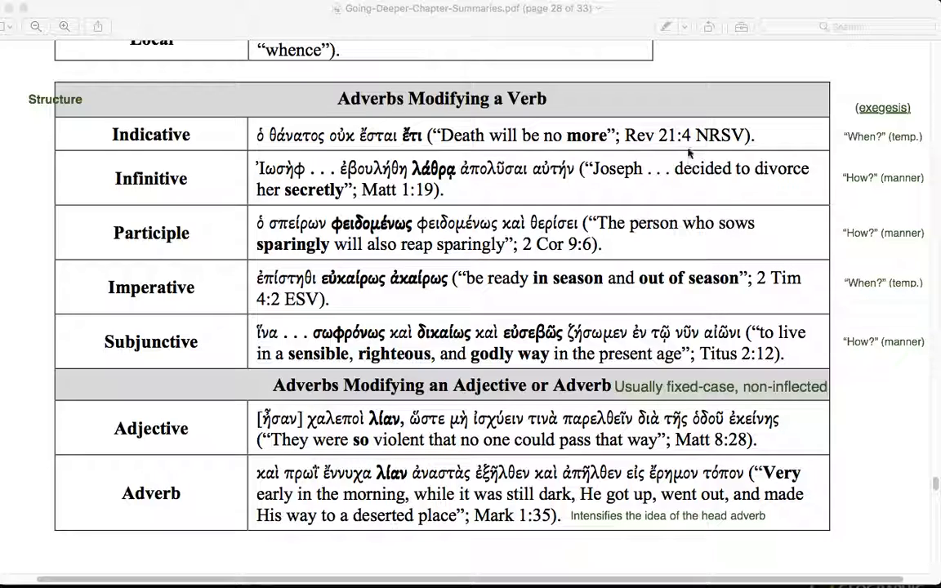
pyautogui.moveTo(657, 342)
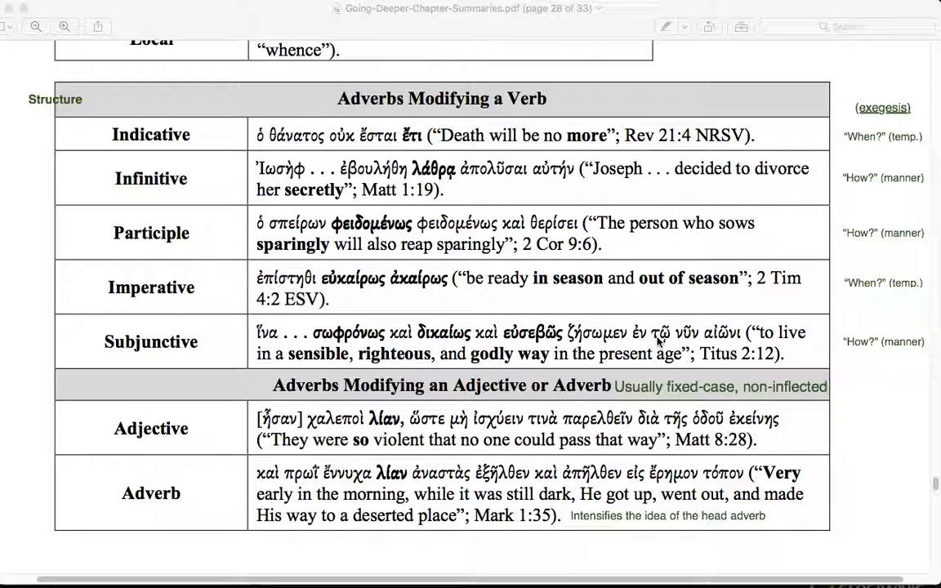
pyautogui.moveTo(596, 337)
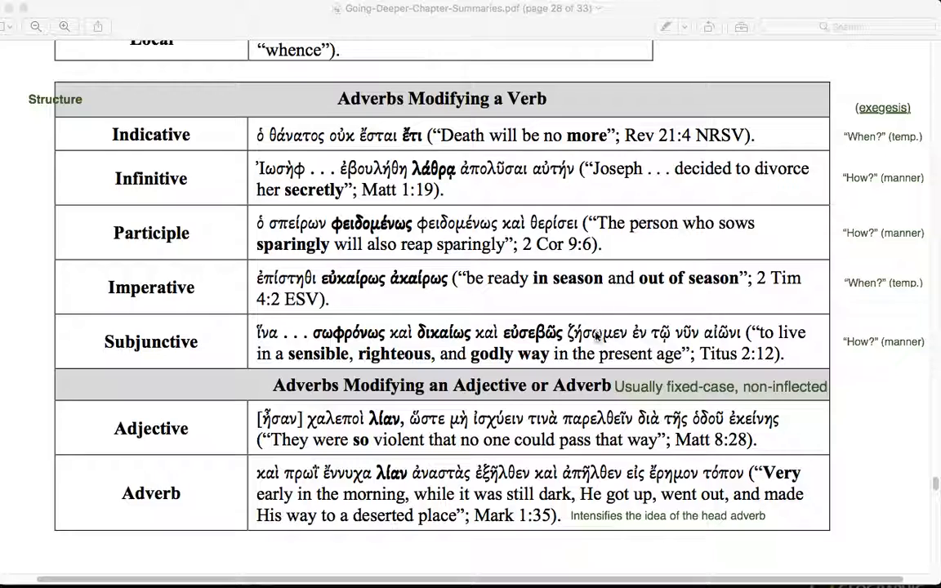
pyautogui.moveTo(841, 154)
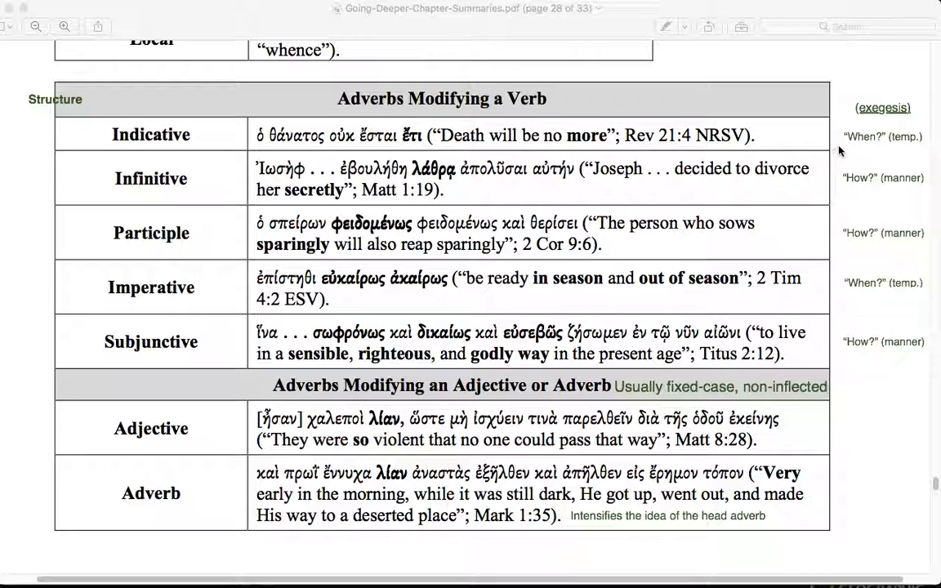
pyautogui.moveTo(814, 151)
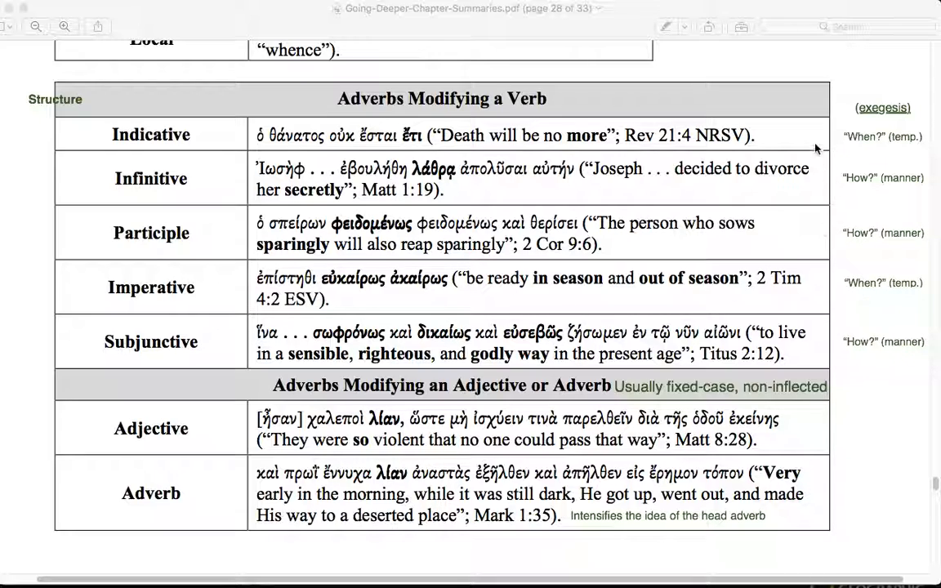
pyautogui.moveTo(822, 330)
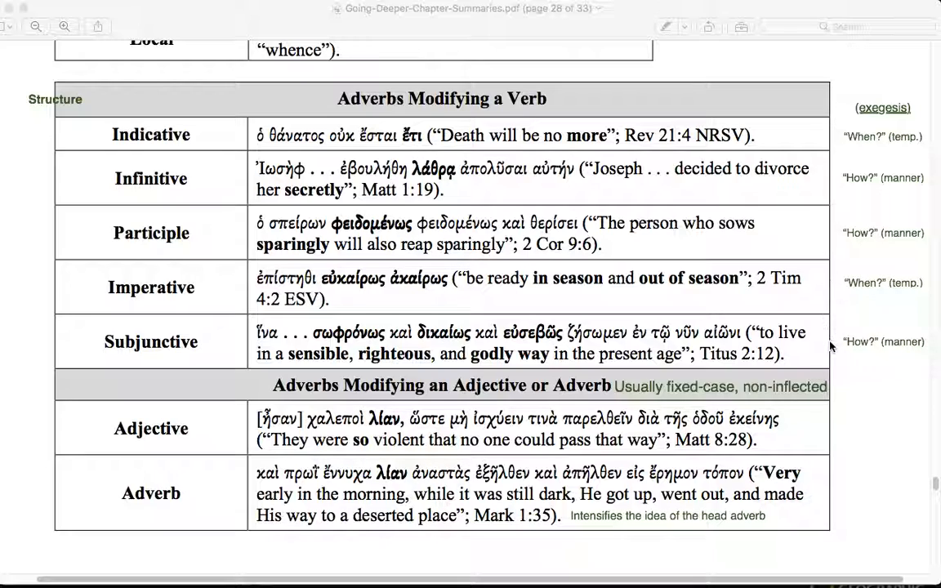
pyautogui.scroll(-3)
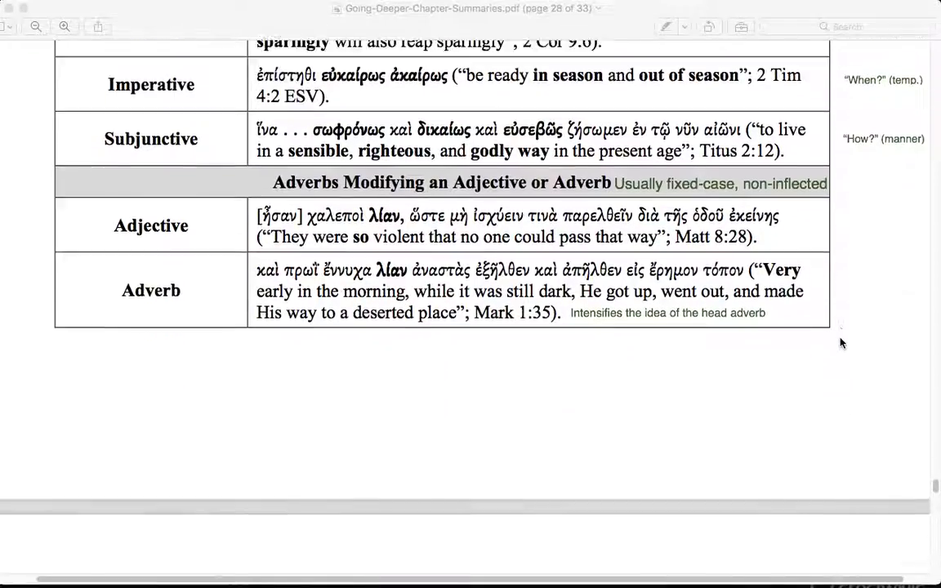
pyautogui.scroll(-3)
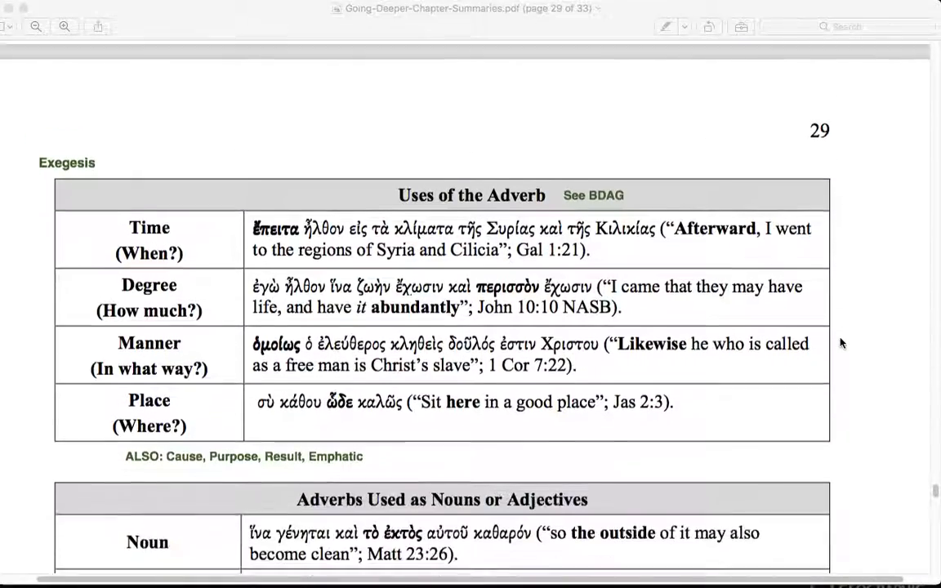
pyautogui.scroll(-3)
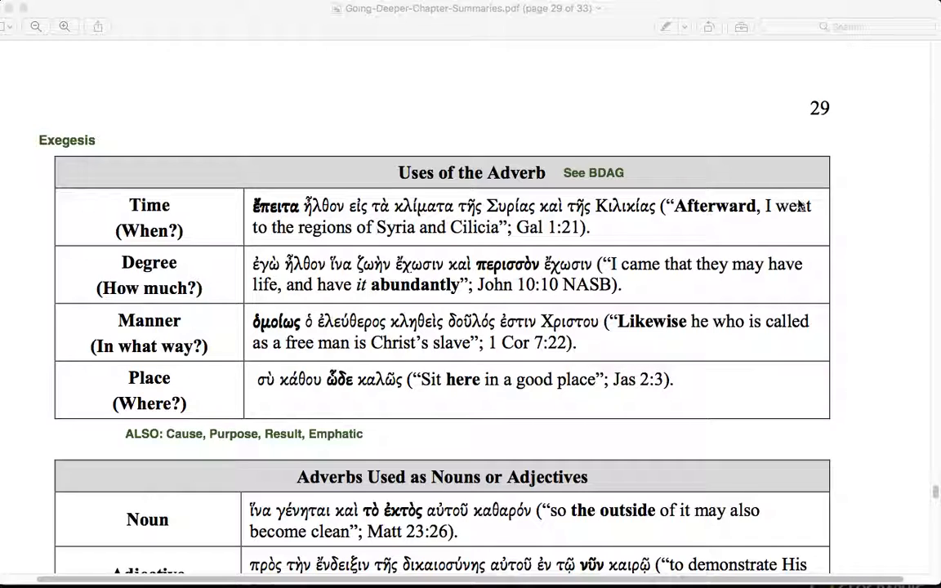
pyautogui.moveTo(846, 301)
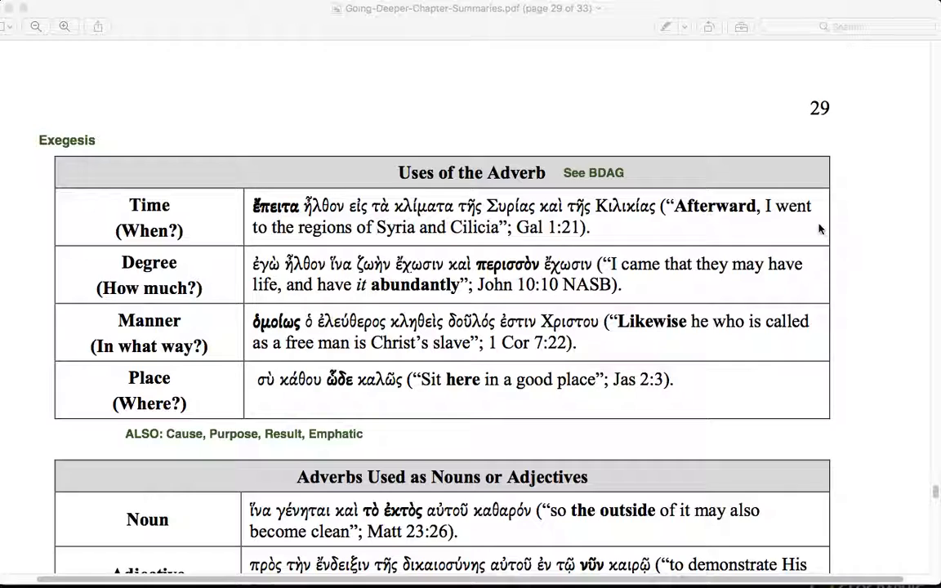
pyautogui.moveTo(559, 457)
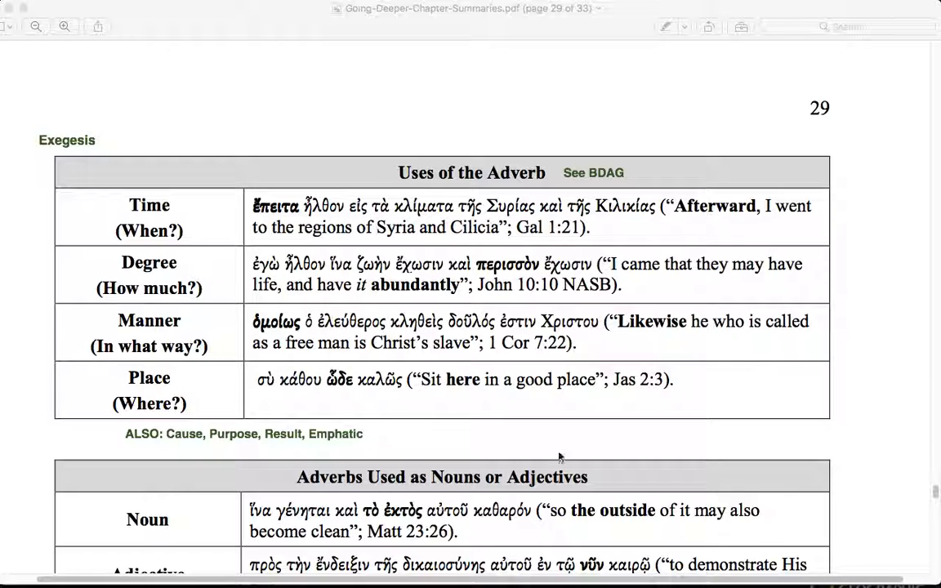
pyautogui.moveTo(181, 454)
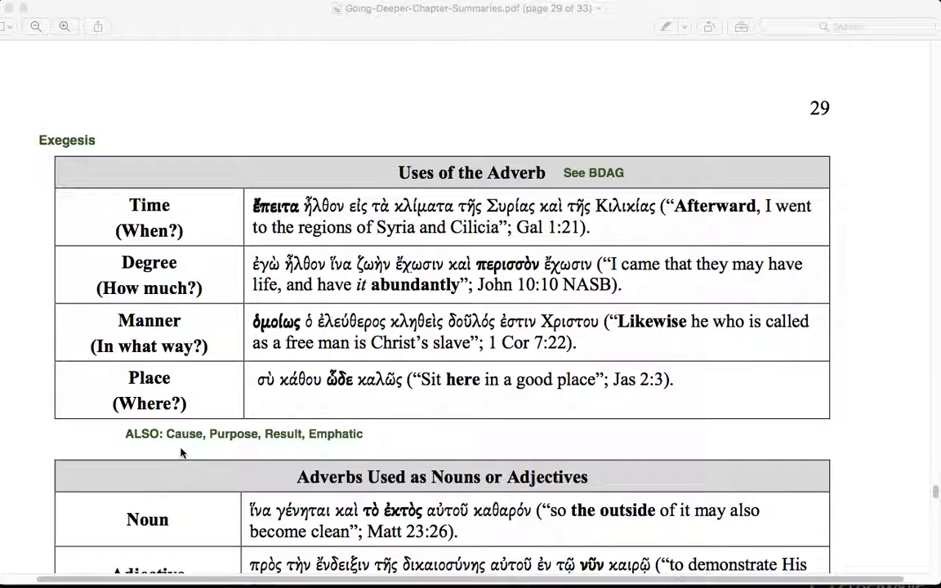
pyautogui.moveTo(189, 453)
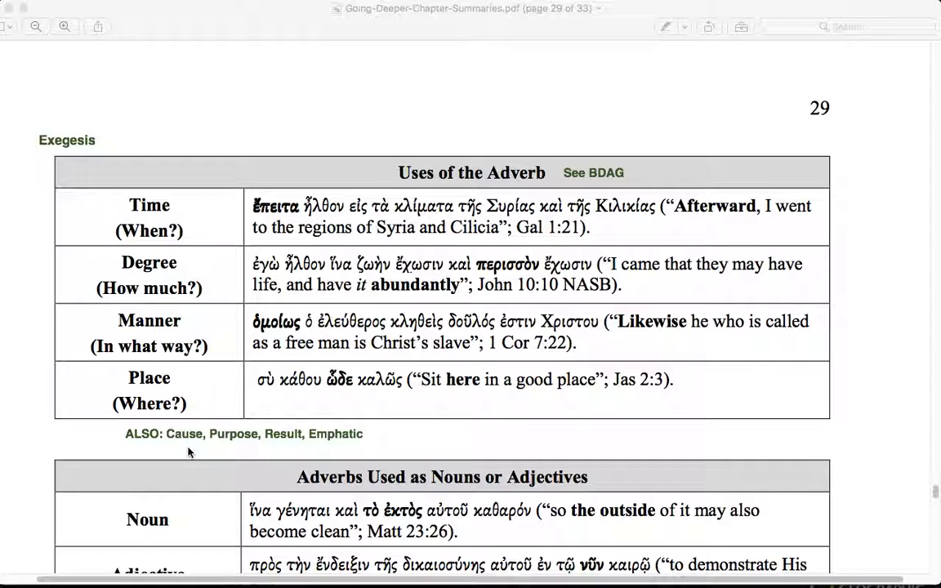
pyautogui.moveTo(229, 448)
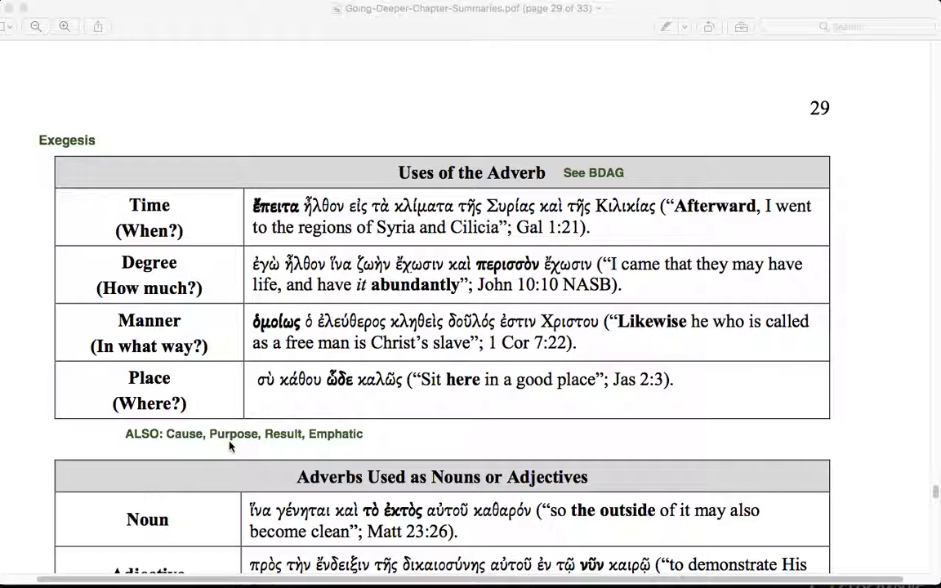
pyautogui.moveTo(440, 438)
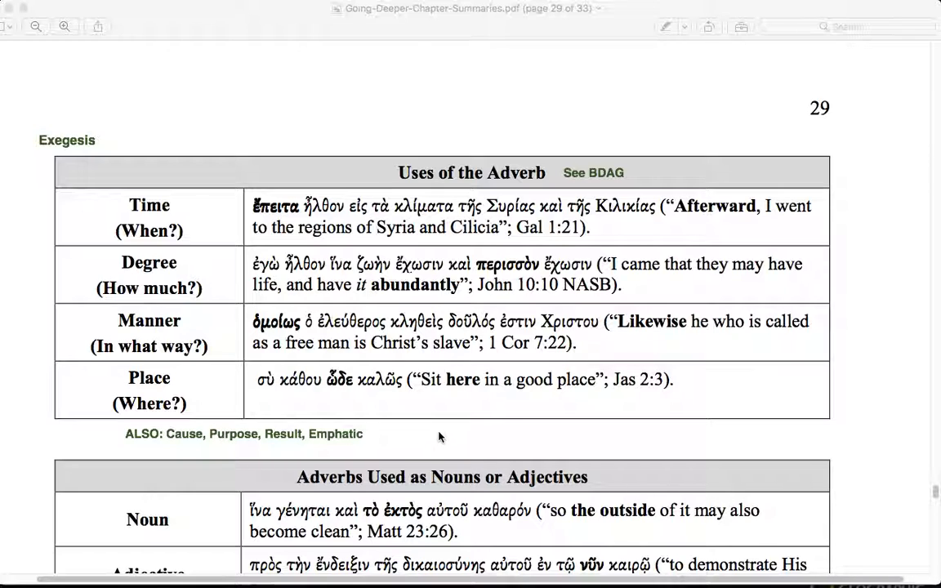
pyautogui.moveTo(211, 281)
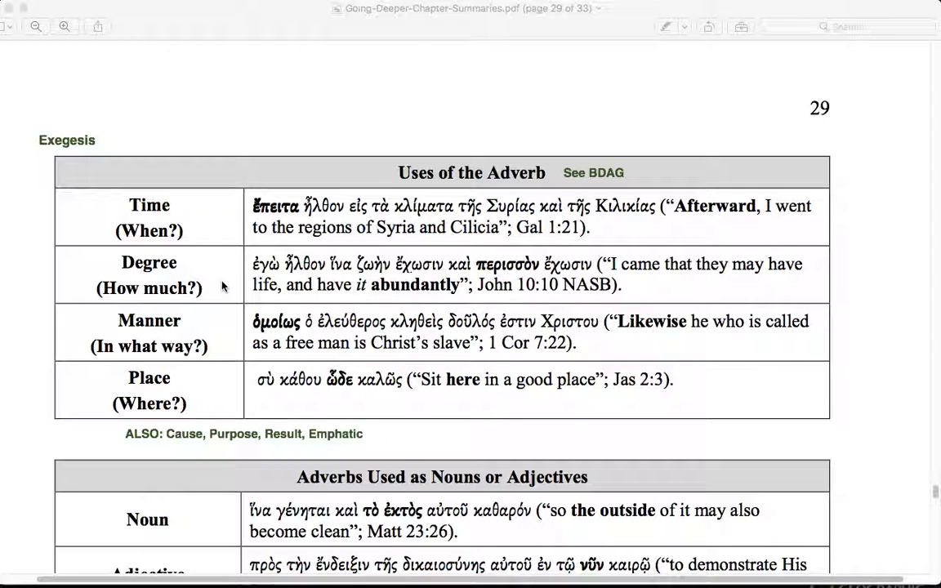
pyautogui.moveTo(114, 457)
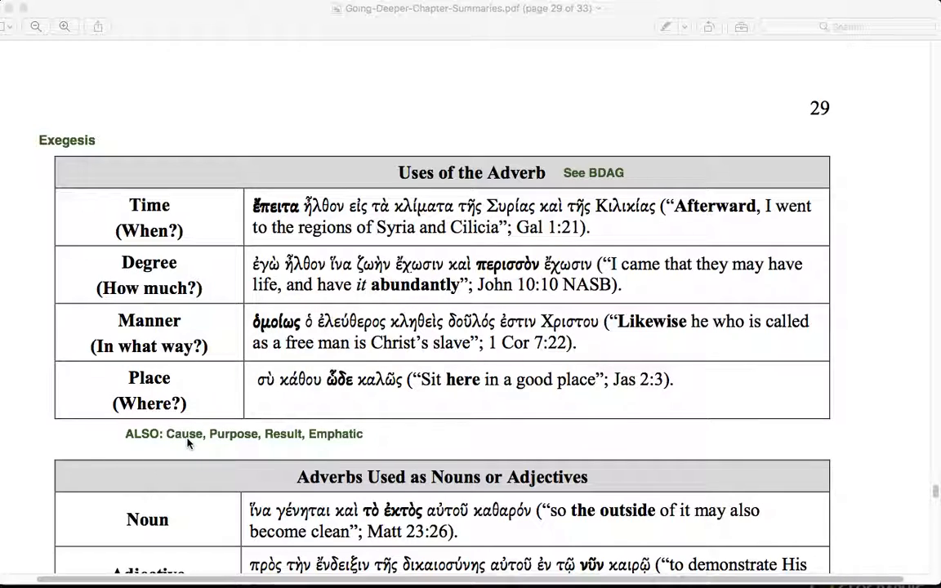
pyautogui.moveTo(235, 448)
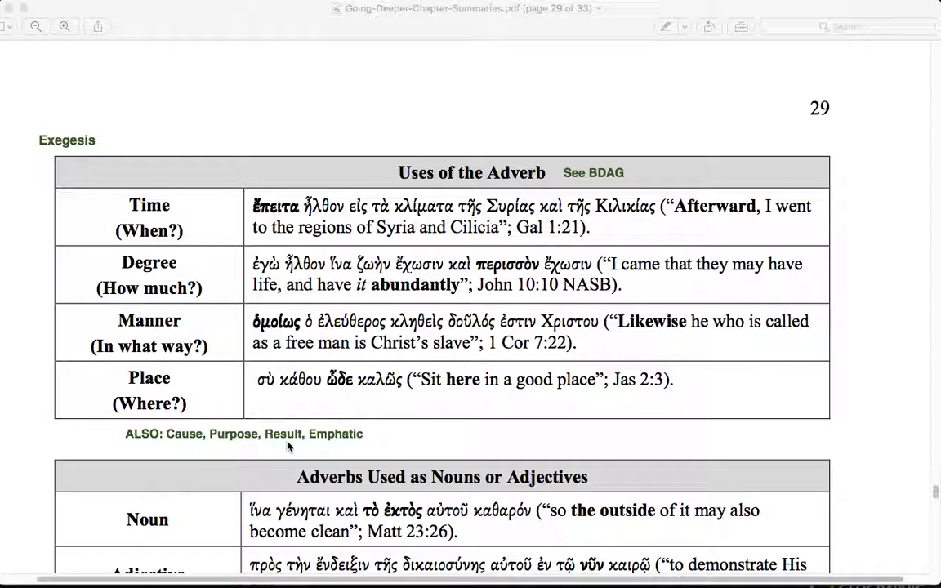
pyautogui.moveTo(285, 451)
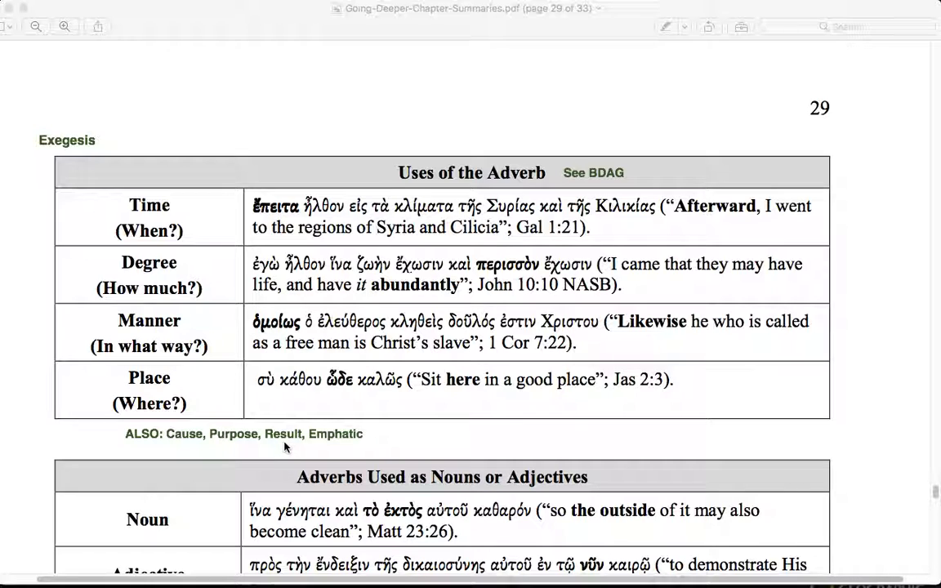
pyautogui.moveTo(307, 458)
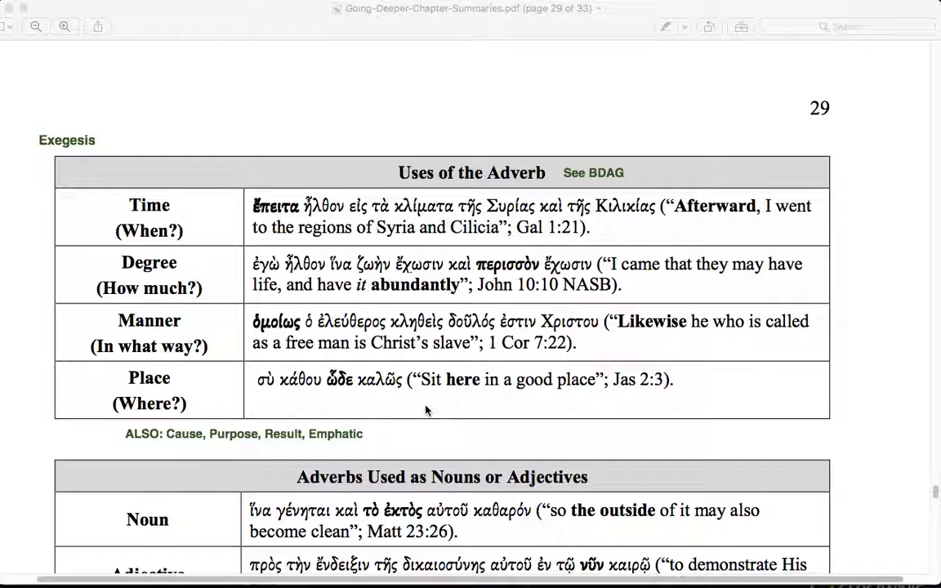
pyautogui.moveTo(242, 286)
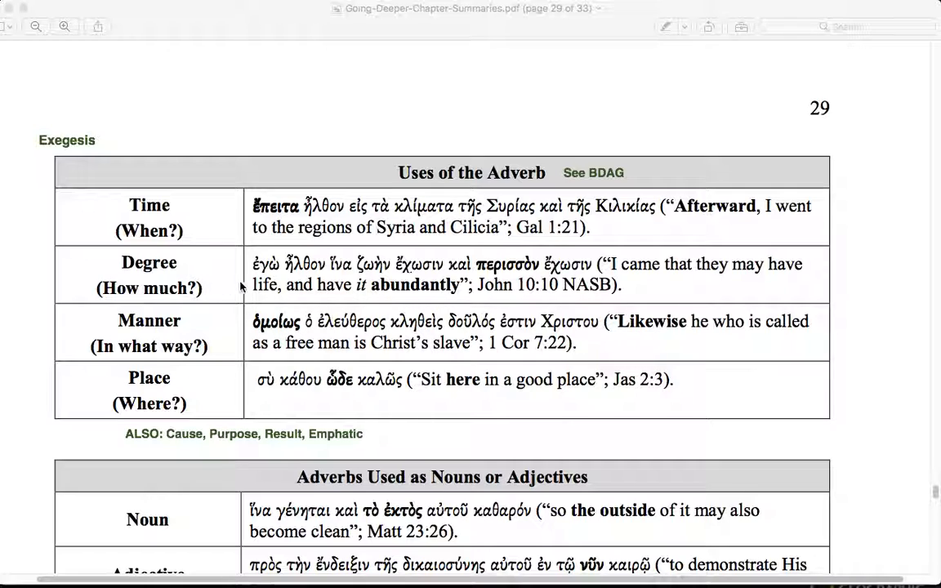
pyautogui.moveTo(432, 439)
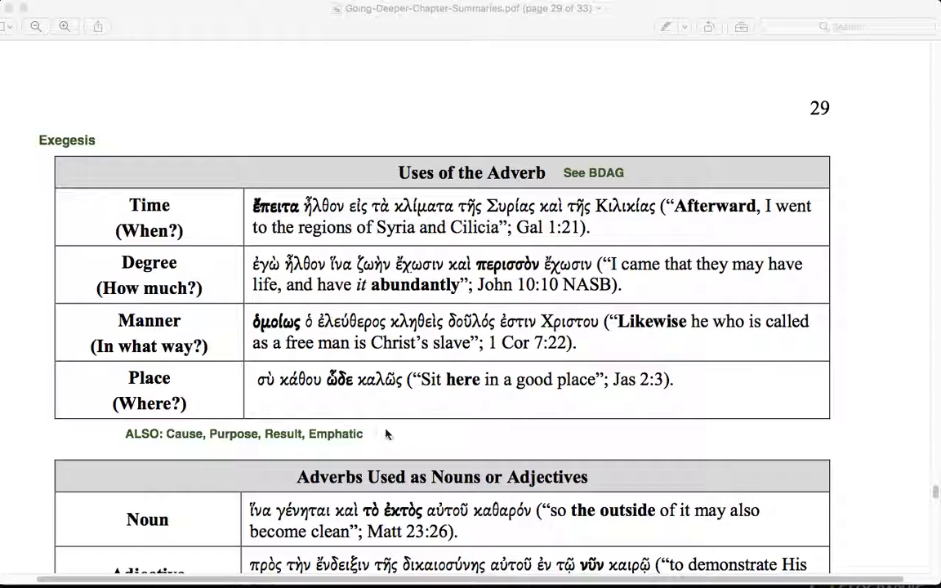
pyautogui.moveTo(340, 446)
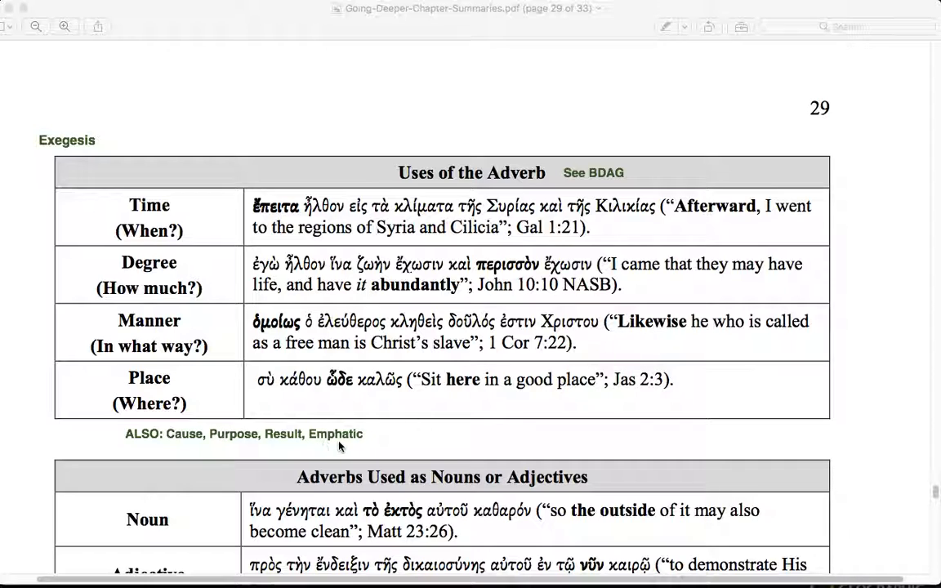
pyautogui.moveTo(411, 438)
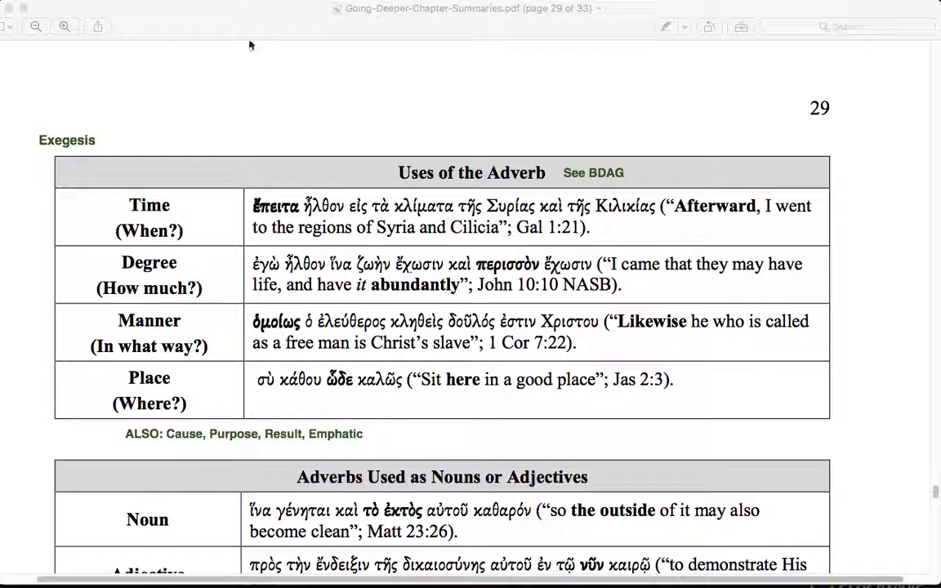
pyautogui.moveTo(216, 30)
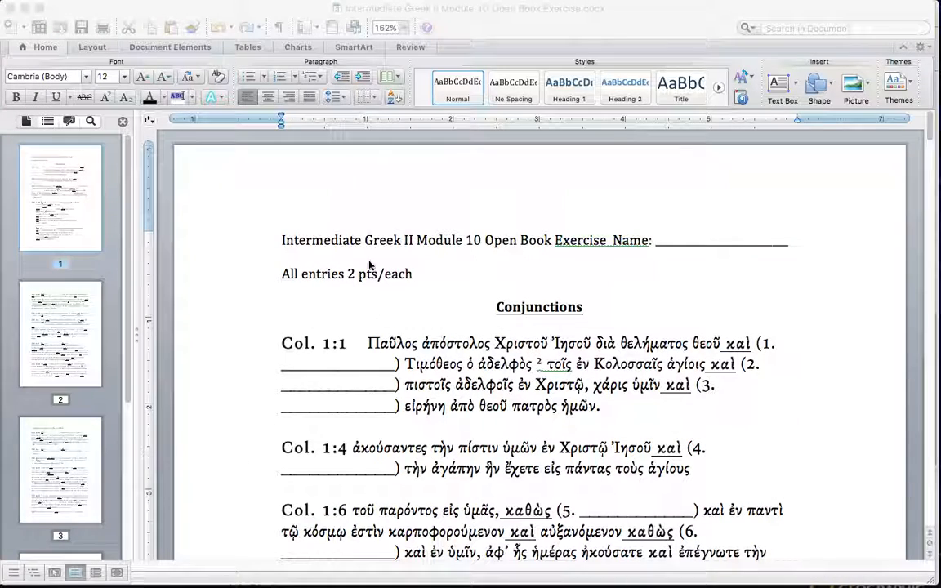
pyautogui.moveTo(471, 391)
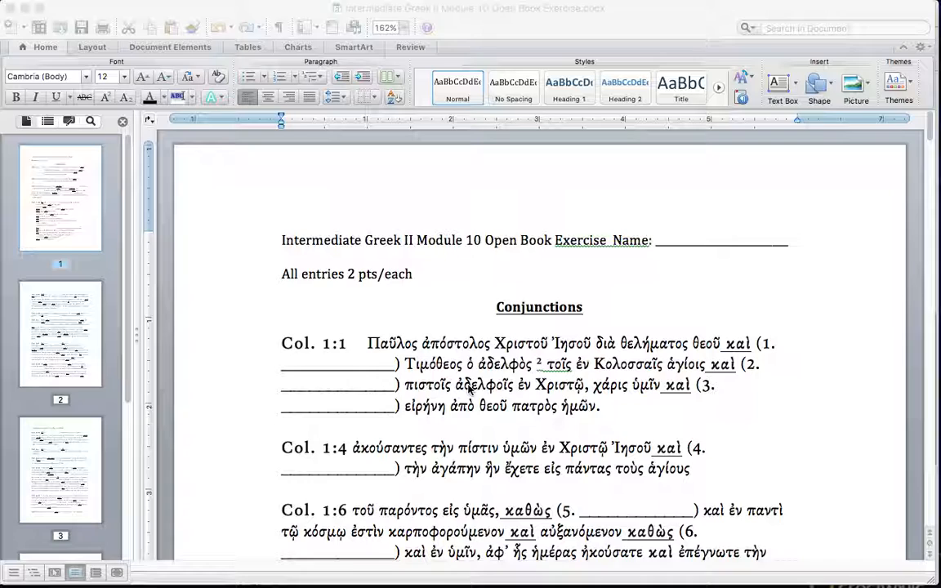
# Step: Scroll the Module 10 Open Book Exercise to its Conjunctions section through Col. 1:16–18
pyautogui.scroll(-3)
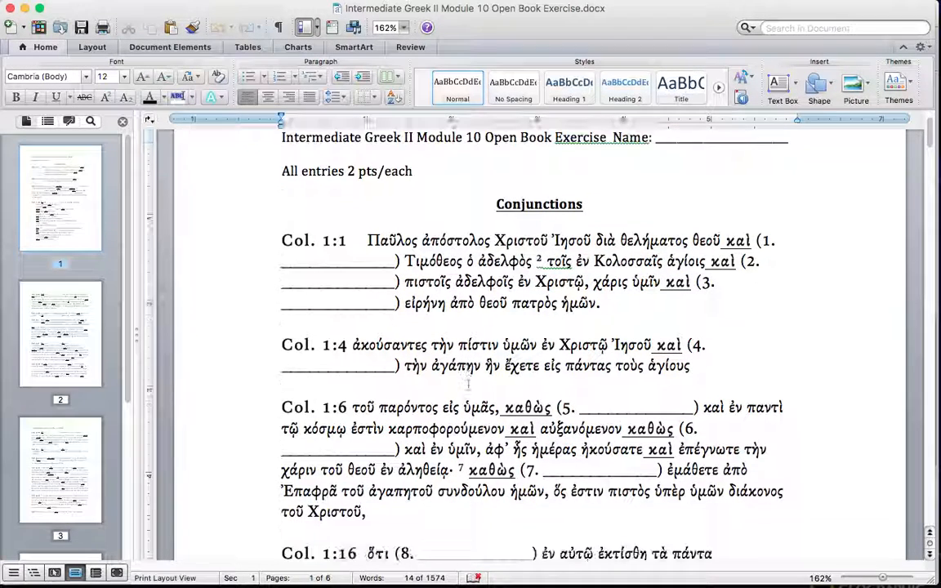
pyautogui.scroll(-3)
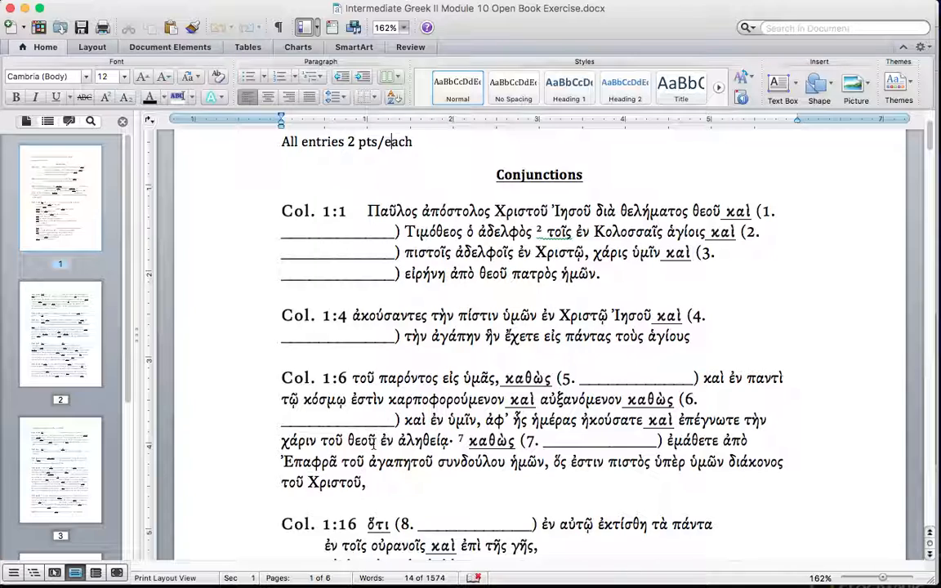
pyautogui.scroll(-3)
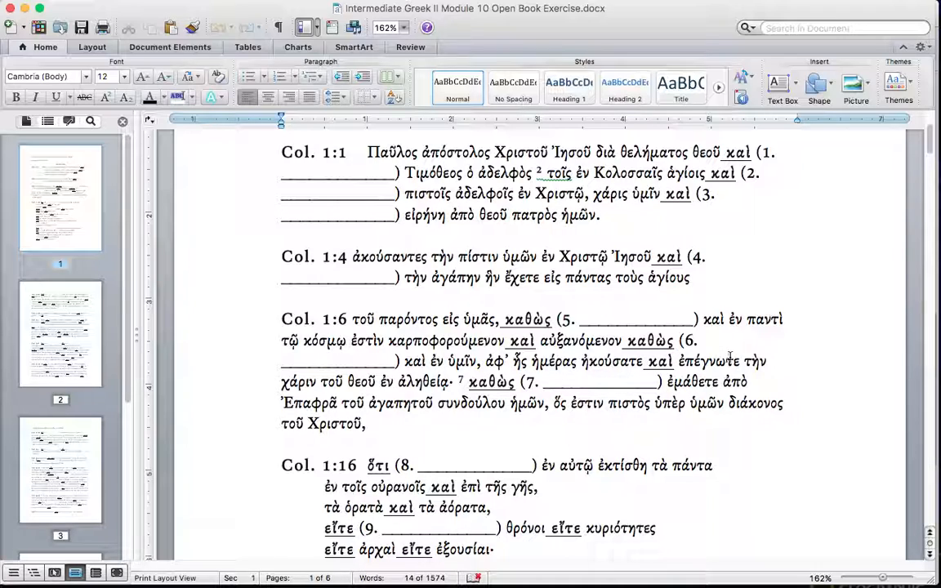
pyautogui.moveTo(381, 376)
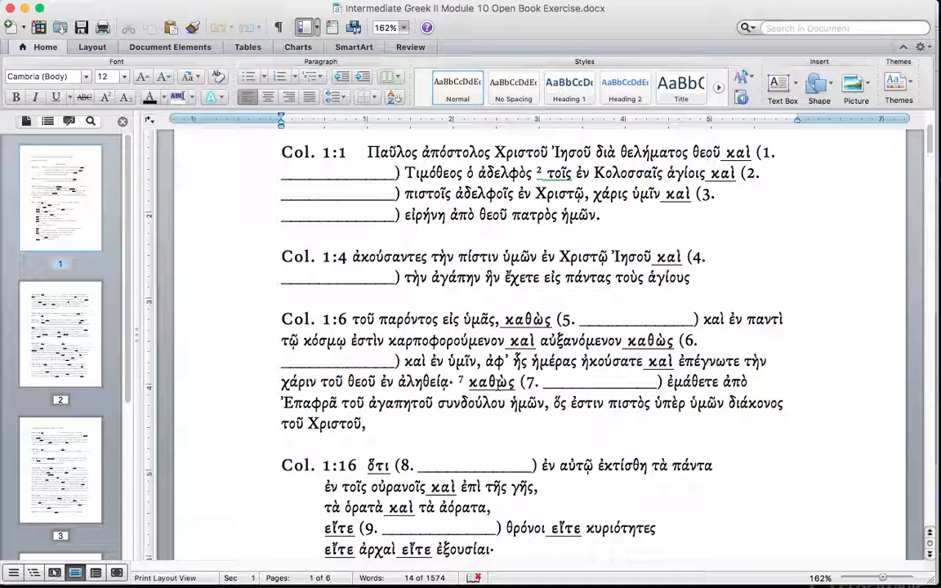
pyautogui.scroll(-3)
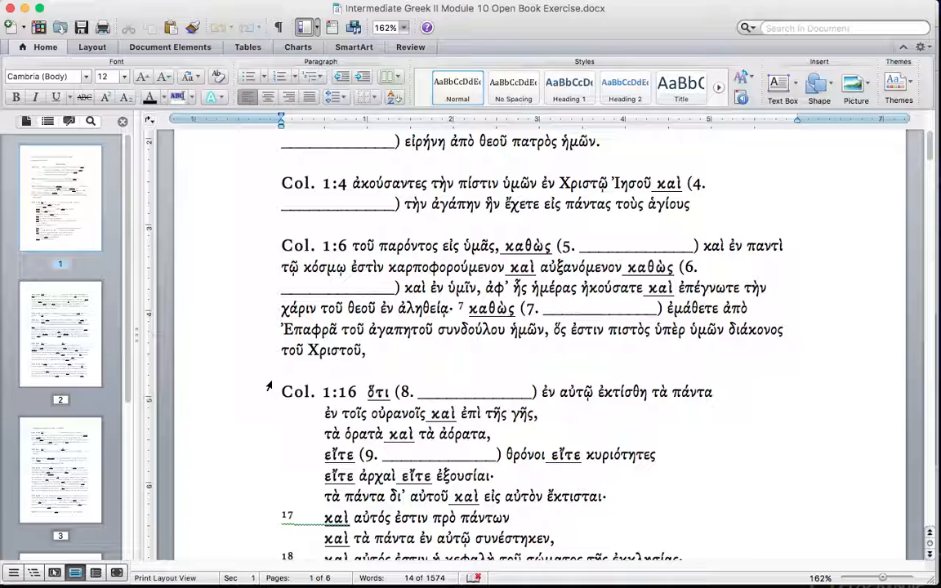
pyautogui.scroll(-3)
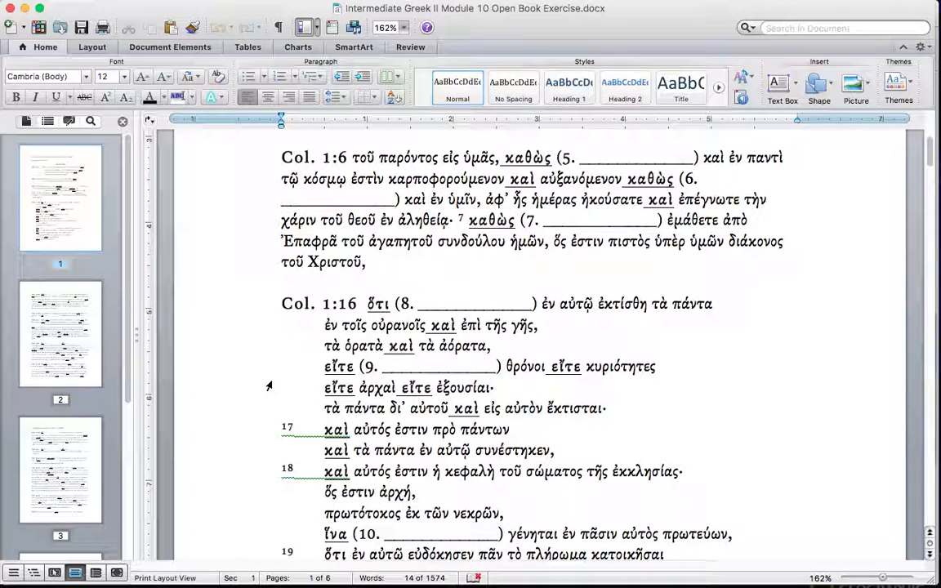
pyautogui.scroll(-3)
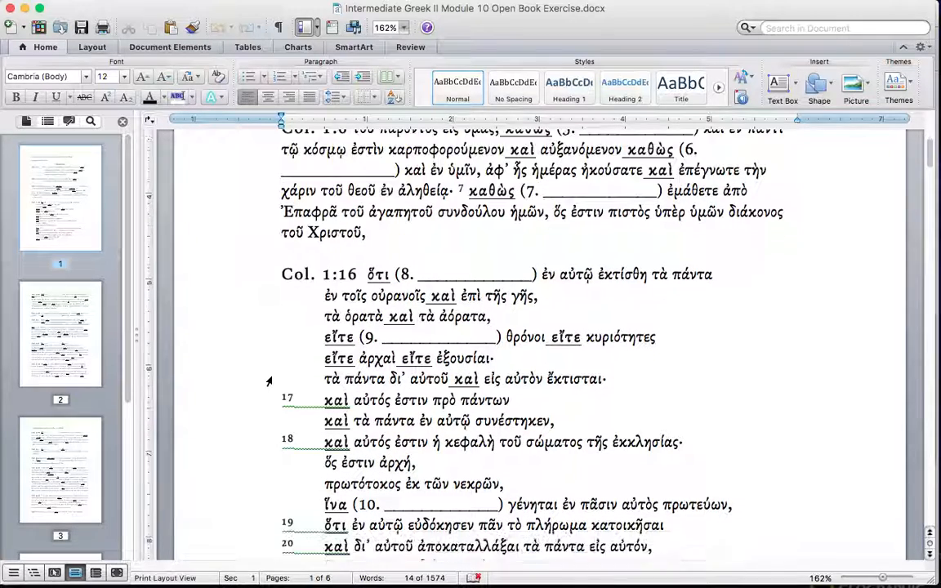
pyautogui.scroll(-3)
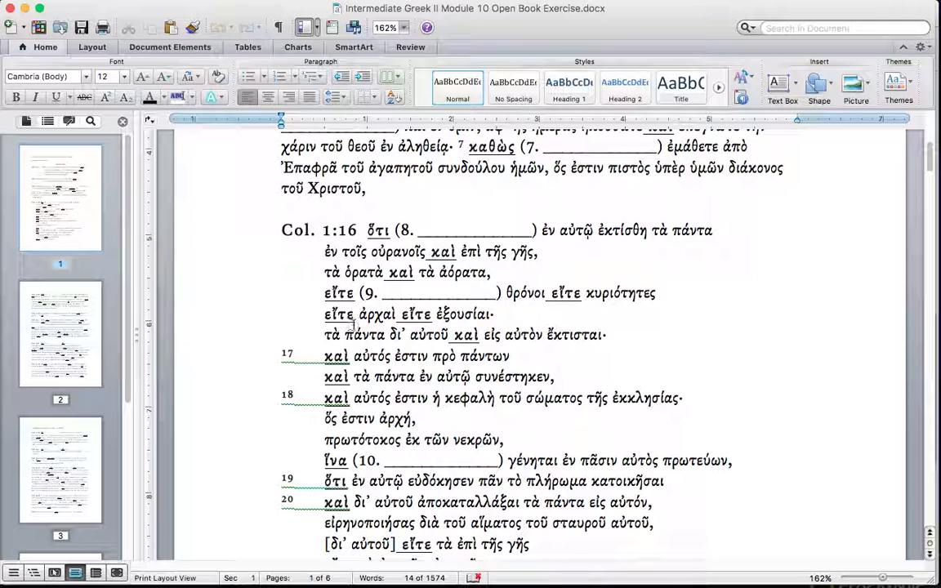
pyautogui.scroll(-3)
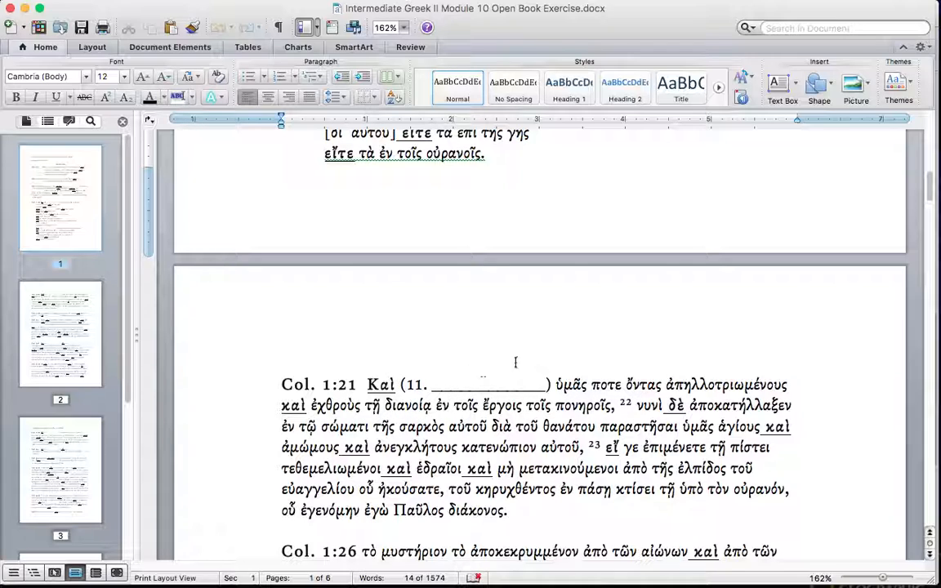
pyautogui.moveTo(647, 392)
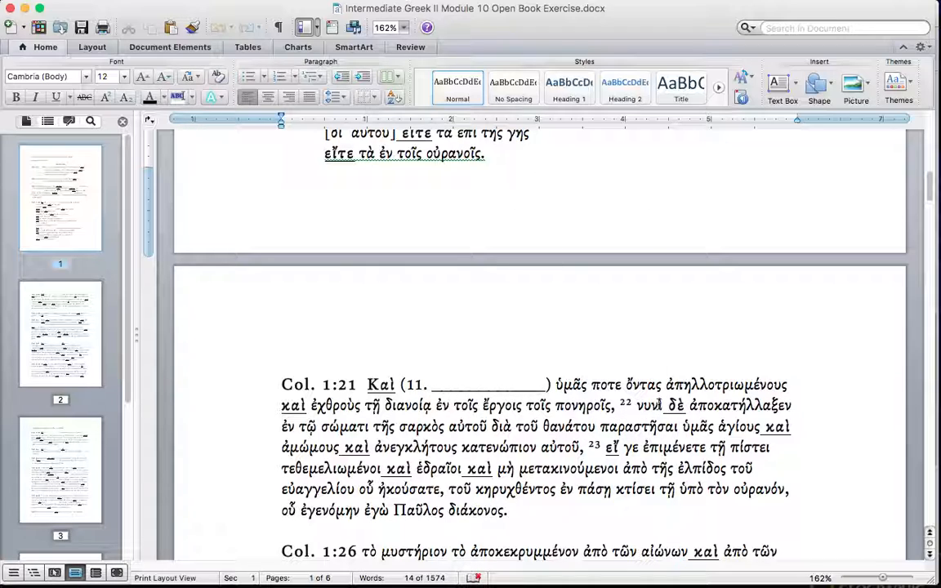
pyautogui.moveTo(224, 428)
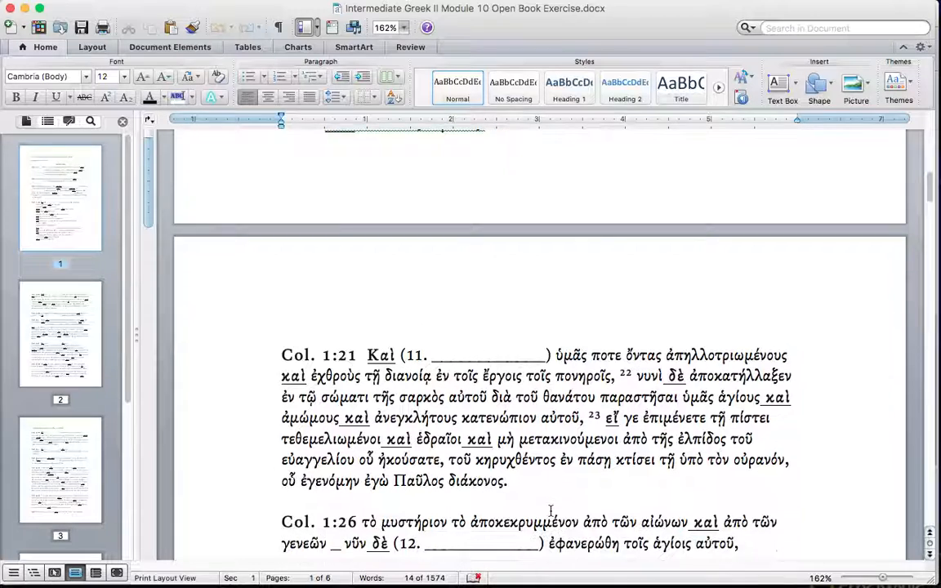
# Step: Scroll the exercise down to Col. 2:1 and 2:6, blanks 13–15, and the start of Col. 2:16
pyautogui.scroll(-3)
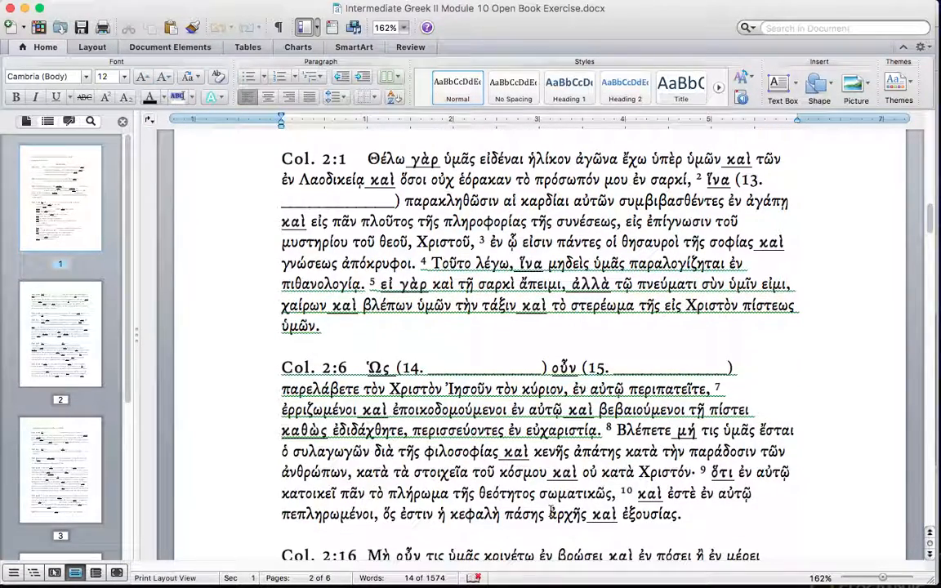
pyautogui.scroll(-3)
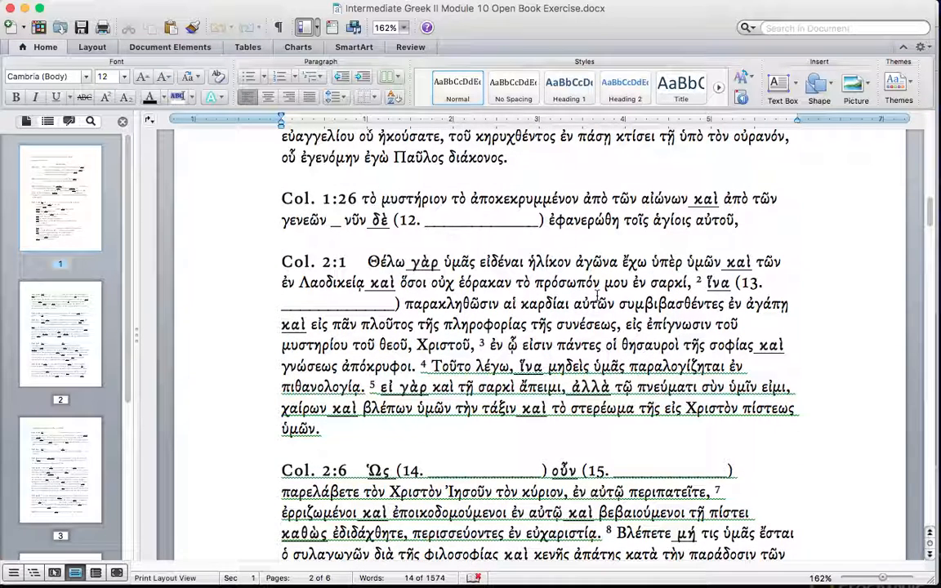
pyautogui.scroll(-3)
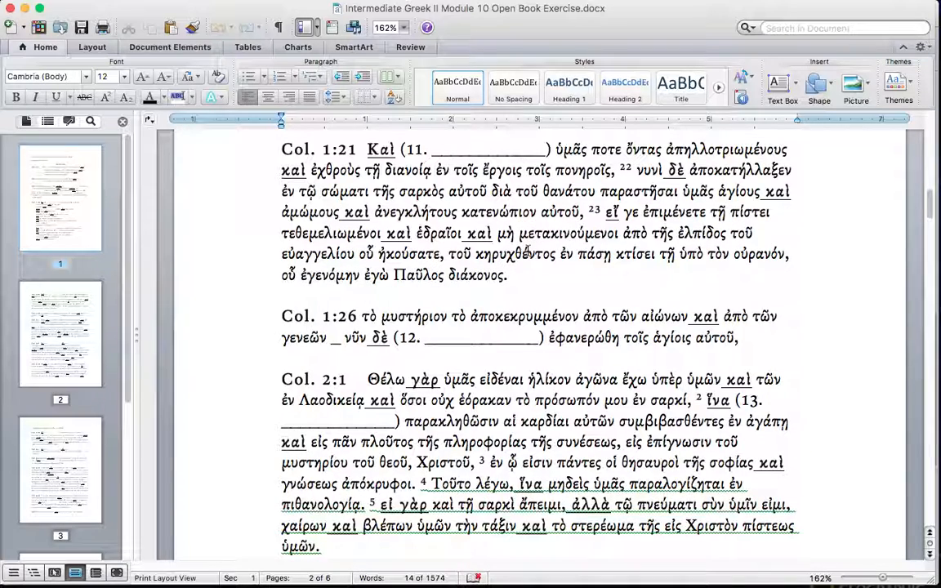
pyautogui.scroll(-3)
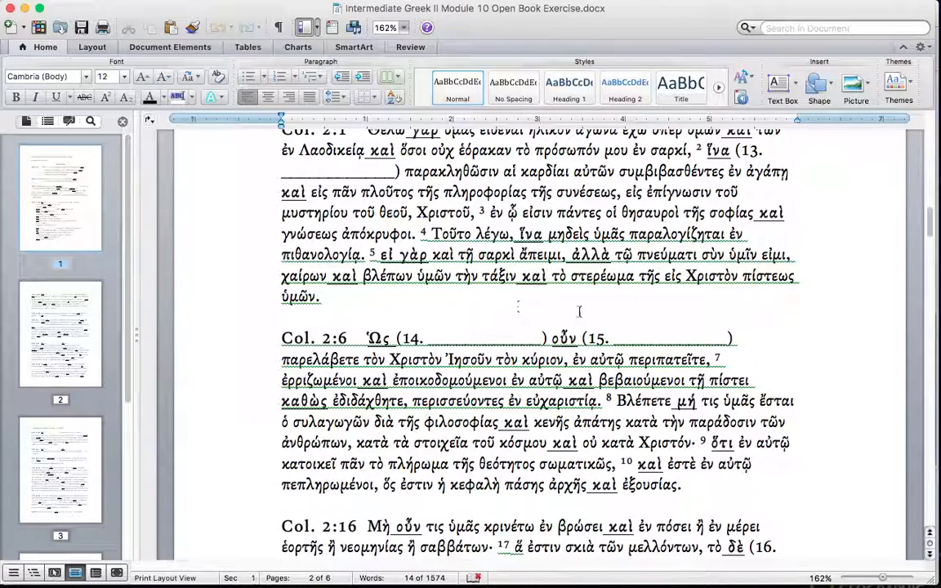
# Step: Scroll past Col. 2:16 to the Col. 2:20, 3:1 and 3:3 items, blanks 17–20
pyautogui.scroll(-3)
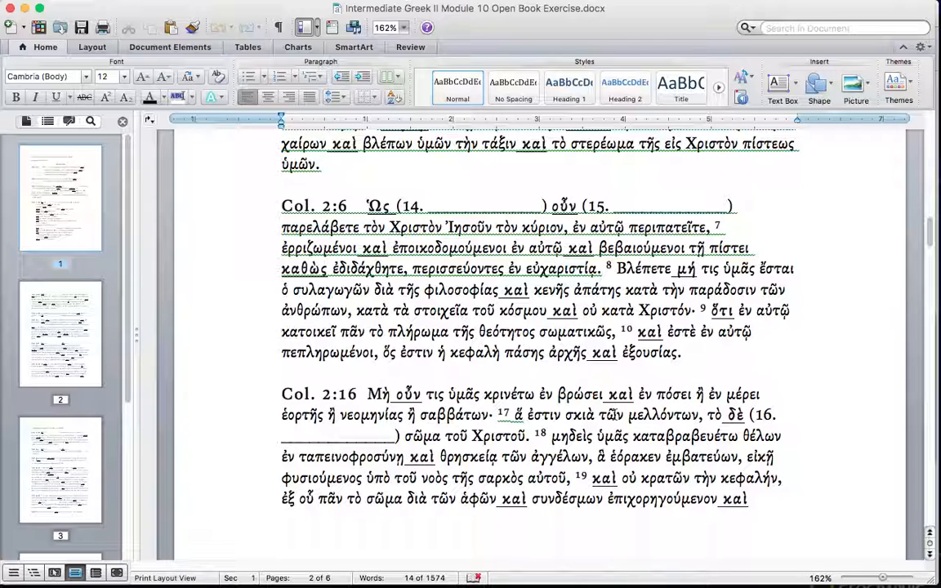
pyautogui.moveTo(700, 401)
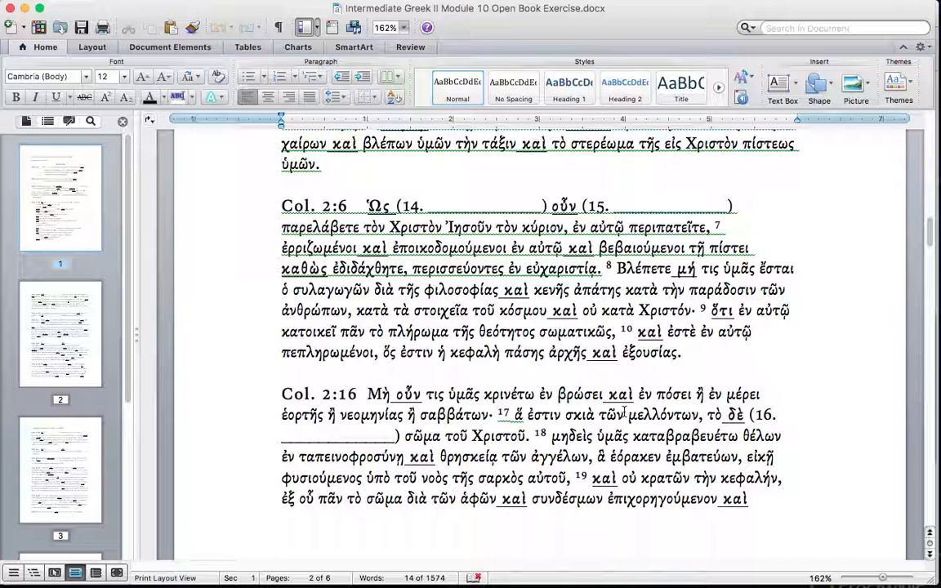
pyautogui.scroll(-3)
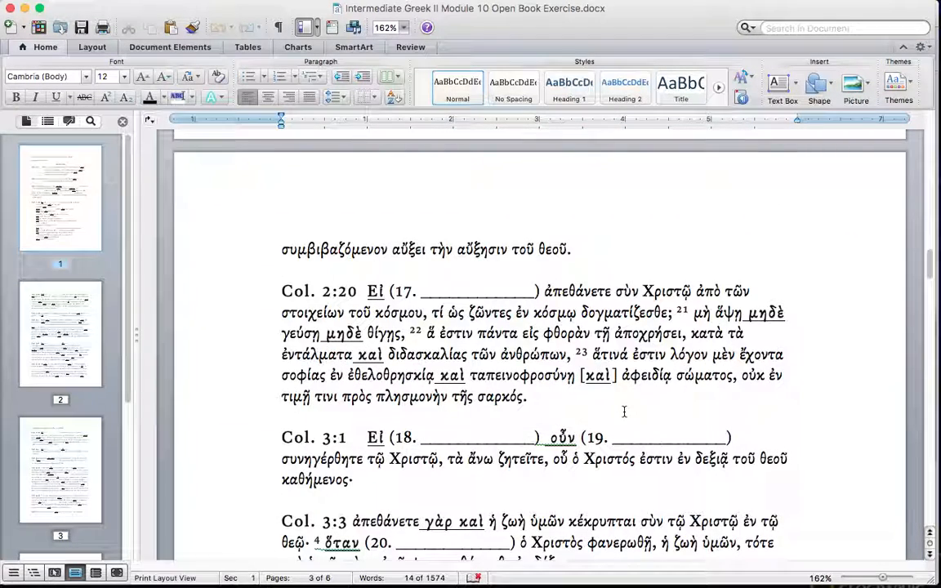
# Step: Scroll down to Col. 3:12 with blanks 21–22 and the start of Col. 3:22
pyautogui.scroll(-3)
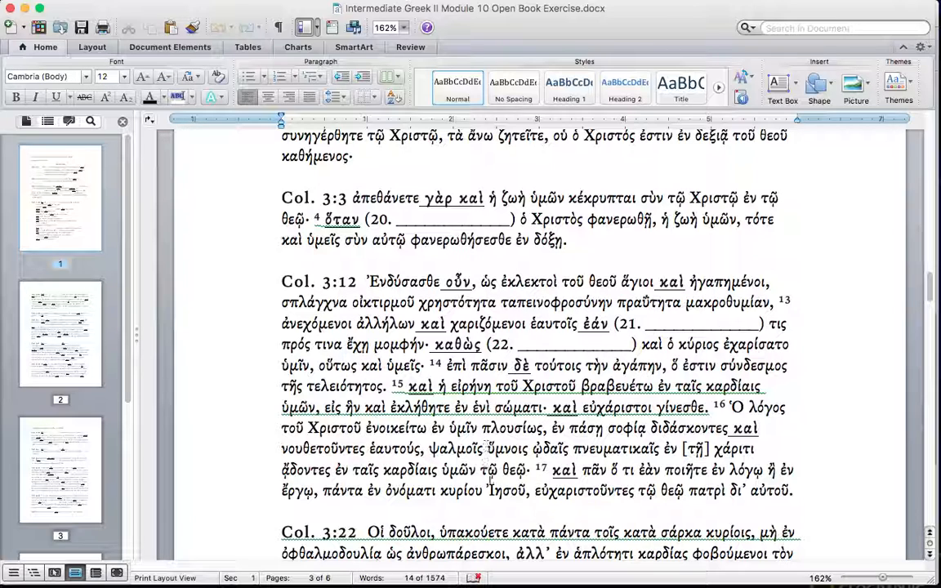
# Step: Scroll down to the full Col. 3:22 passage with blank 23 and the start of Col. 4:1
pyautogui.scroll(-3)
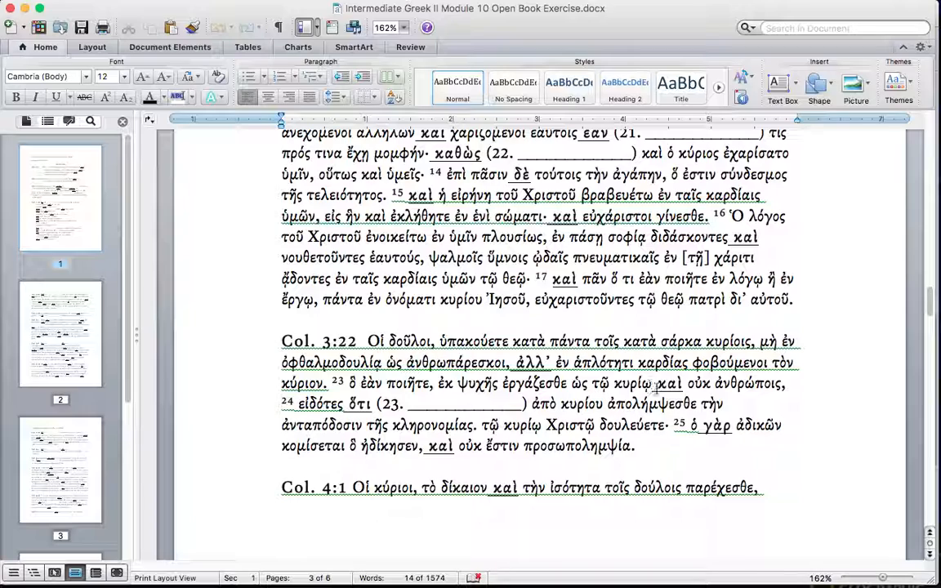
pyautogui.moveTo(553, 399)
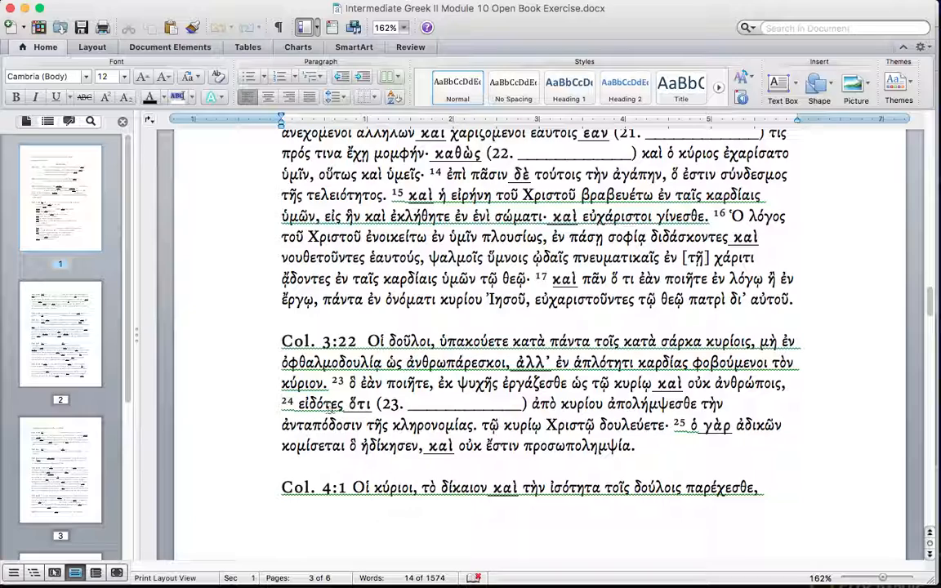
pyautogui.moveTo(530, 394)
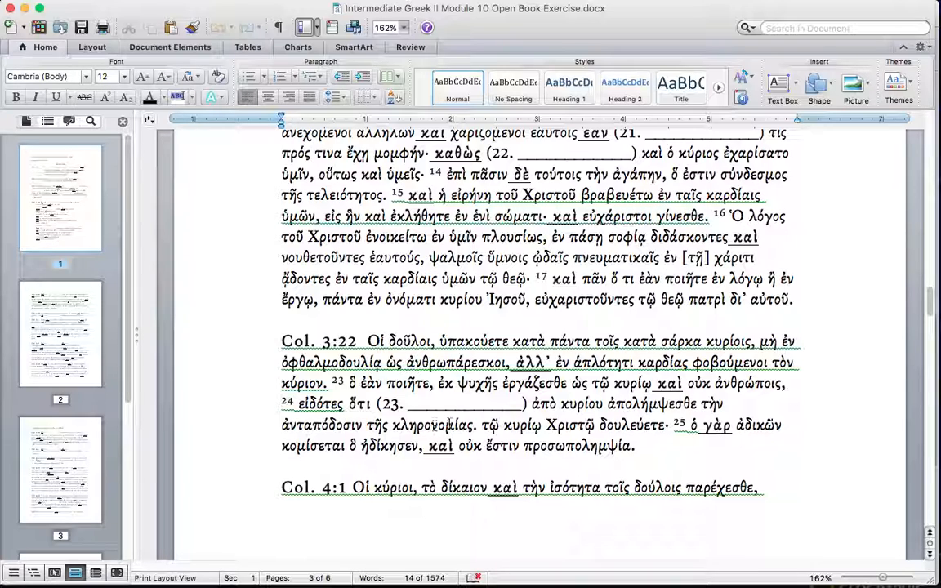
# Step: Scroll the exercise down to the Adverbs items for Col. 1:3–1:22, blanks 26–31
pyautogui.scroll(-3)
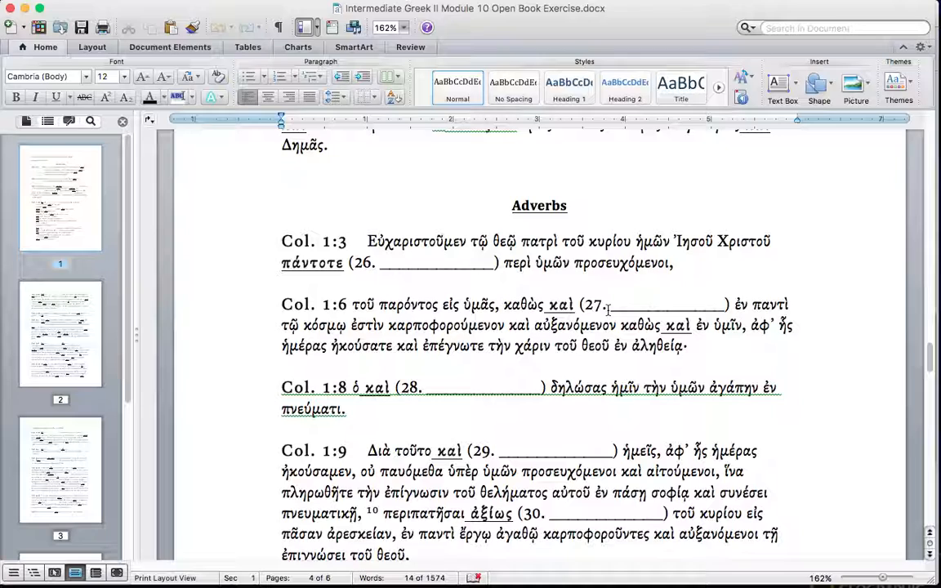
pyautogui.moveTo(554, 333)
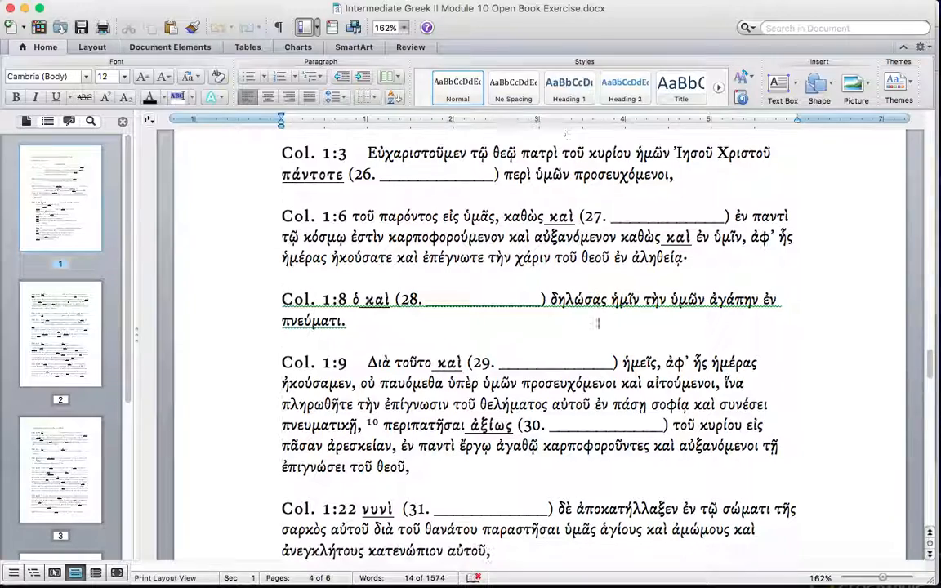
pyautogui.scroll(-3)
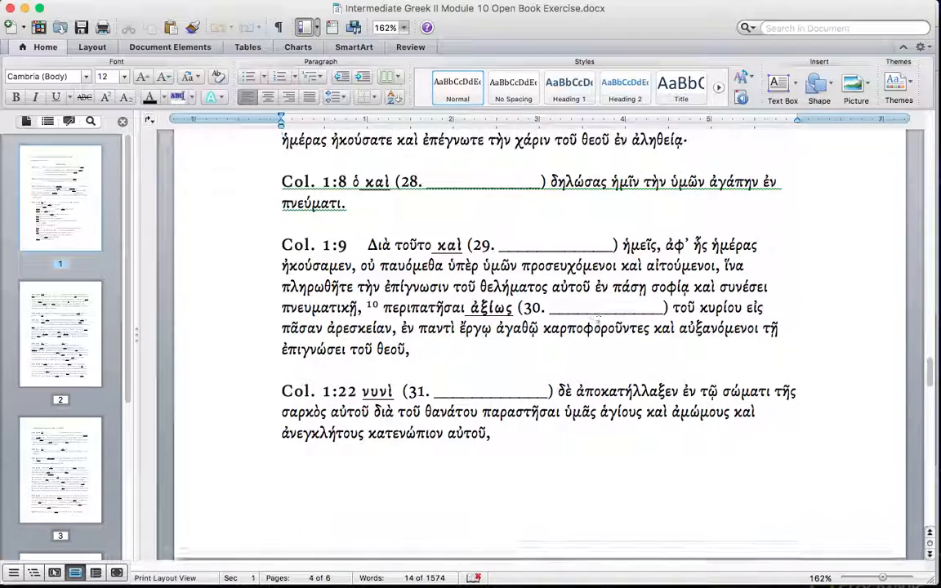
# Step: Scroll to the page with the Col. 1:29, 2:9 and 2:11 items, blanks 32–35
pyautogui.scroll(-3)
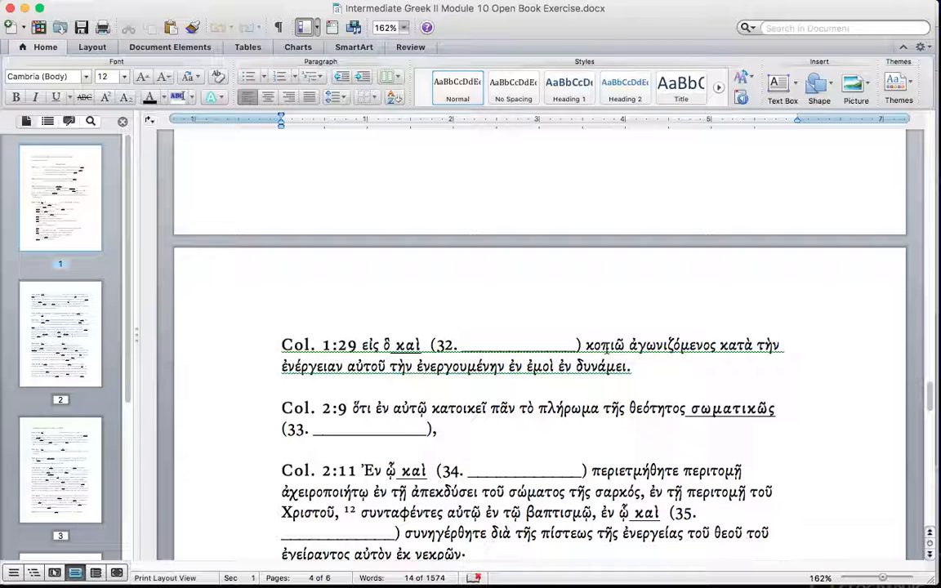
# Step: Scroll through the Col. 3:4–3:15 items and on to Col. 4:3, blanks 38–47
pyautogui.scroll(-3)
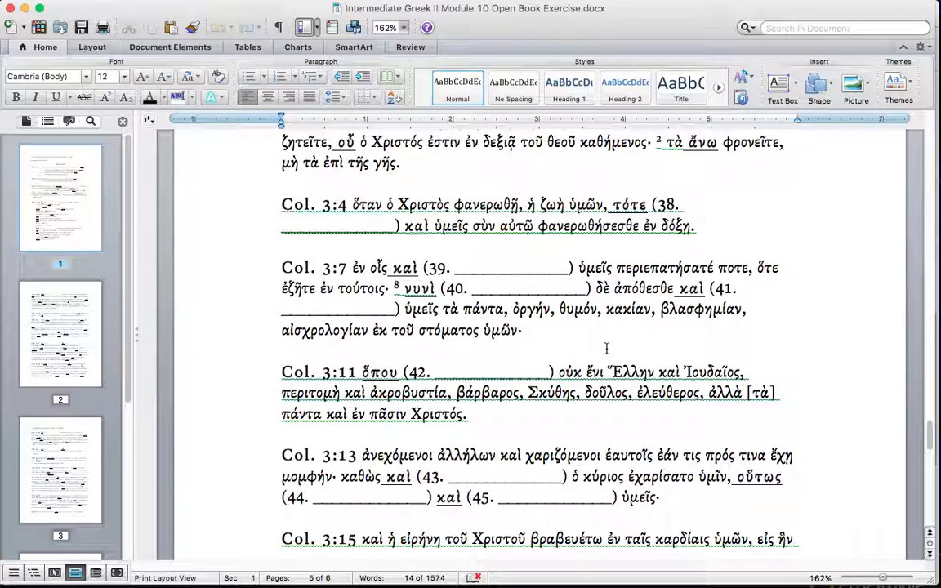
pyautogui.scroll(-3)
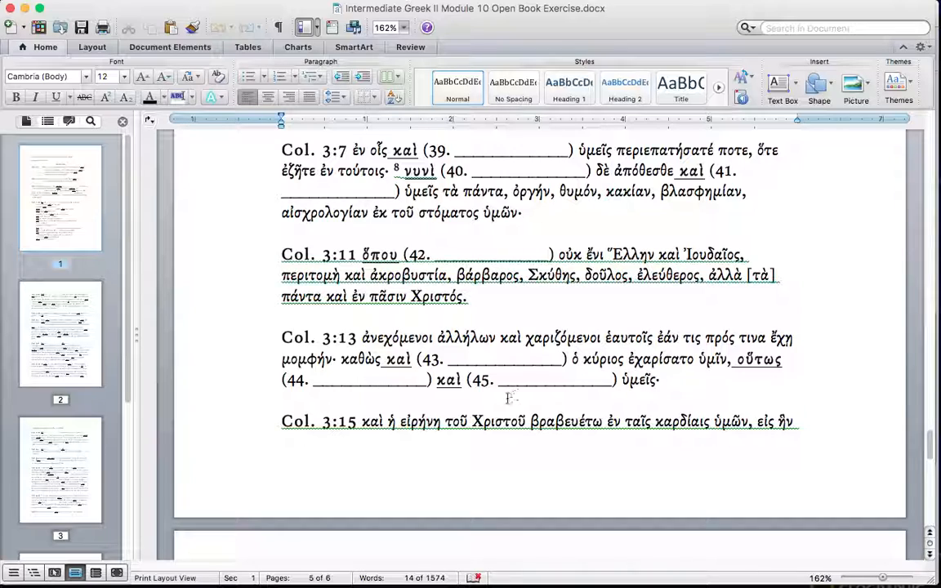
pyautogui.moveTo(454, 389)
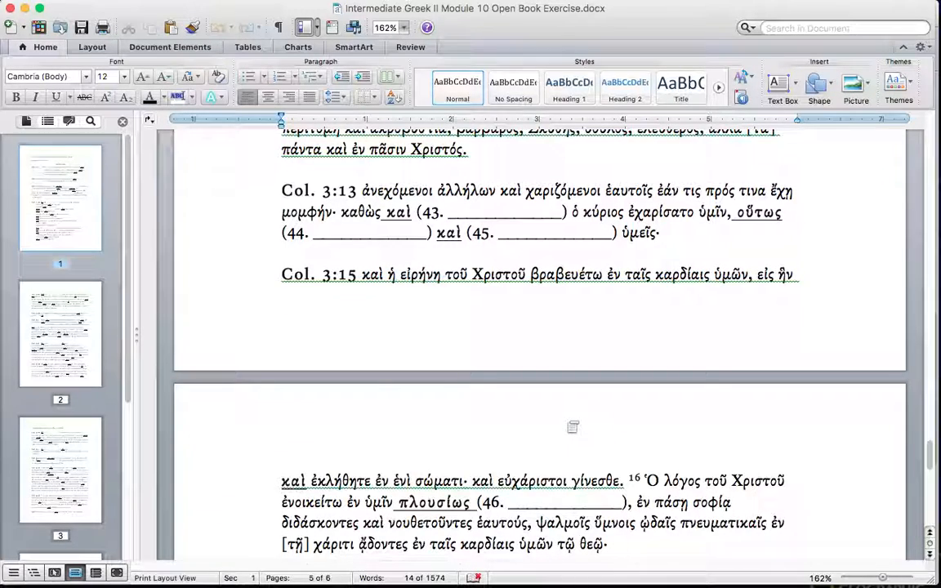
pyautogui.scroll(-3)
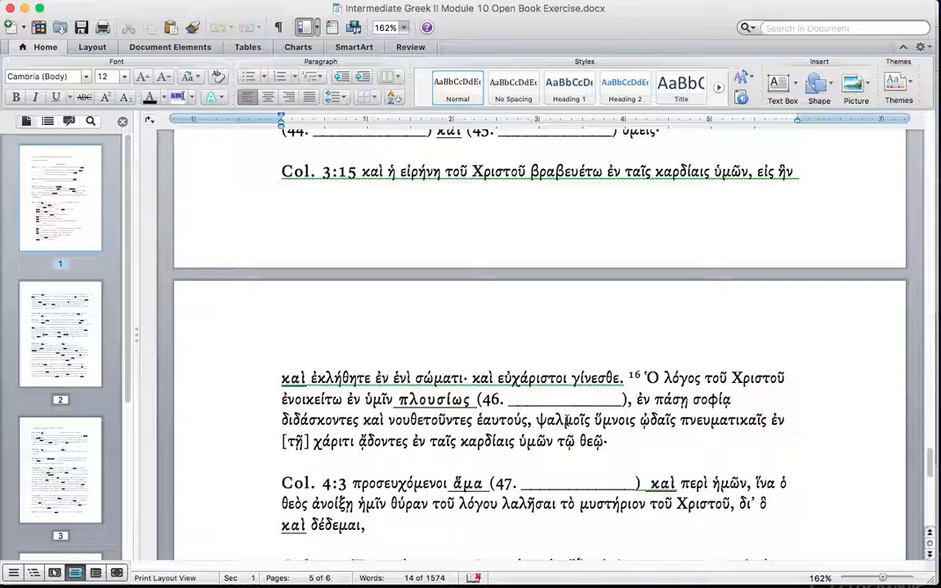
pyautogui.scroll(-3)
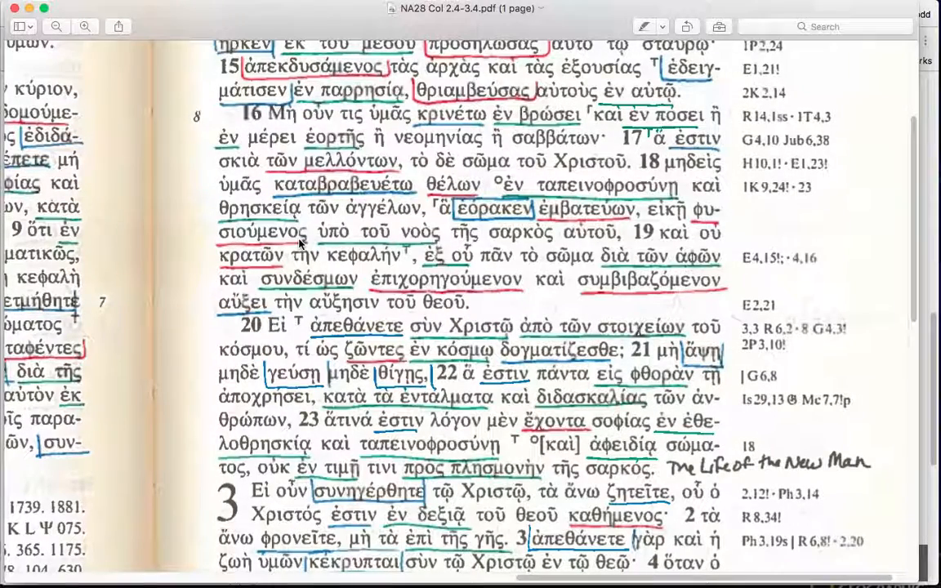
pyautogui.moveTo(526, 170)
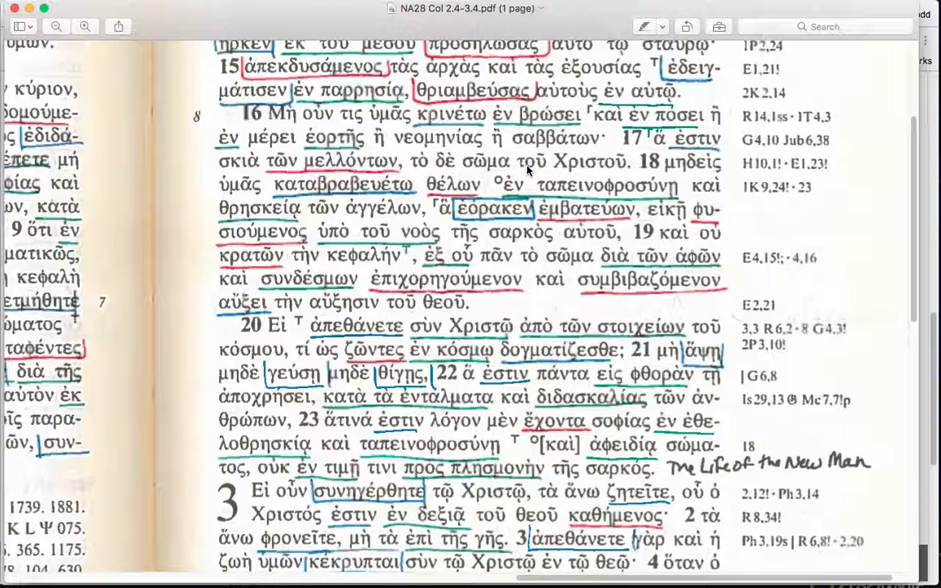
pyautogui.moveTo(270, 129)
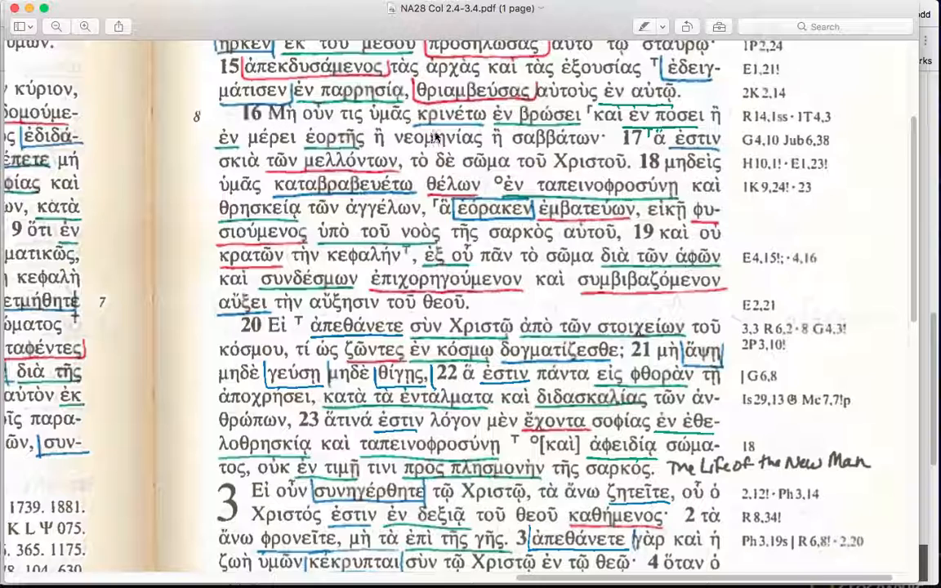
pyautogui.moveTo(595, 131)
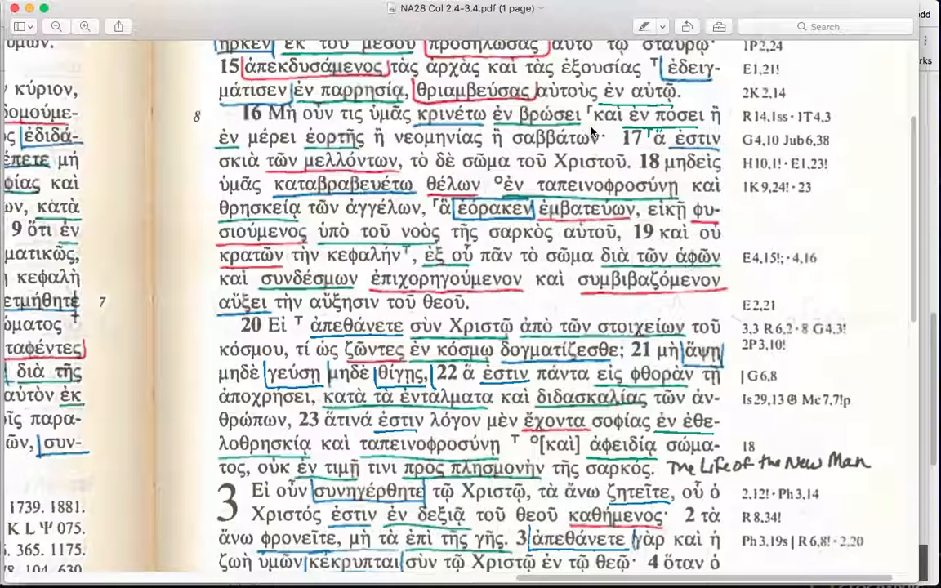
pyautogui.moveTo(702, 121)
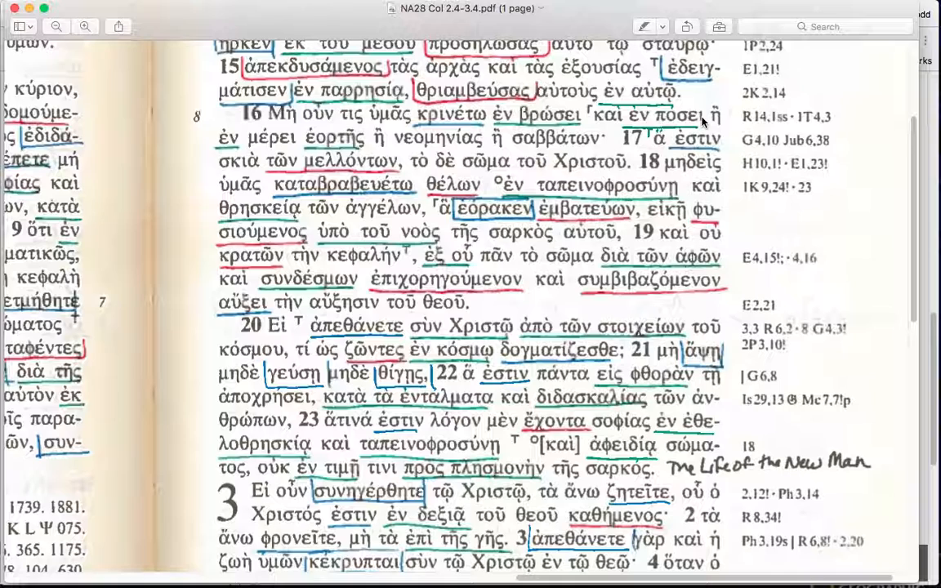
pyautogui.moveTo(261, 151)
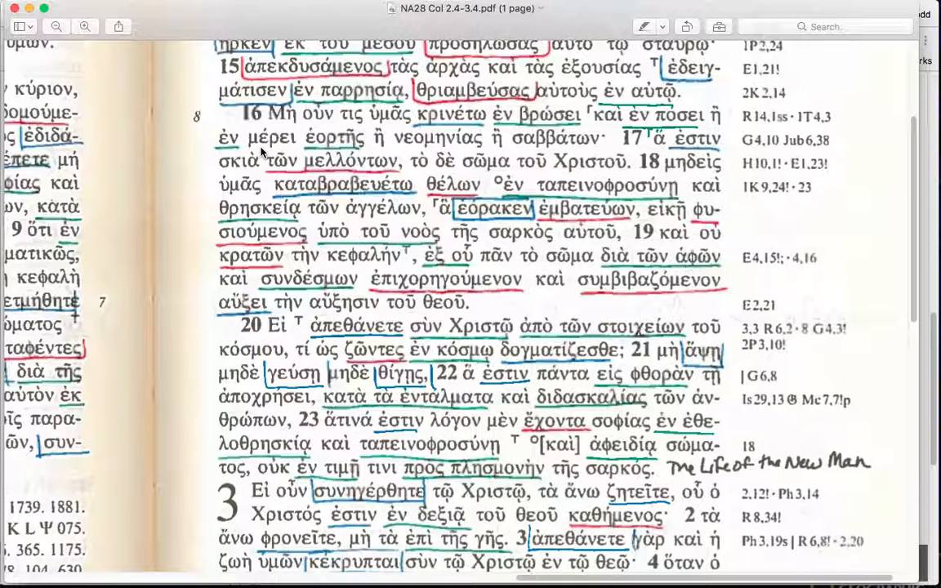
pyautogui.moveTo(379, 152)
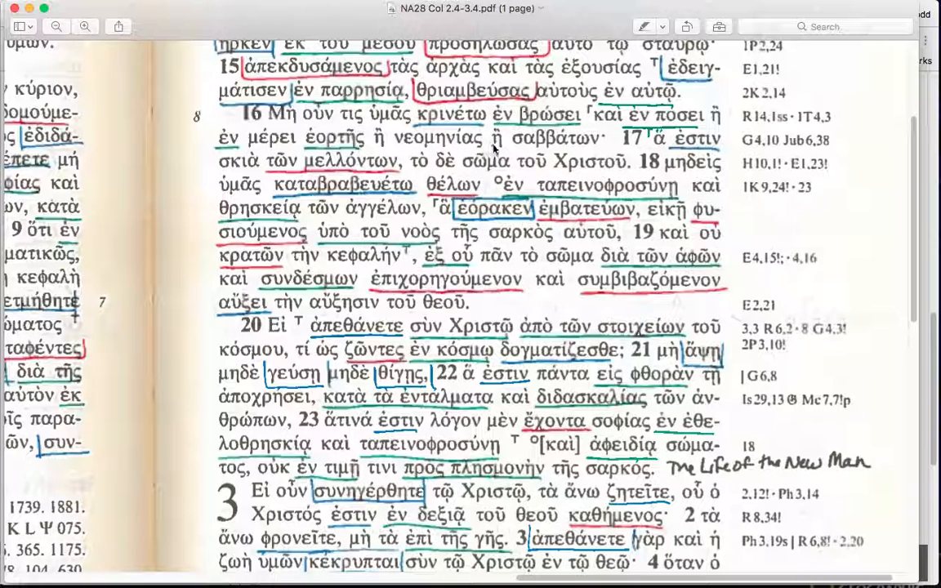
pyautogui.moveTo(592, 150)
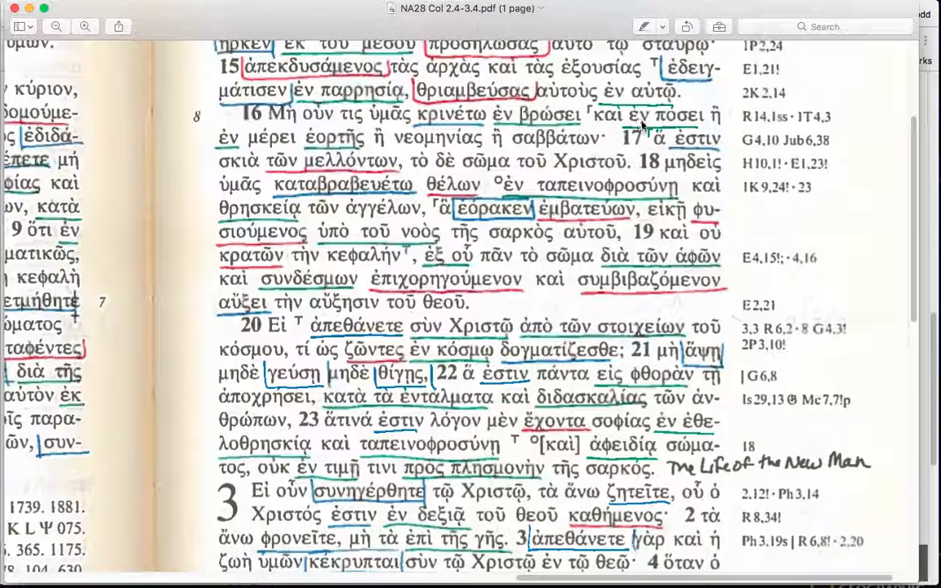
pyautogui.moveTo(701, 124)
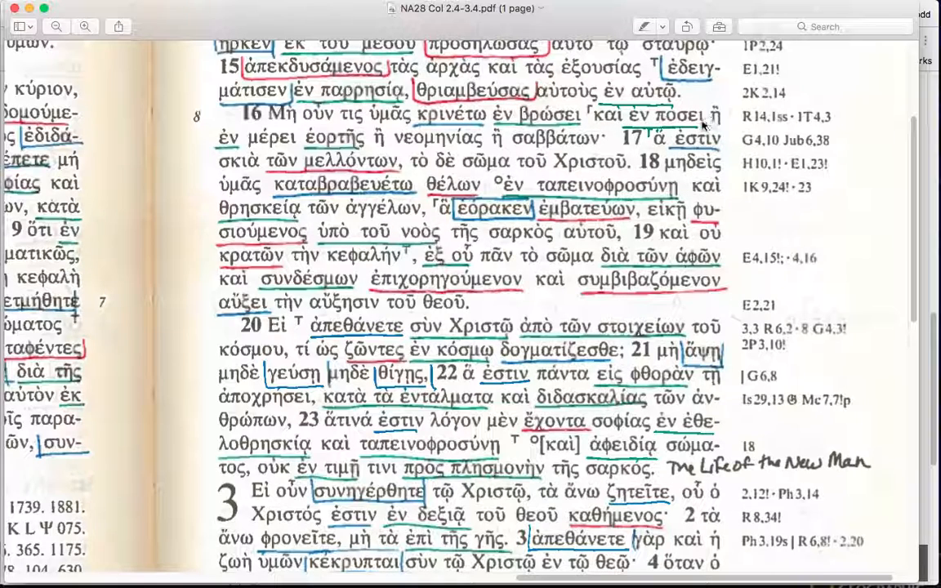
pyautogui.moveTo(281, 147)
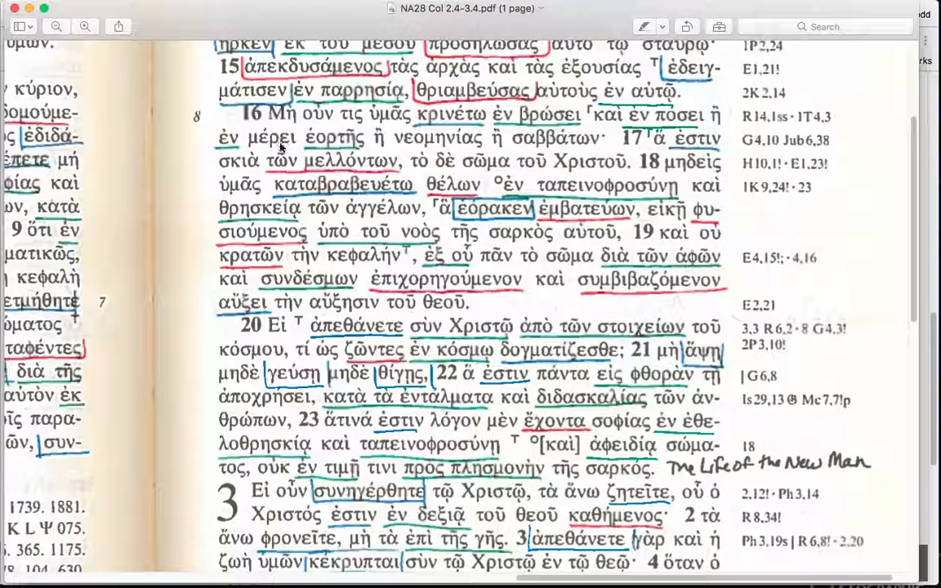
pyautogui.moveTo(416, 160)
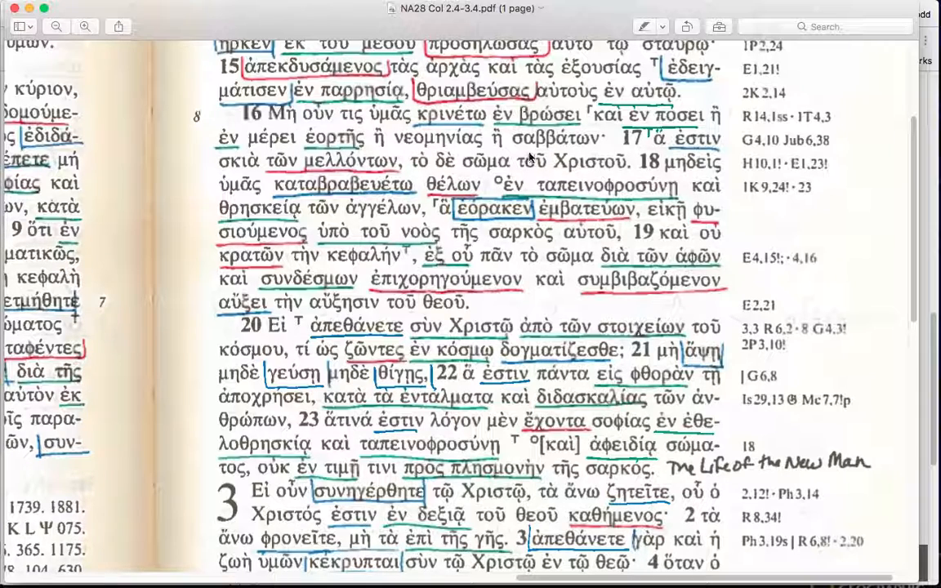
pyautogui.moveTo(405, 193)
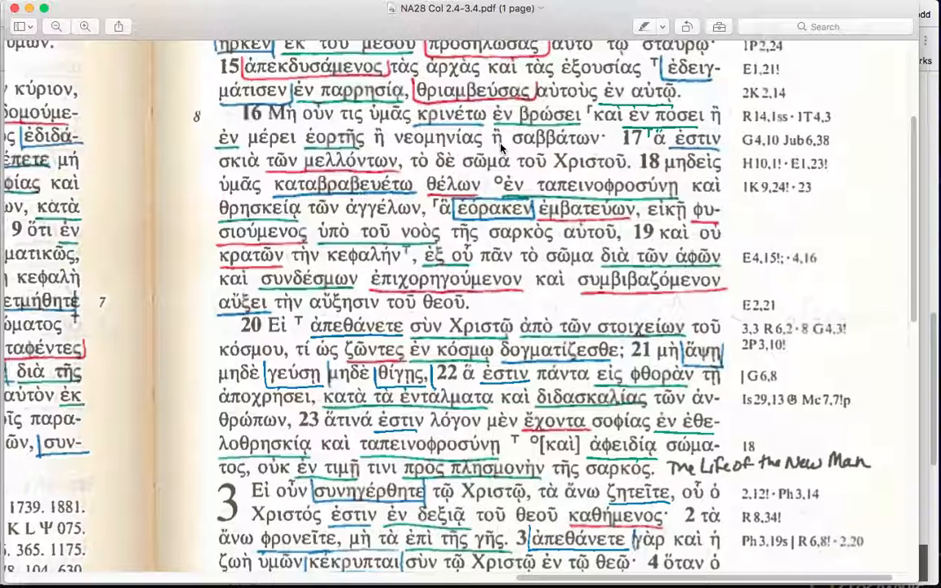
pyautogui.moveTo(611, 124)
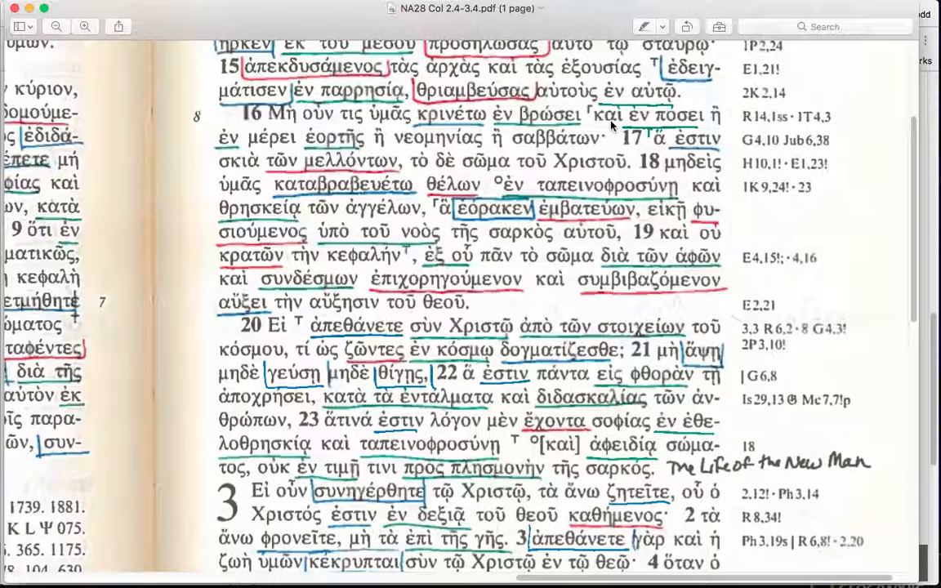
pyautogui.moveTo(536, 247)
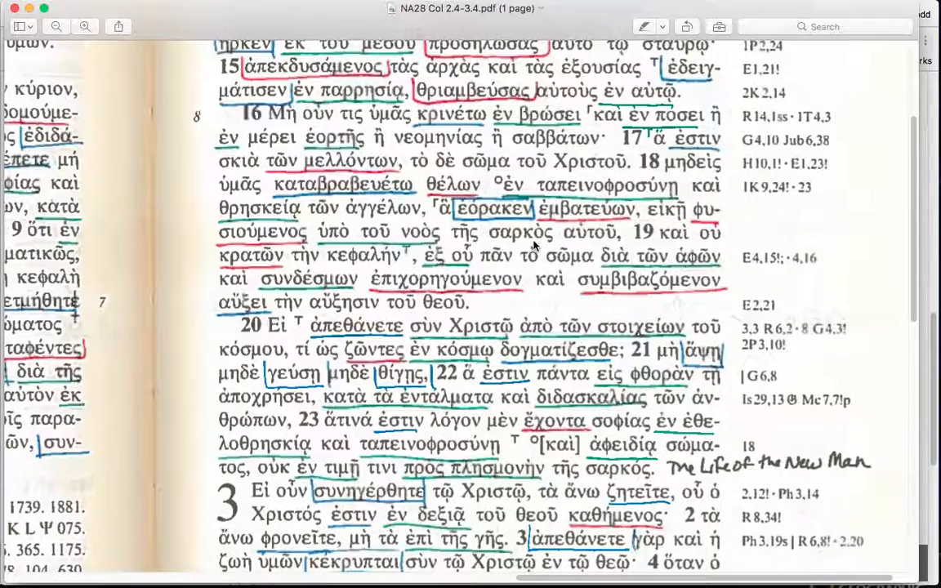
# Step: Scroll the NA28 page down to the apparatus notes under Col. 3:1–4
pyautogui.scroll(-3)
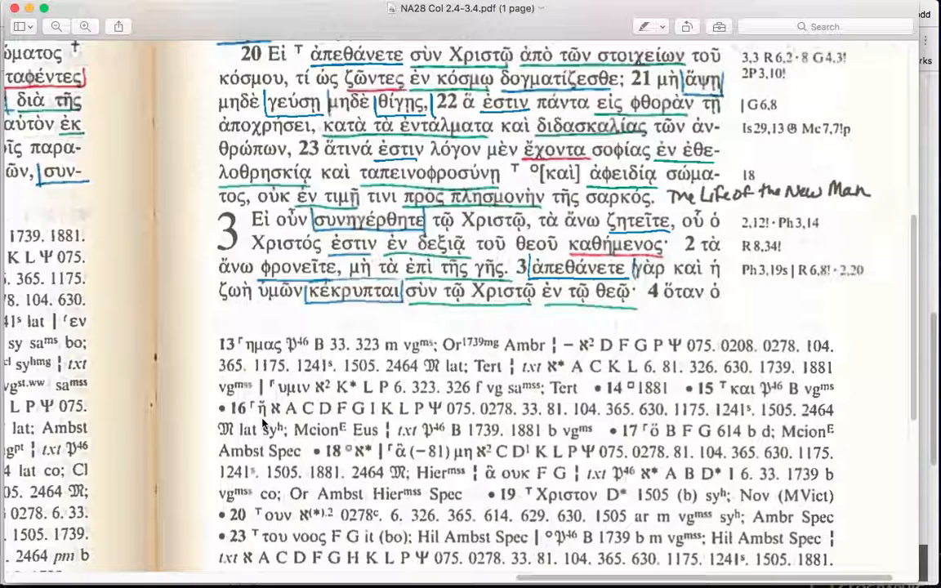
pyautogui.moveTo(275, 423)
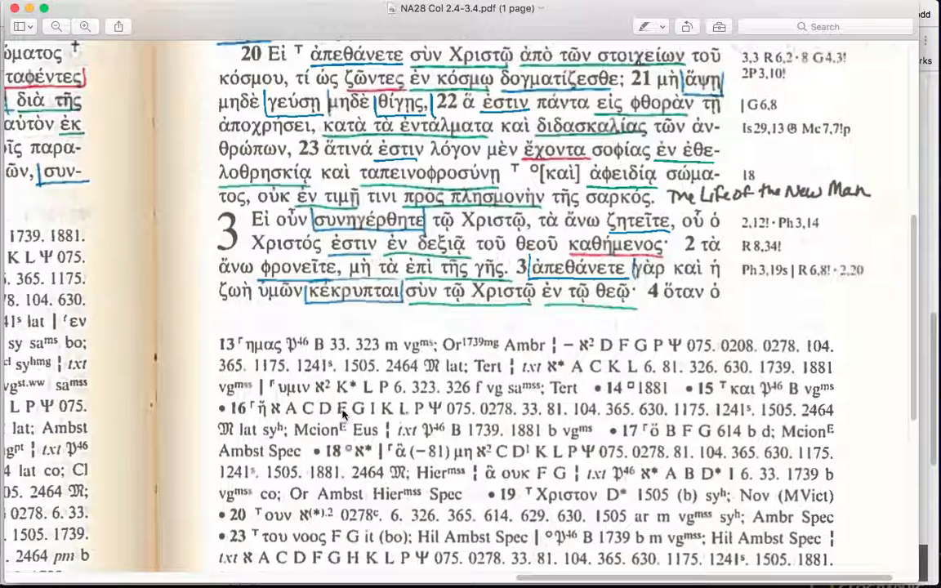
pyautogui.moveTo(416, 425)
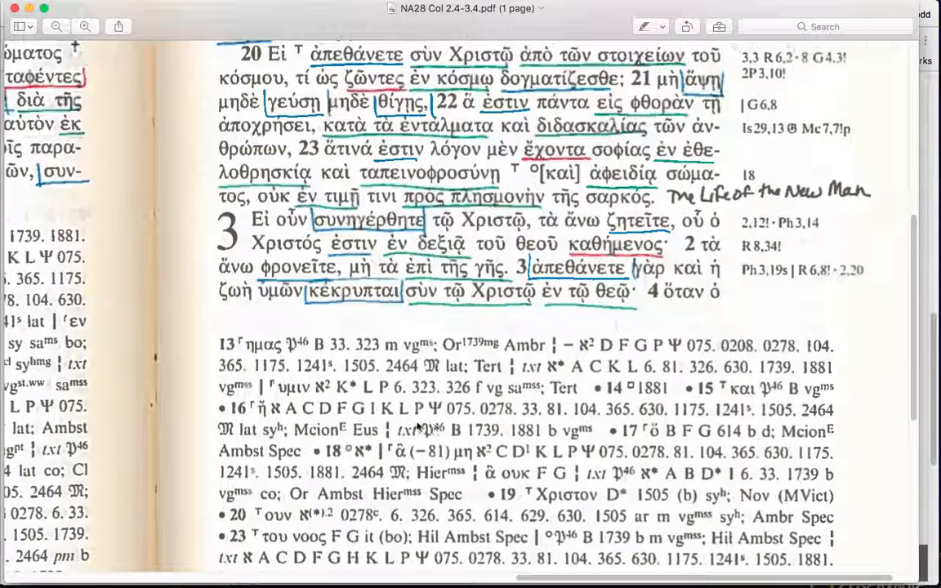
pyautogui.moveTo(447, 424)
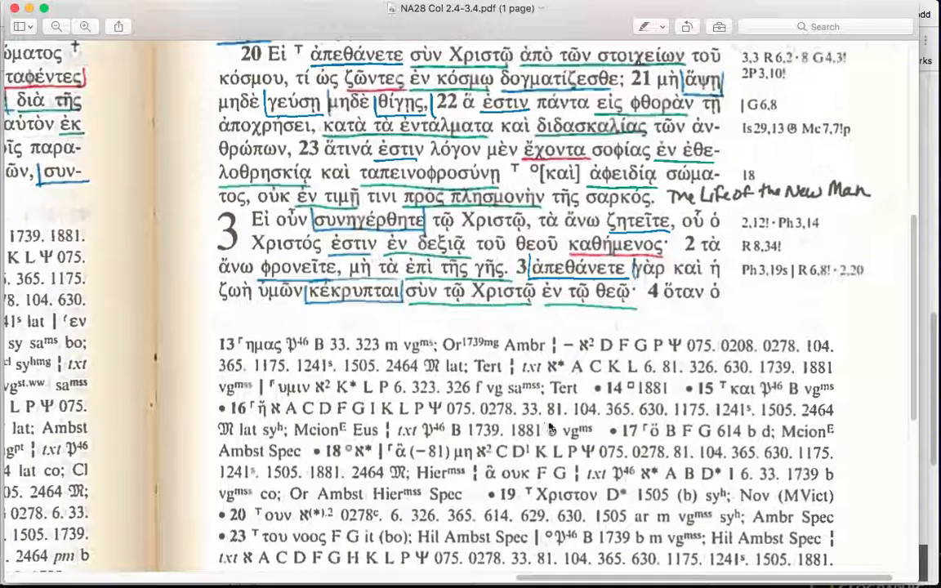
pyautogui.moveTo(546, 416)
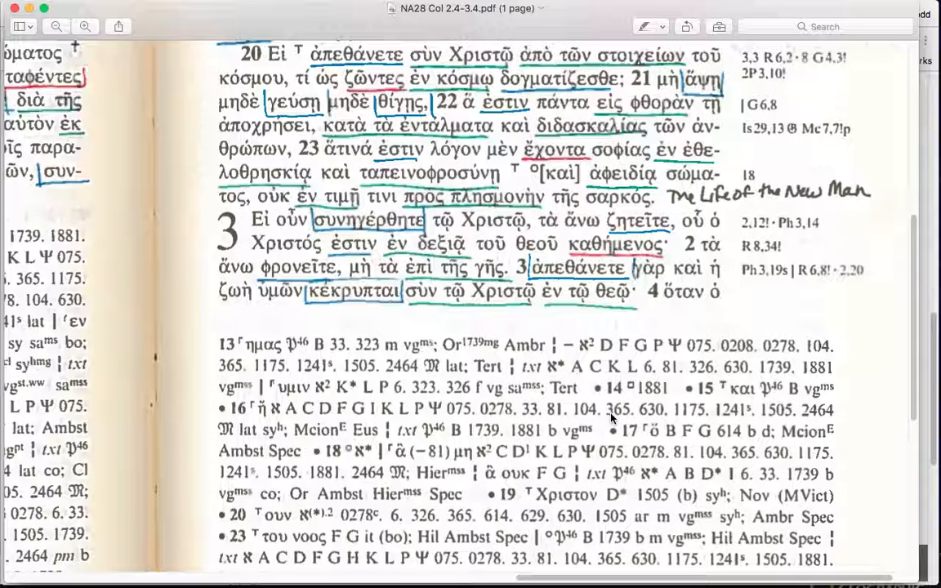
pyautogui.moveTo(734, 418)
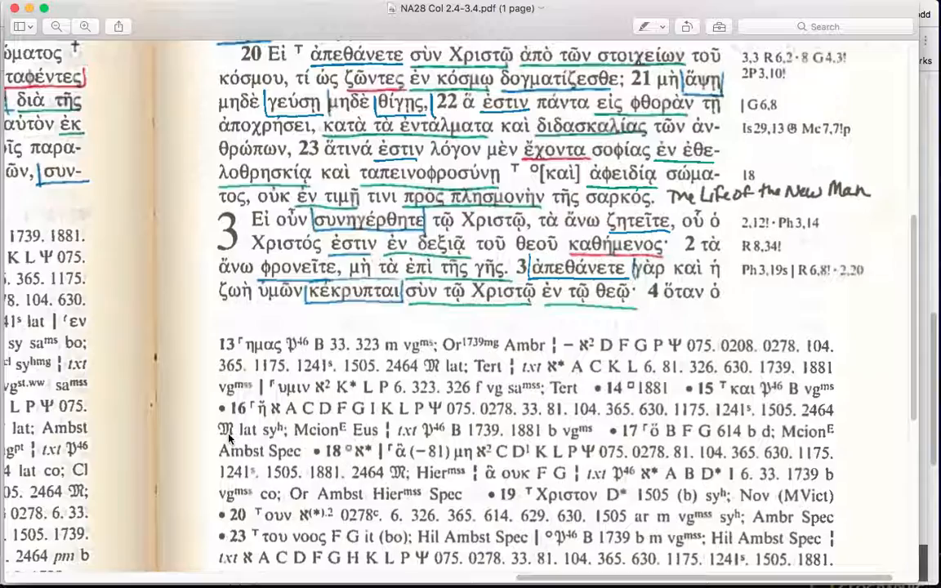
# Step: Scroll the NA28 page through the annotated text of Col. 2:16–3:4
pyautogui.scroll(-3)
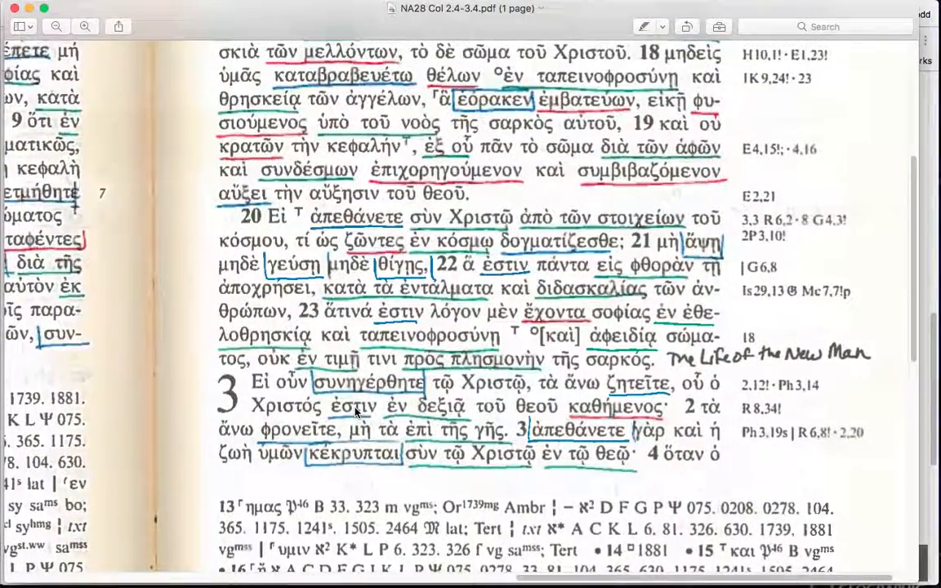
pyautogui.scroll(-3)
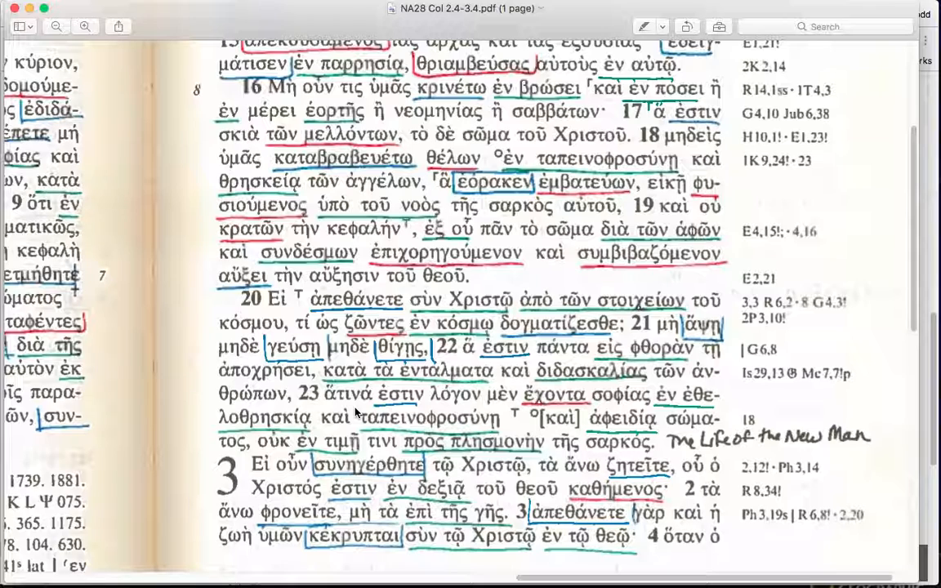
pyautogui.moveTo(608, 101)
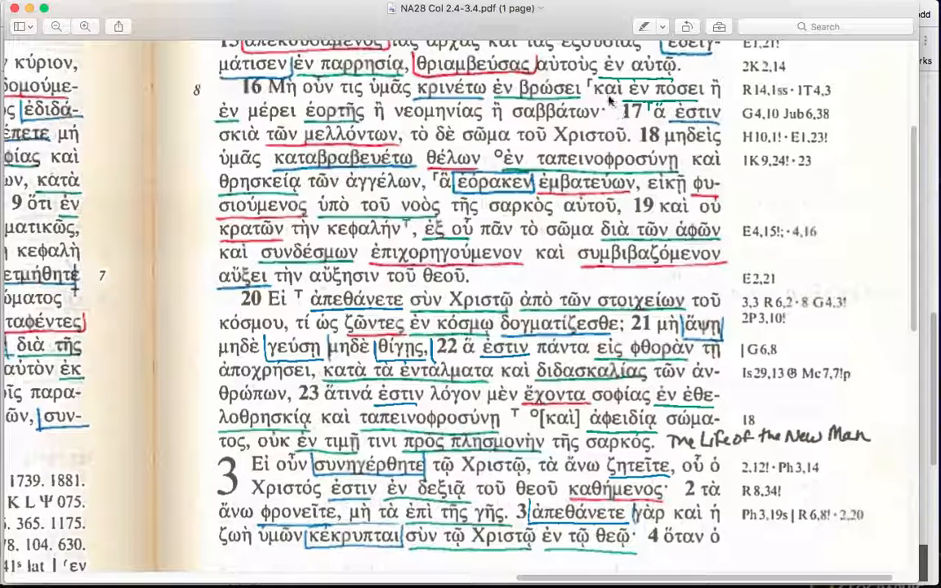
pyautogui.moveTo(646, 101)
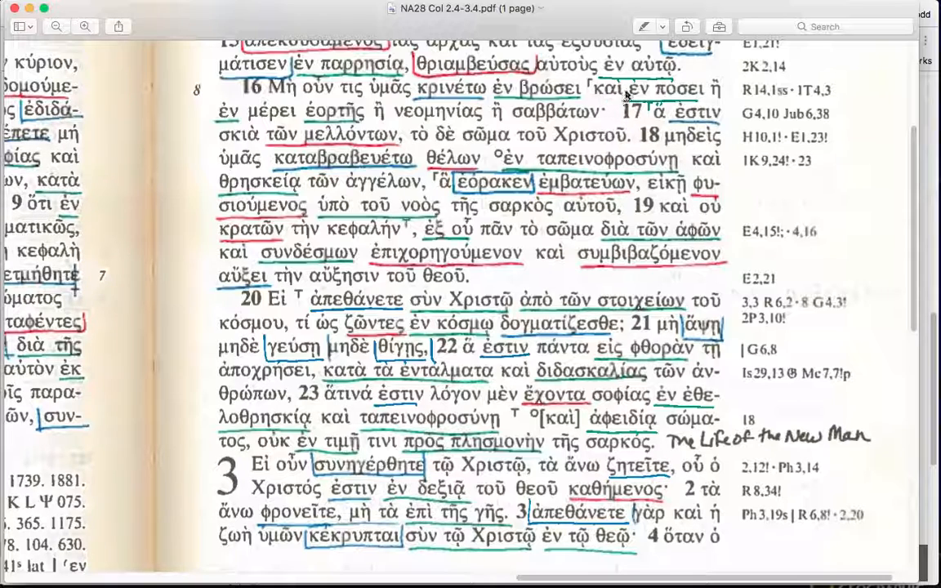
pyautogui.moveTo(683, 98)
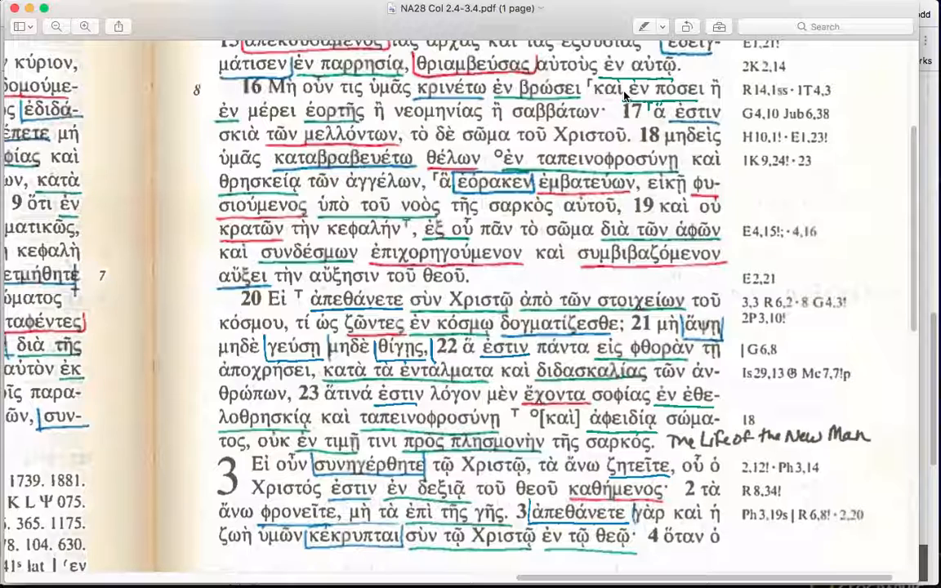
pyautogui.moveTo(611, 98)
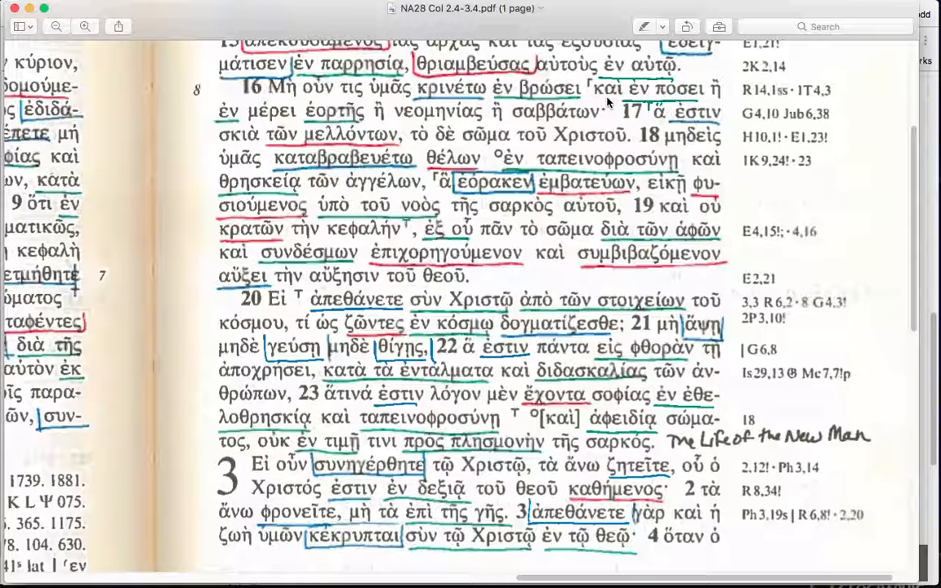
pyautogui.moveTo(507, 122)
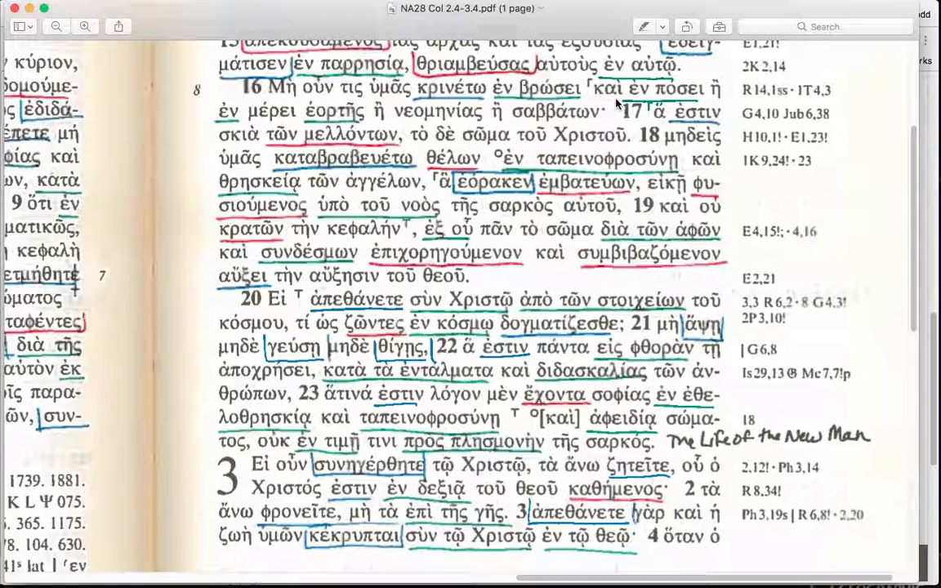
pyautogui.moveTo(595, 111)
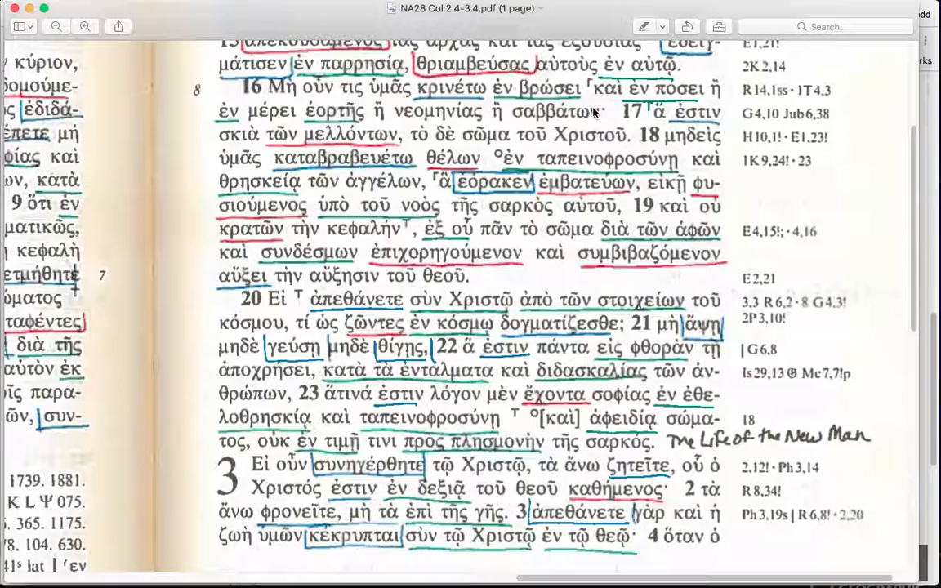
pyautogui.scroll(-3)
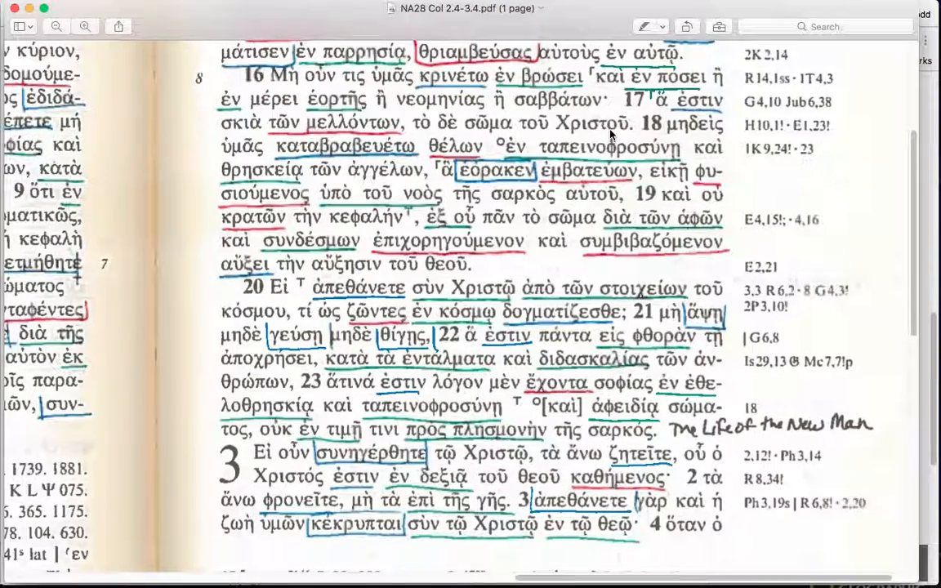
pyautogui.scroll(-3)
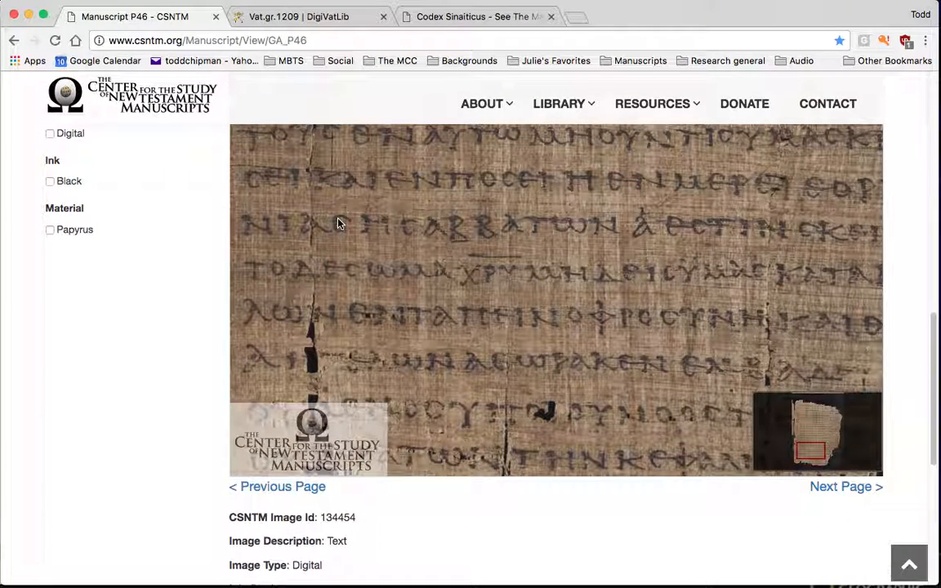
pyautogui.moveTo(319, 193)
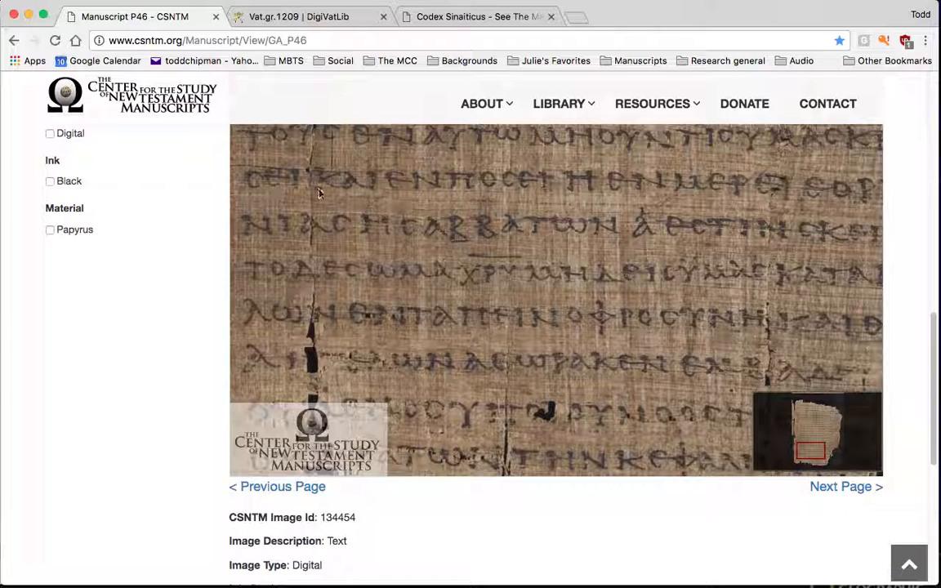
pyautogui.moveTo(382, 195)
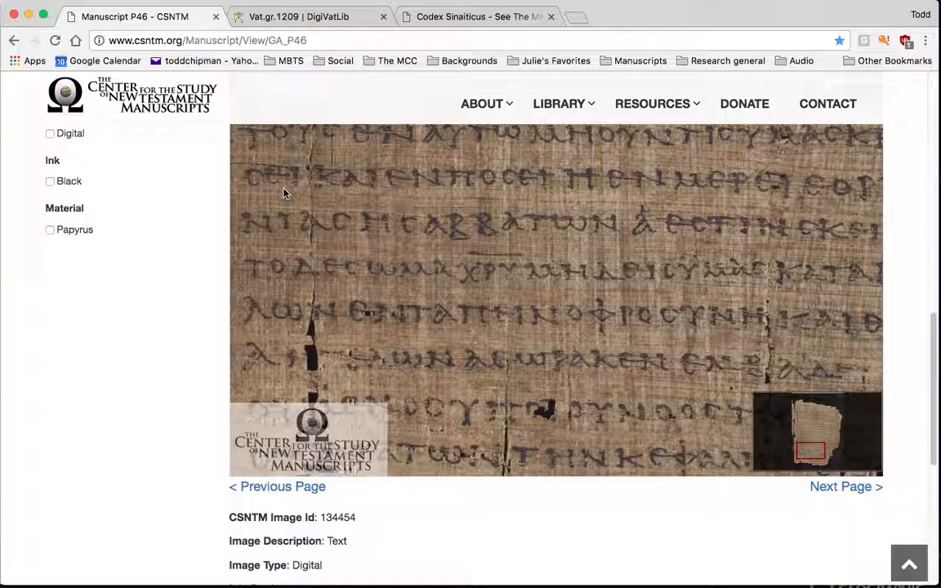
pyautogui.moveTo(374, 190)
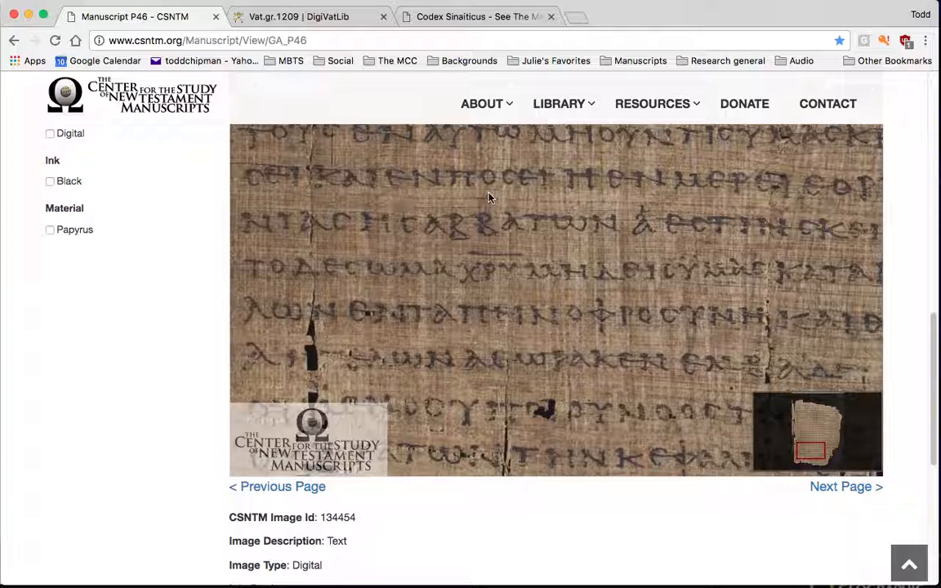
pyautogui.moveTo(541, 192)
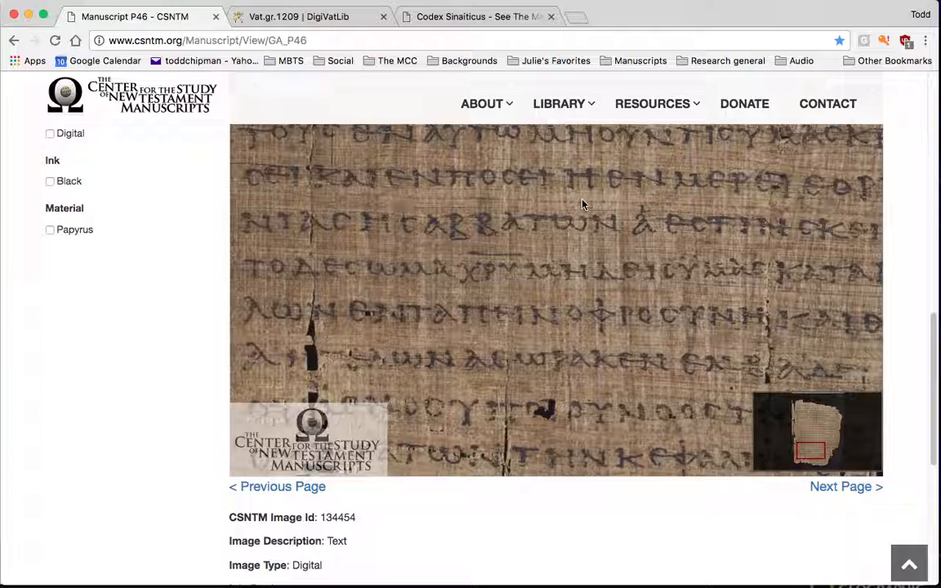
pyautogui.moveTo(644, 191)
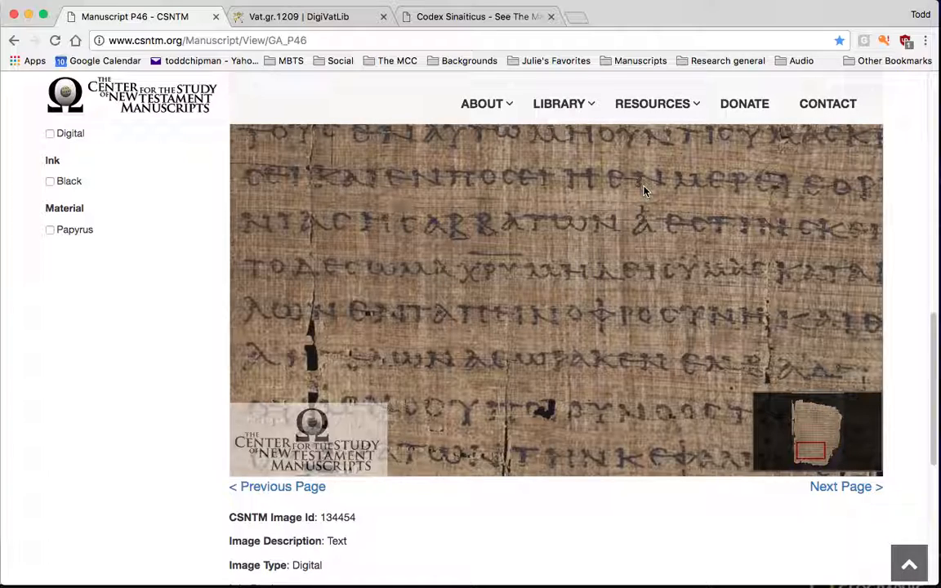
# Step: After viewing the P46 papyrus image, switch to the Vat.gr.1209 DigiVatLib page
pyautogui.click(310, 17)
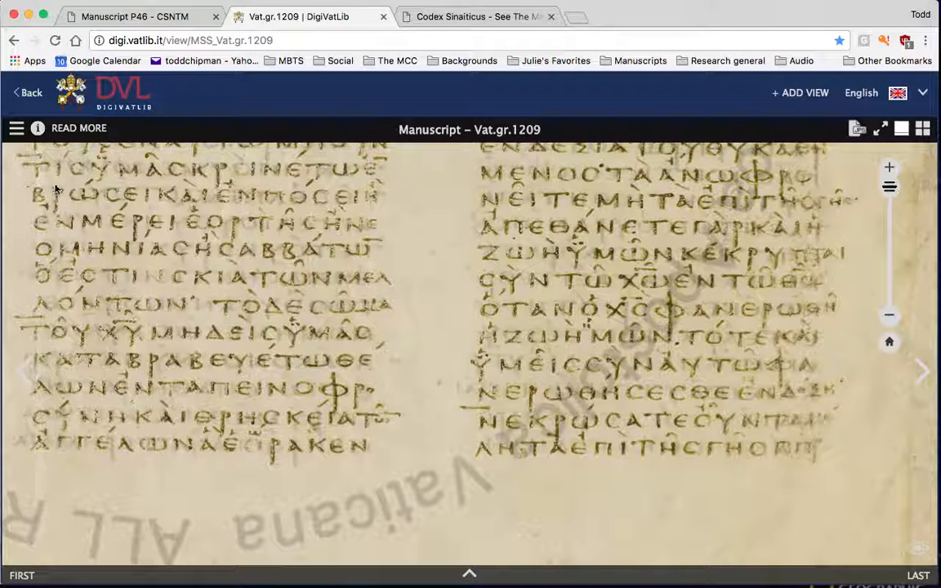
pyautogui.moveTo(222, 183)
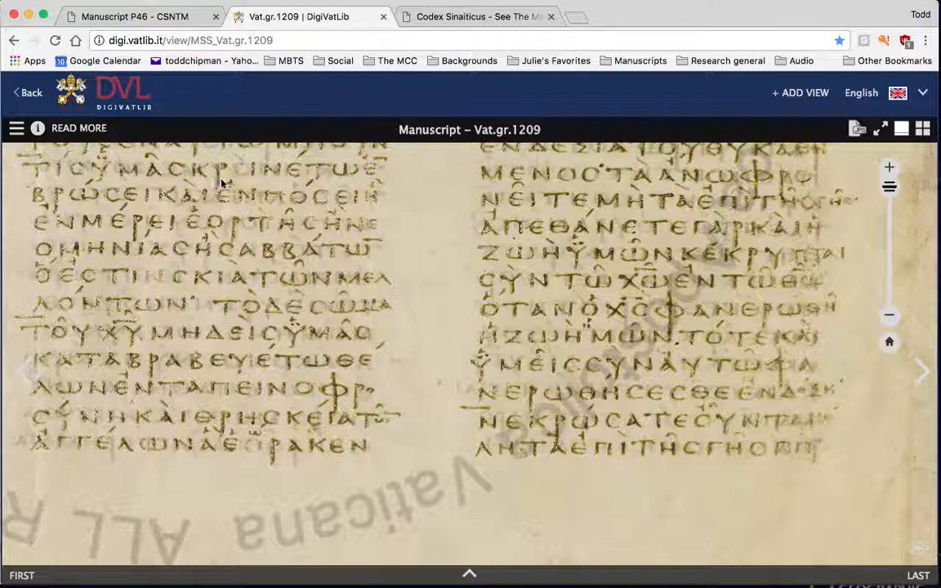
pyautogui.moveTo(382, 167)
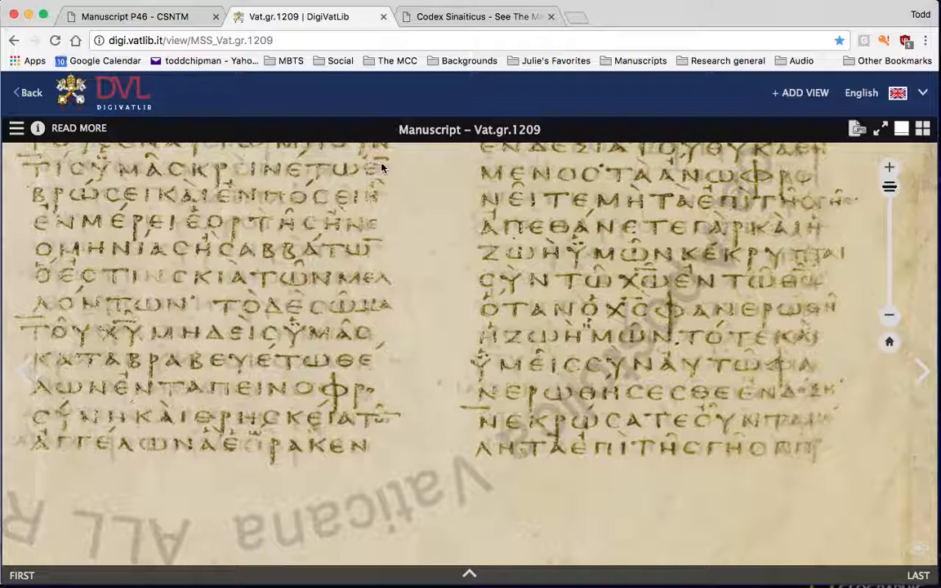
pyautogui.moveTo(384, 167)
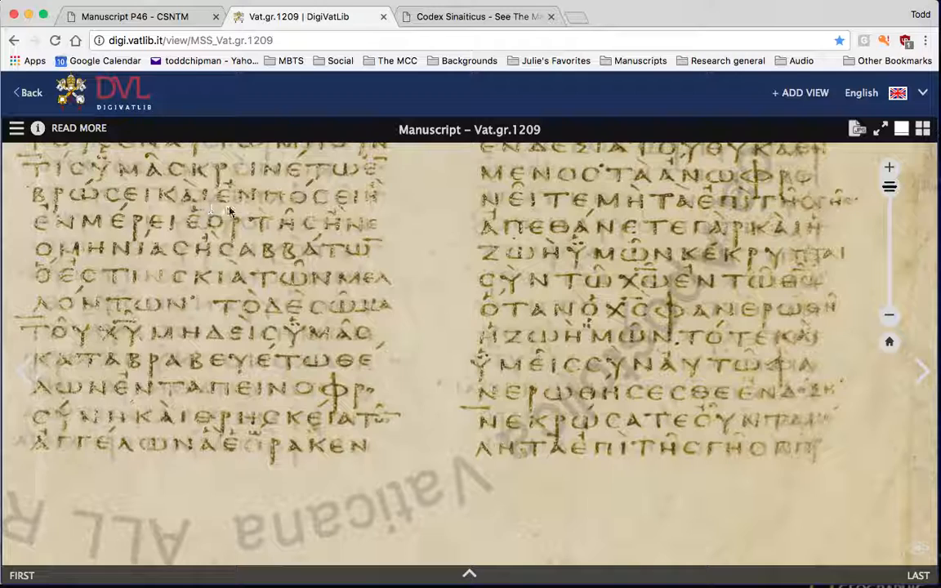
pyautogui.moveTo(375, 216)
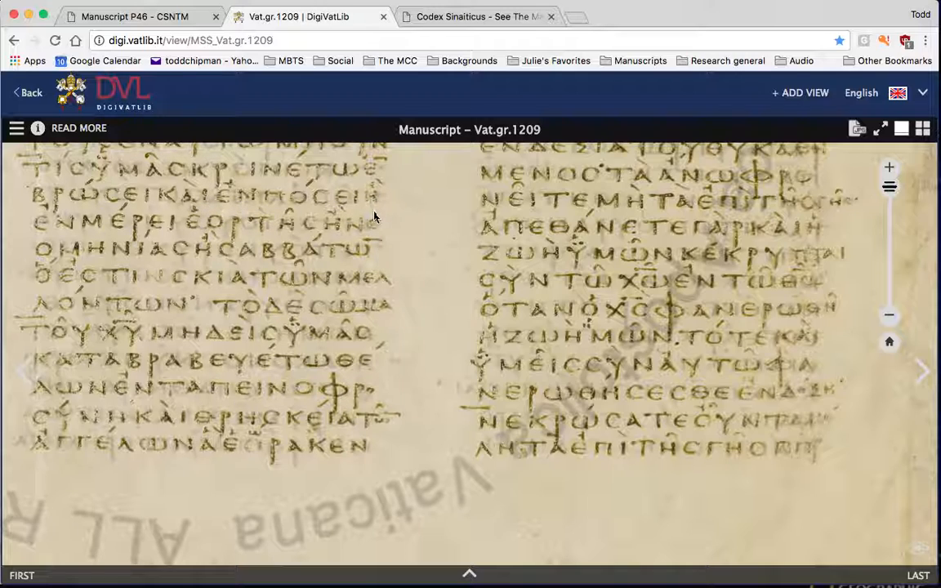
pyautogui.moveTo(131, 236)
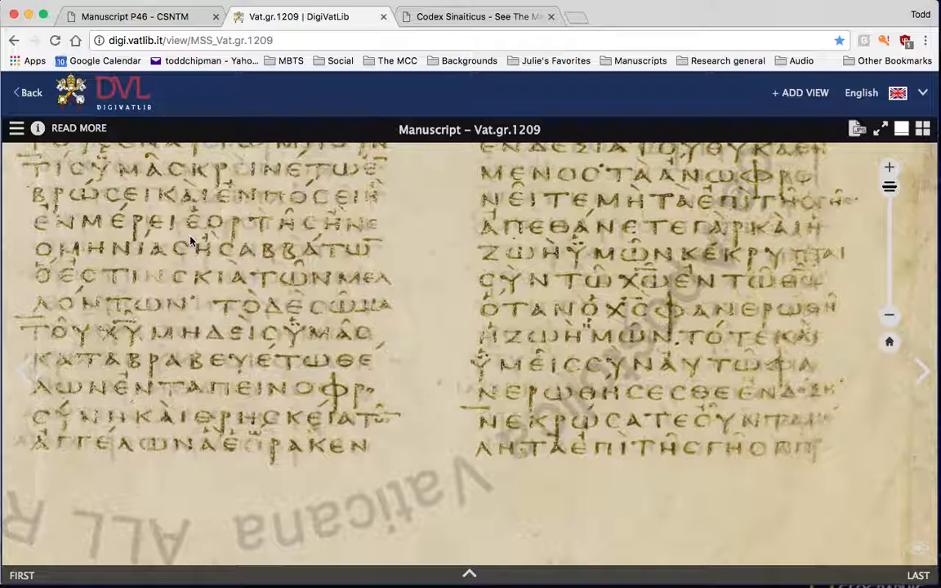
pyautogui.moveTo(331, 245)
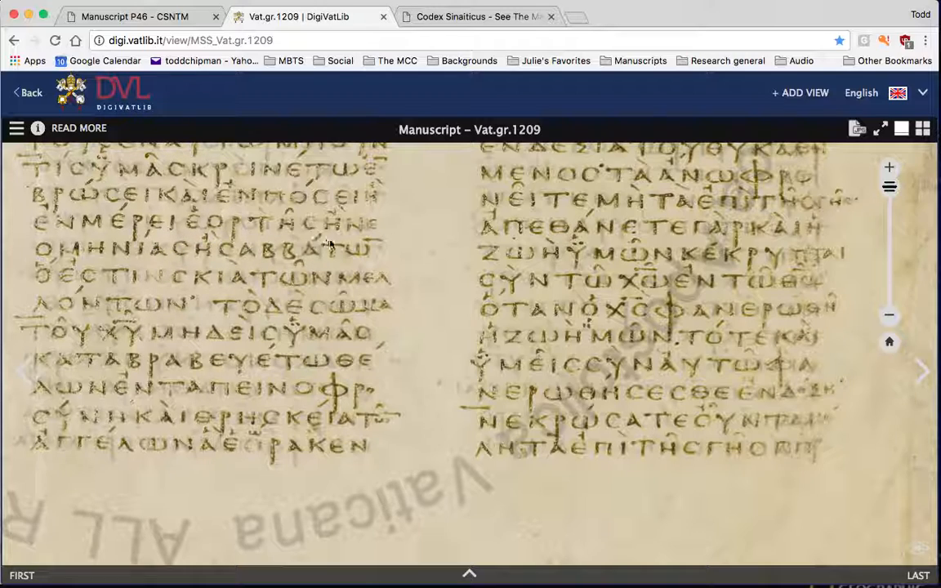
pyautogui.moveTo(351, 238)
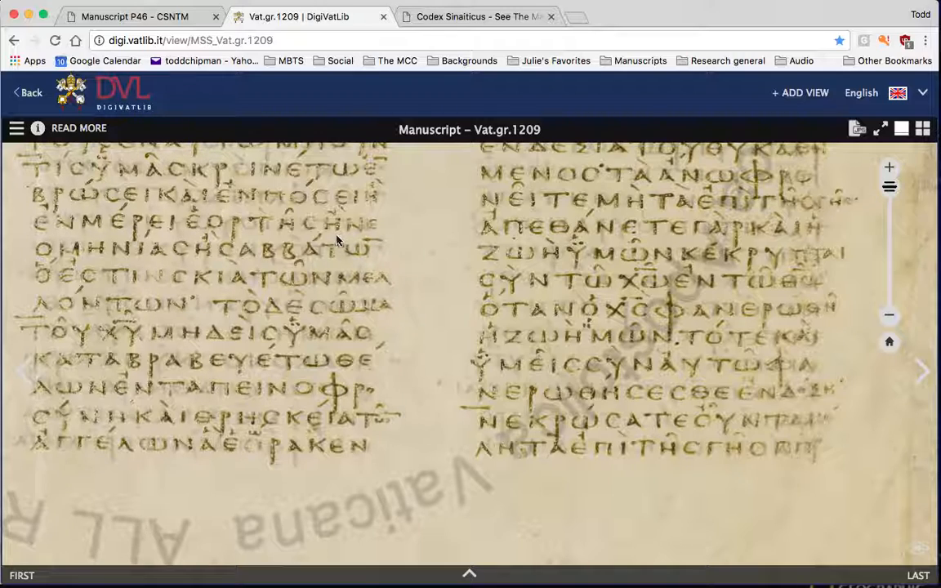
pyautogui.moveTo(363, 237)
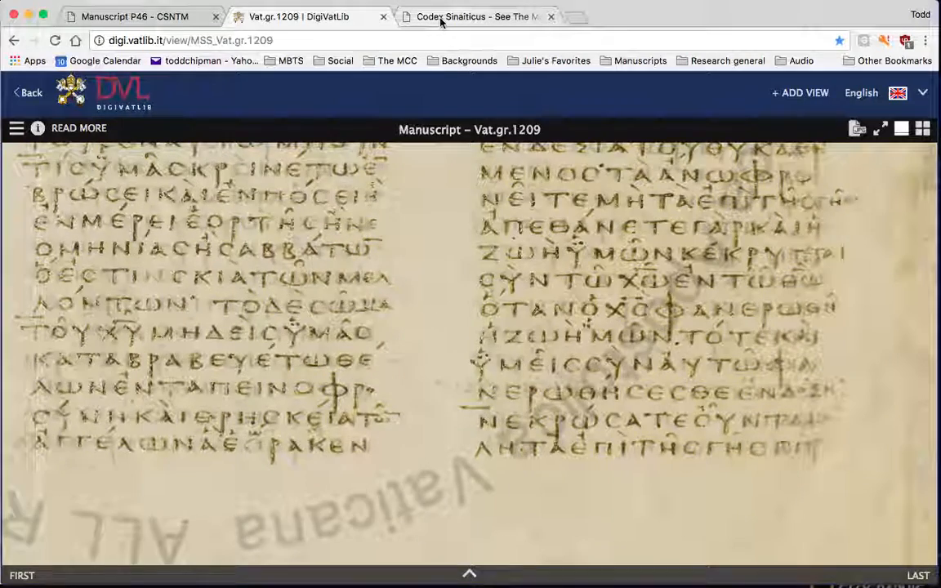
# Step: After inspecting the Vaticanus image, switch to the Codex Sinaiticus page
pyautogui.click(478, 16)
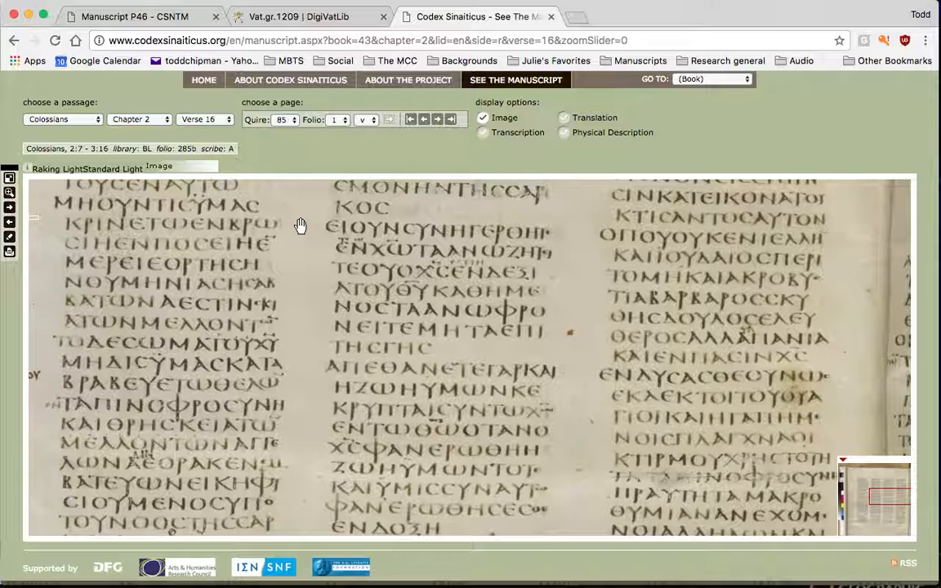
pyautogui.moveTo(85, 237)
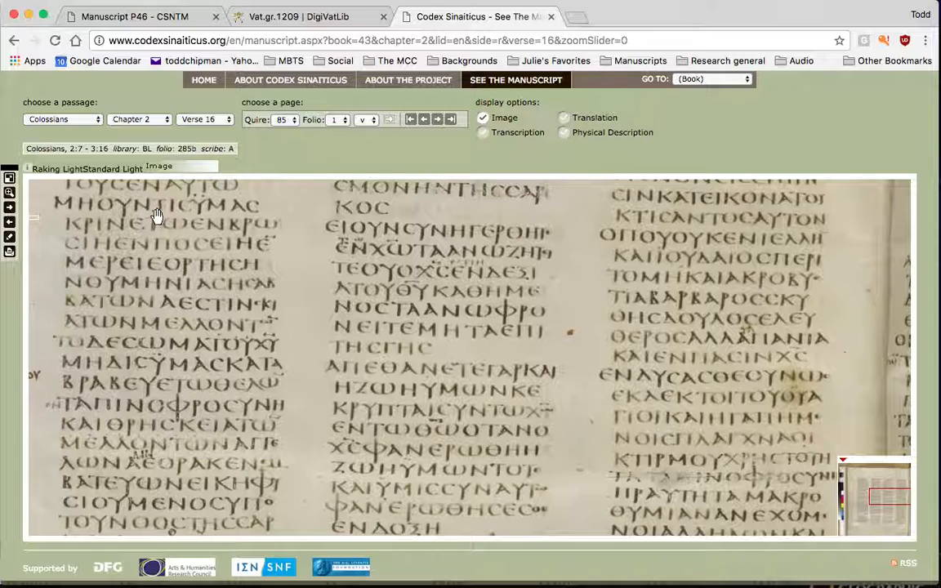
pyautogui.moveTo(211, 229)
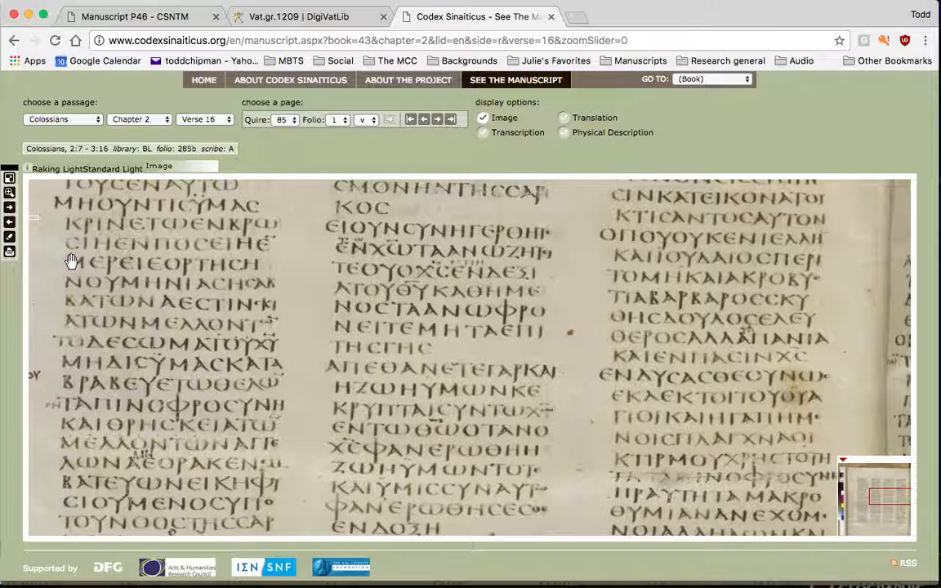
pyautogui.moveTo(80, 259)
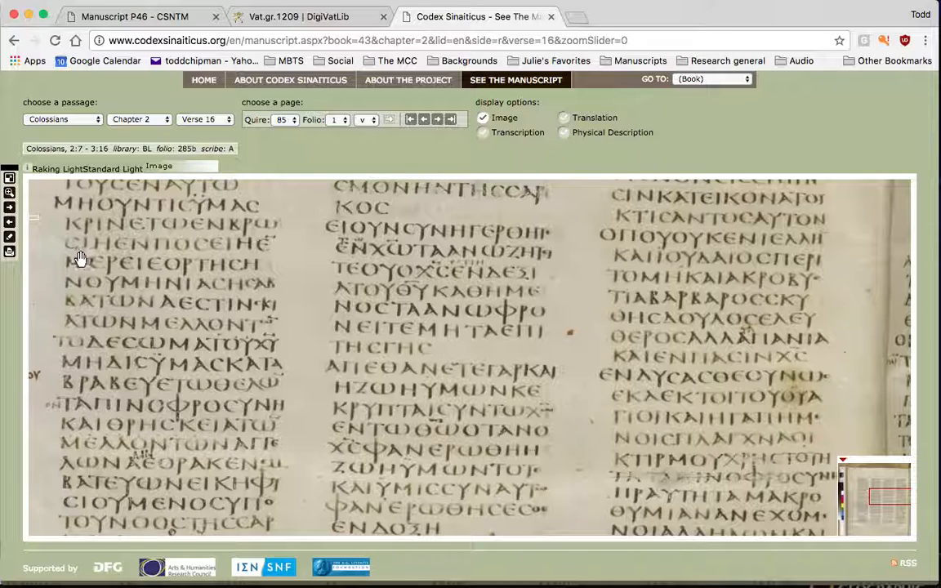
pyautogui.moveTo(88, 255)
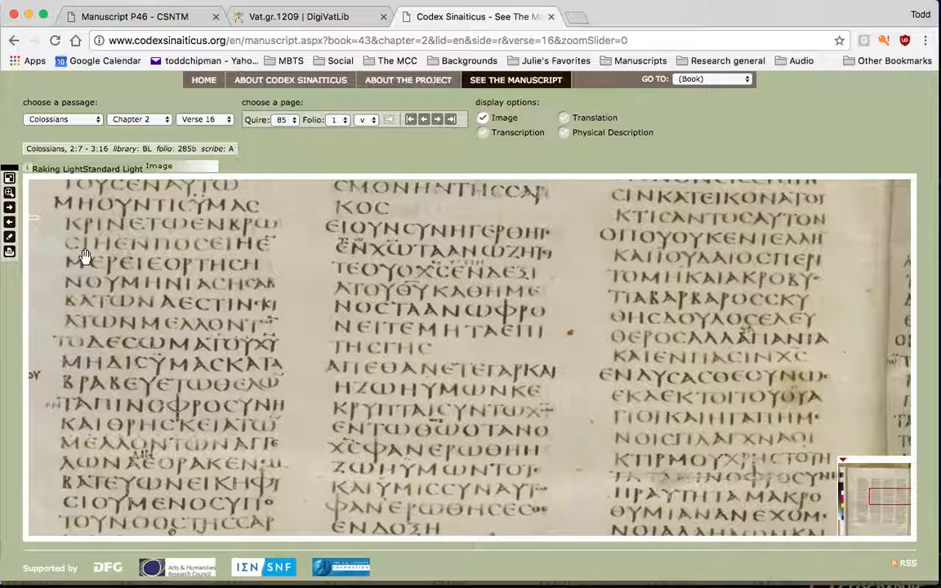
pyautogui.moveTo(98, 260)
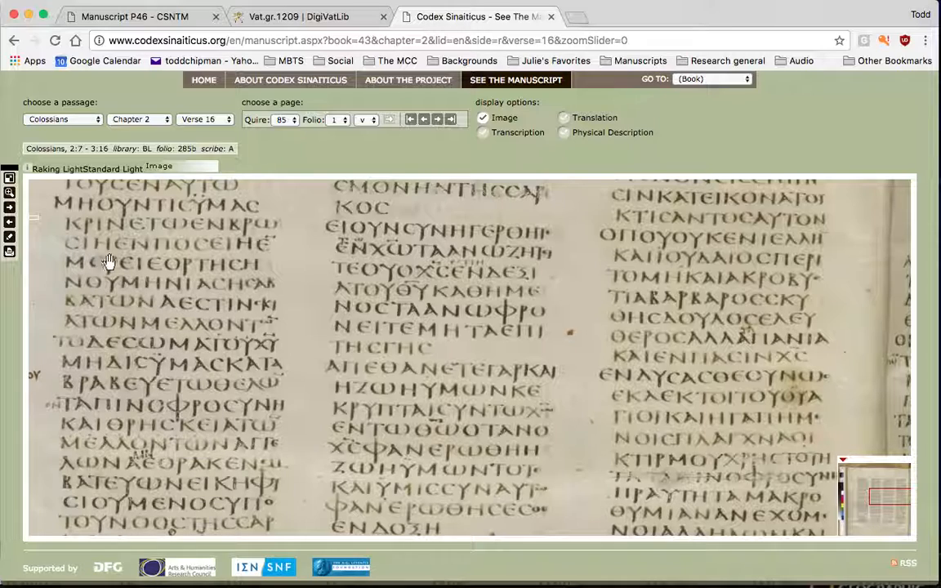
pyautogui.moveTo(232, 261)
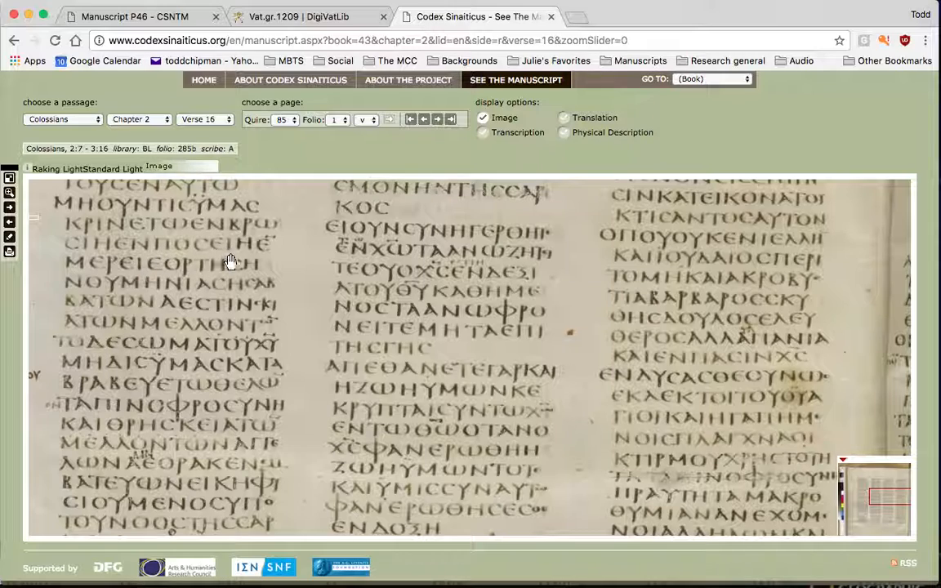
pyautogui.moveTo(215, 252)
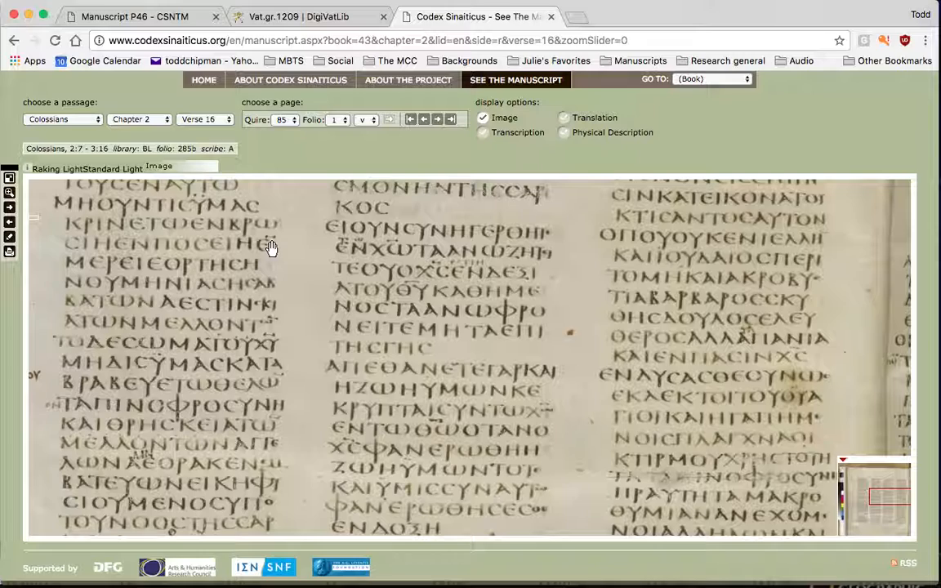
pyautogui.moveTo(268, 258)
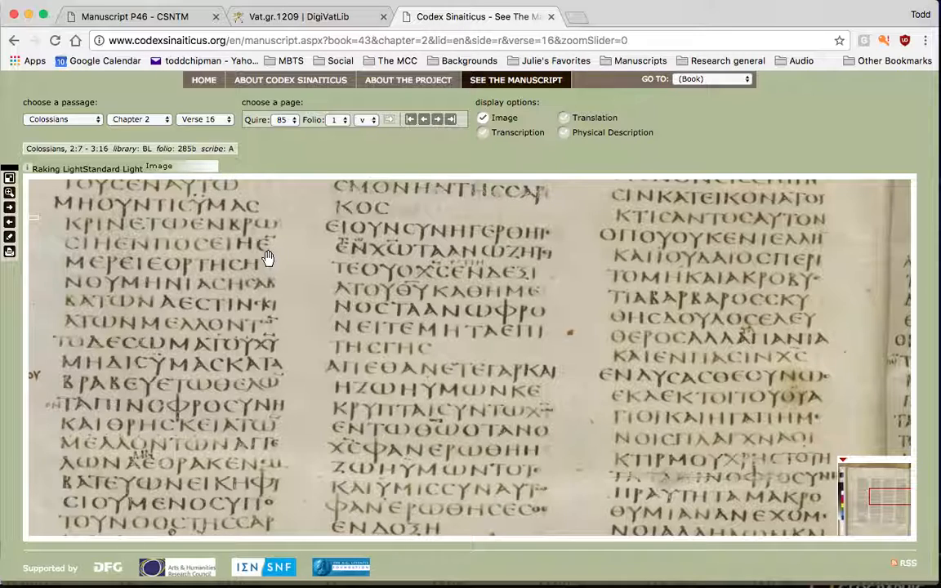
pyautogui.moveTo(248, 264)
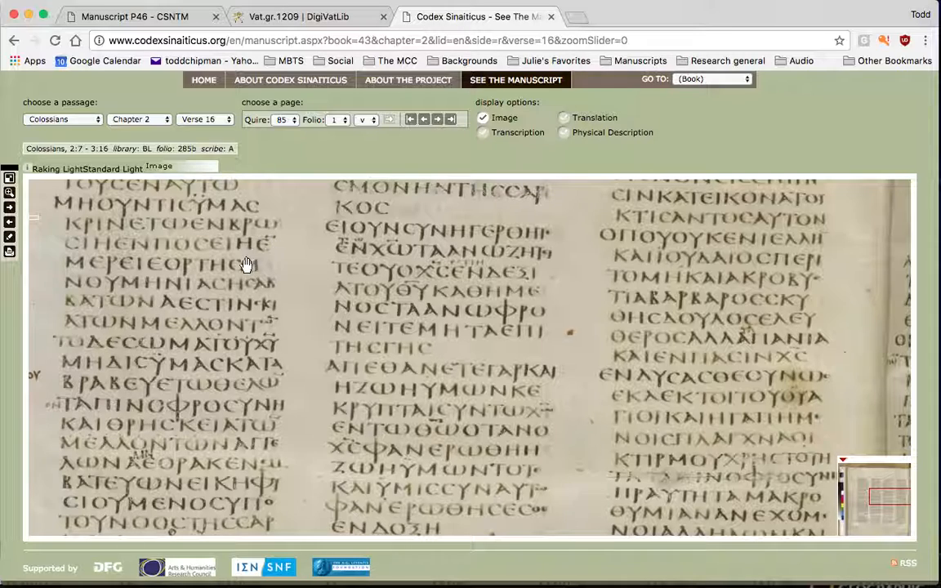
pyautogui.moveTo(139, 278)
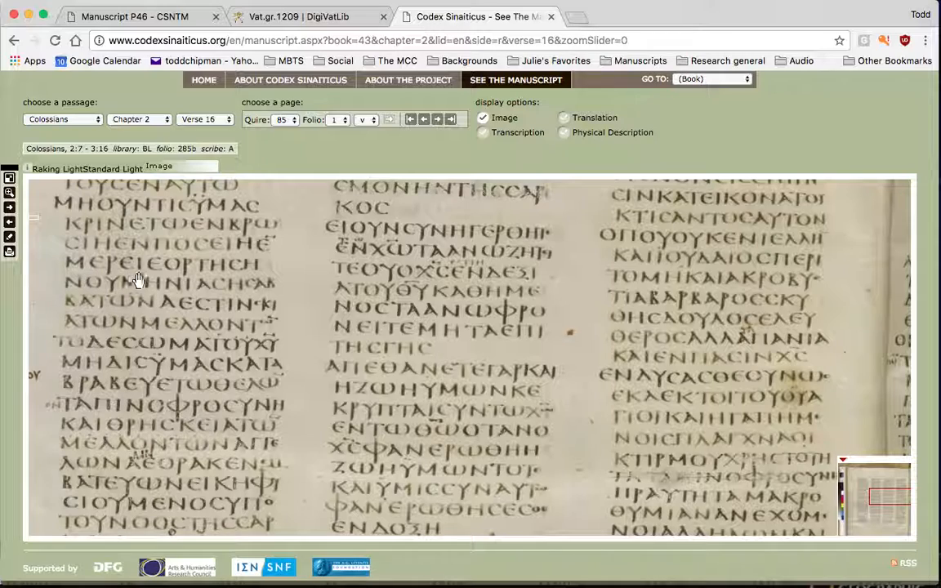
pyautogui.moveTo(235, 275)
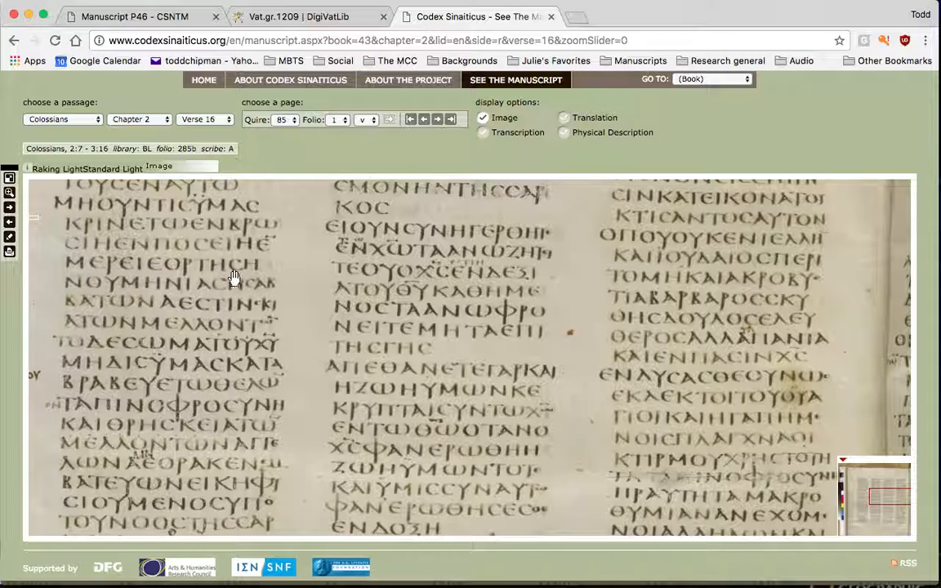
pyautogui.moveTo(253, 278)
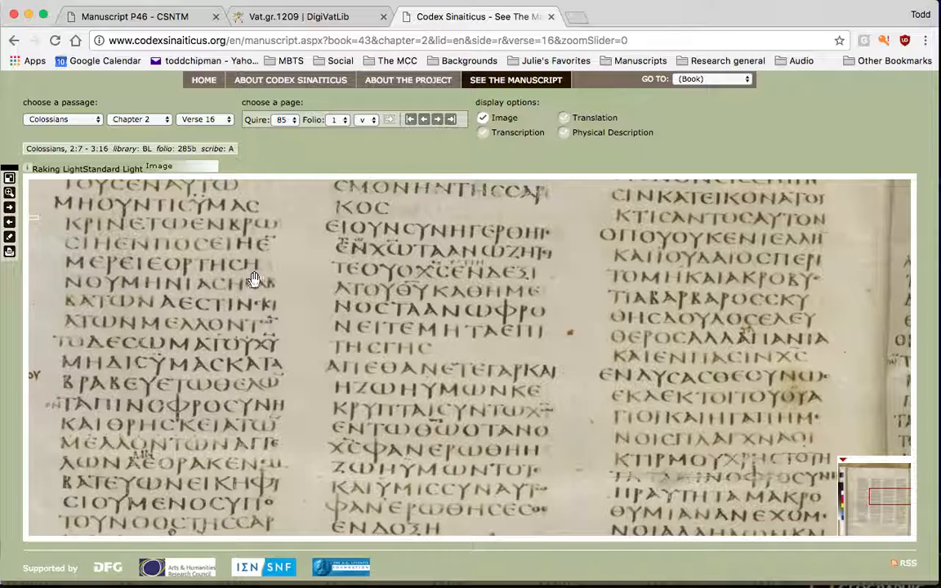
pyautogui.moveTo(74, 297)
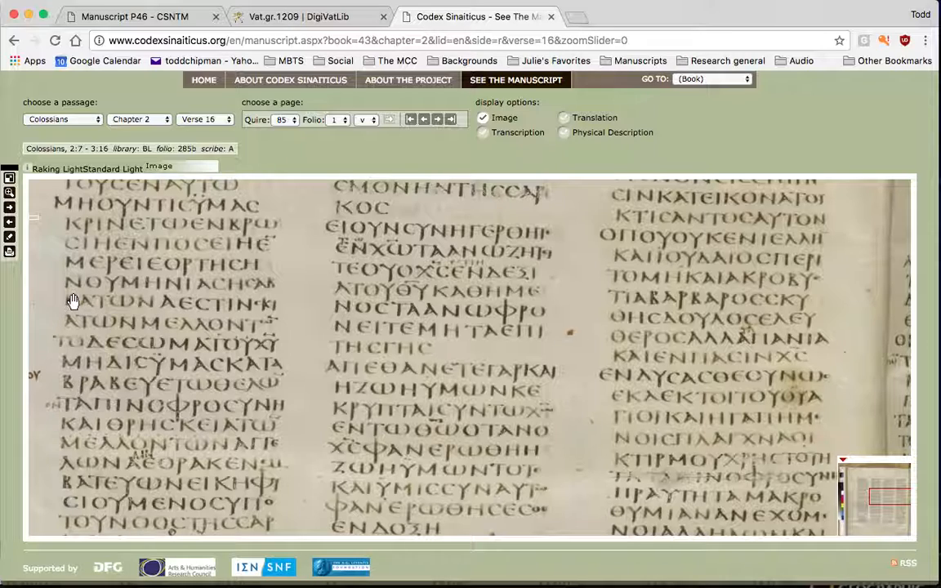
pyautogui.moveTo(179, 252)
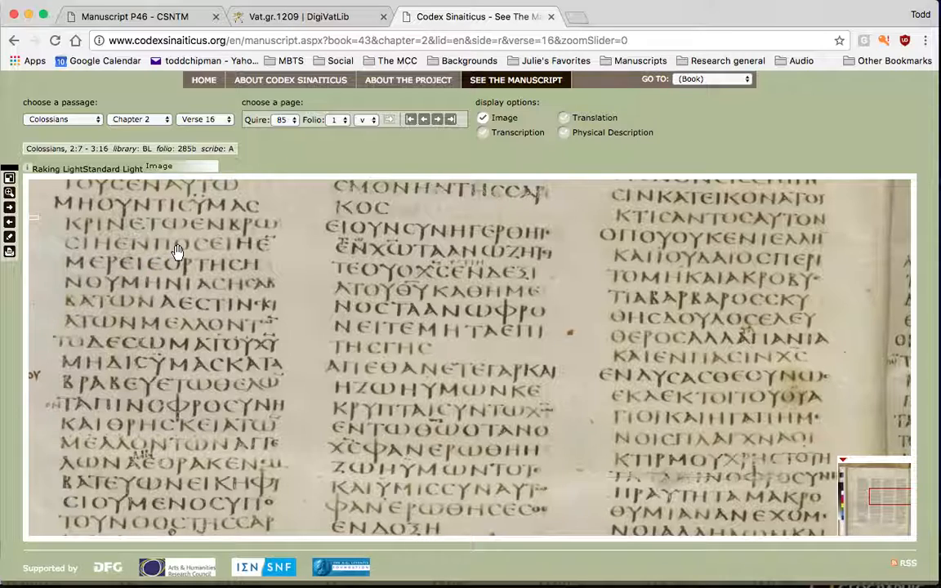
pyautogui.moveTo(95, 237)
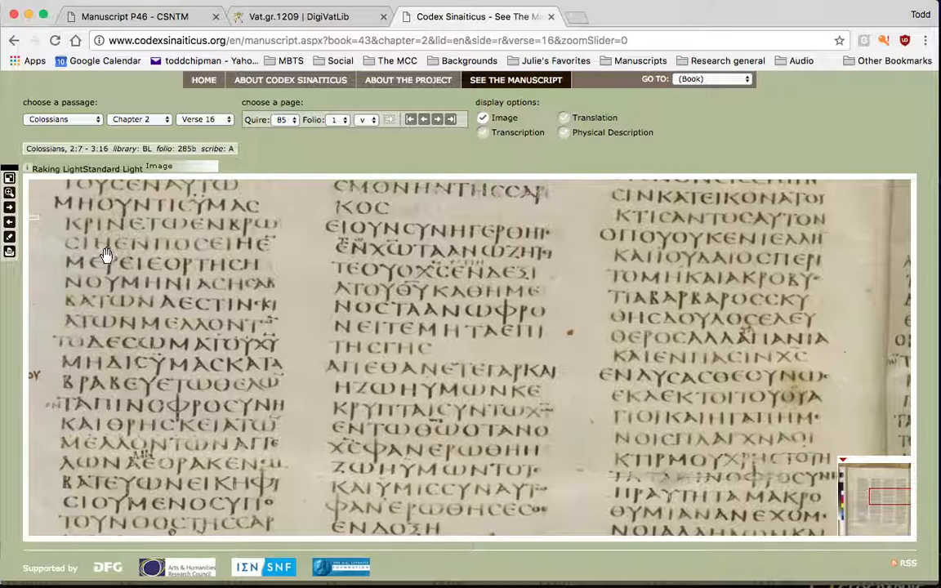
pyautogui.moveTo(102, 258)
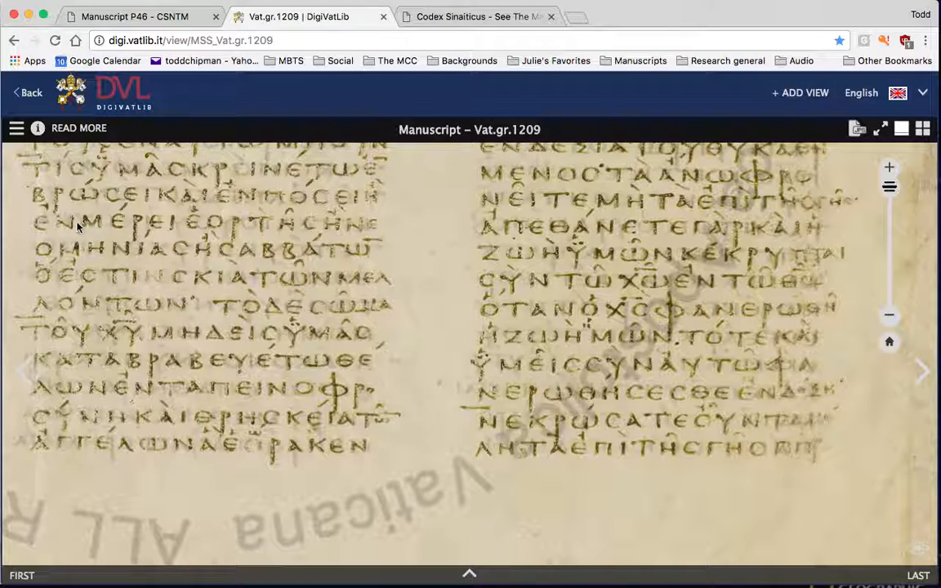
pyautogui.moveTo(182, 206)
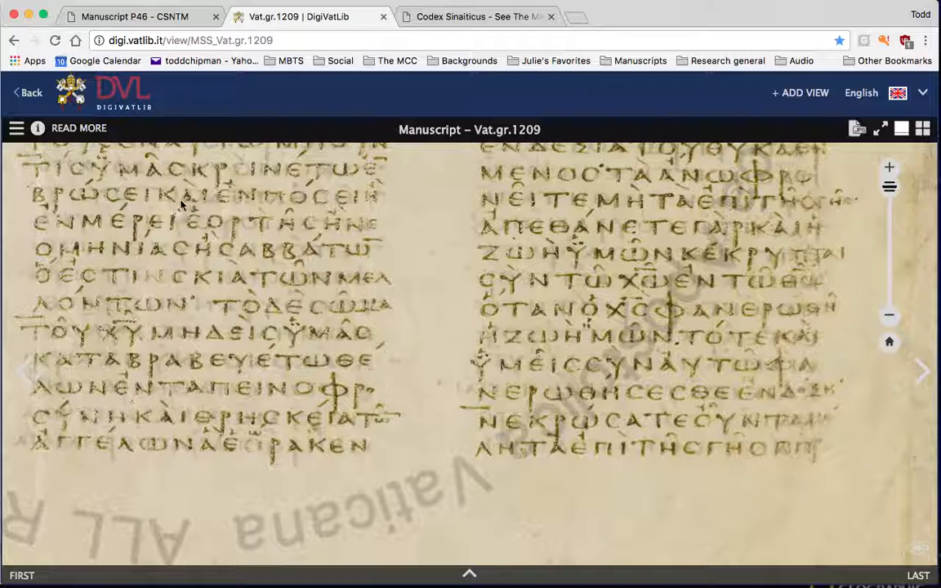
pyautogui.moveTo(212, 211)
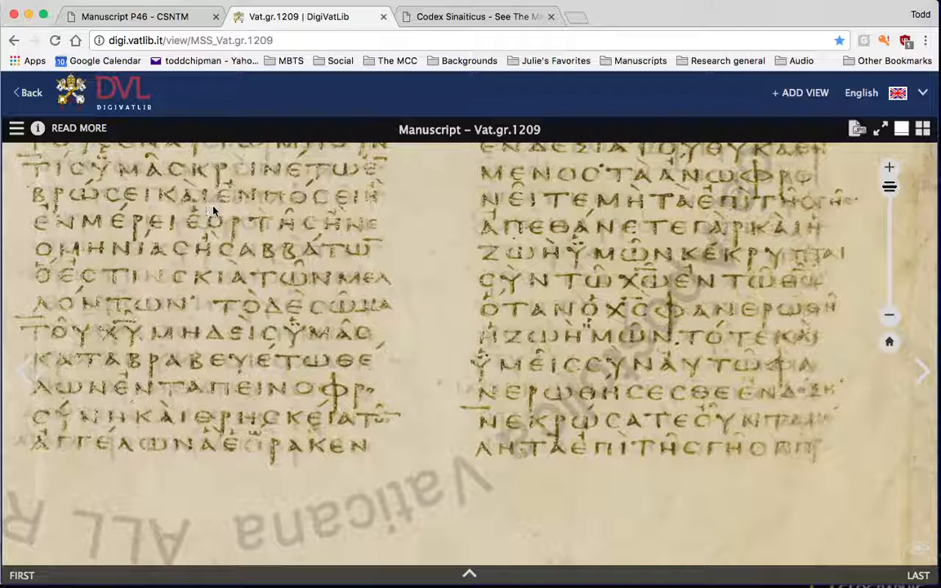
pyautogui.click(477, 16)
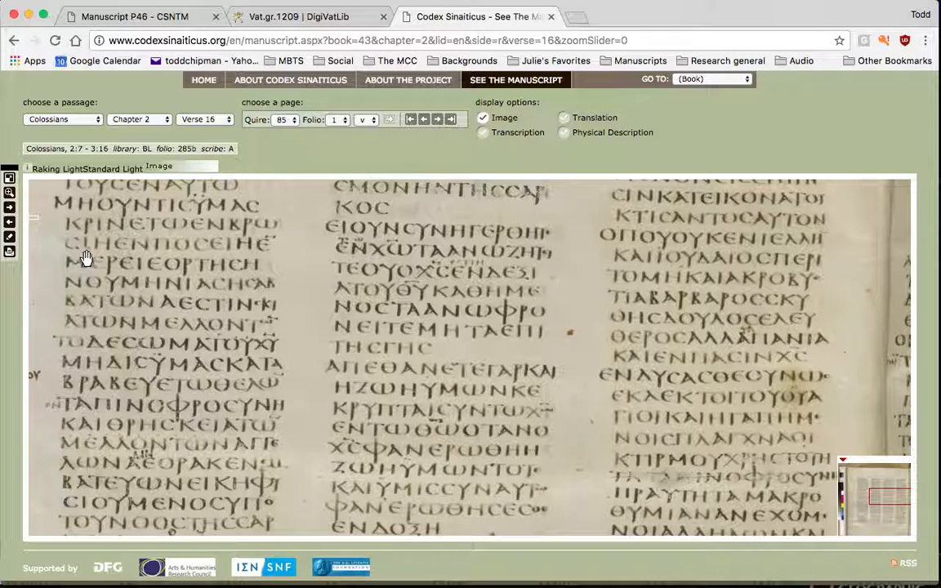
pyautogui.moveTo(102, 260)
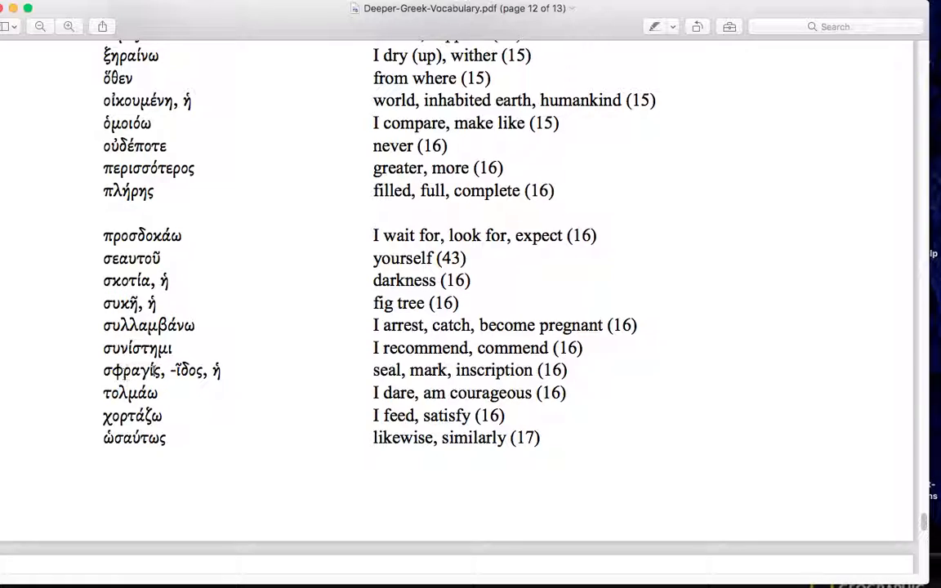
pyautogui.moveTo(229, 372)
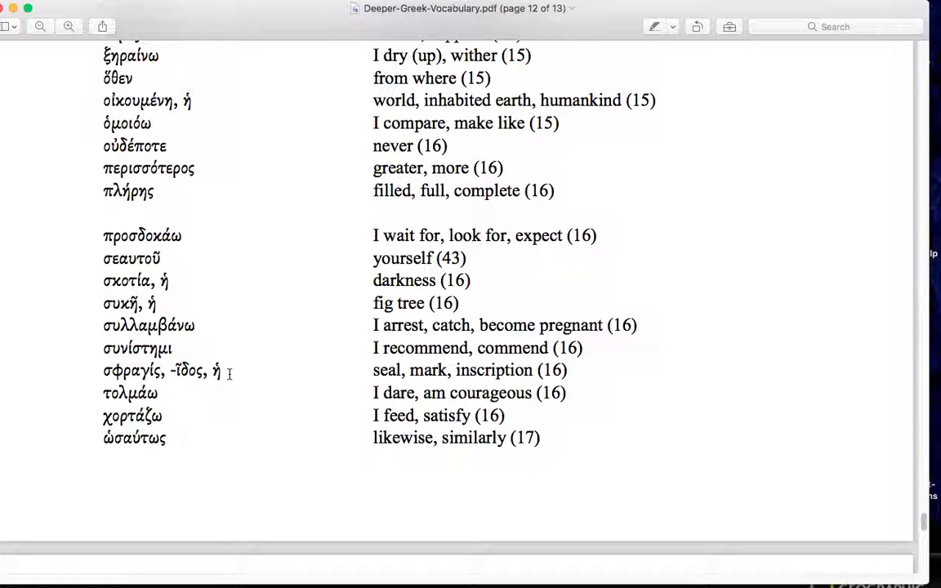